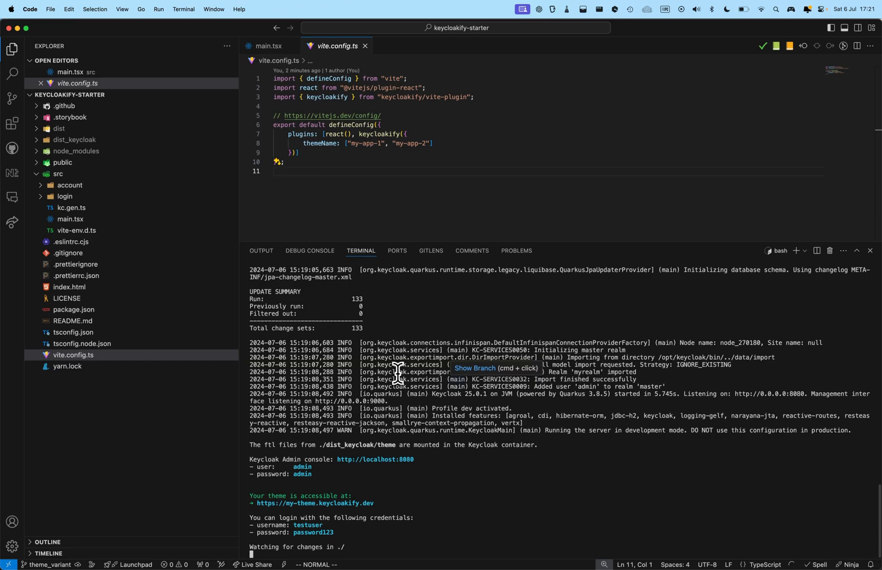
{"action": "mouse_move", "coordinate": [375, 460]}
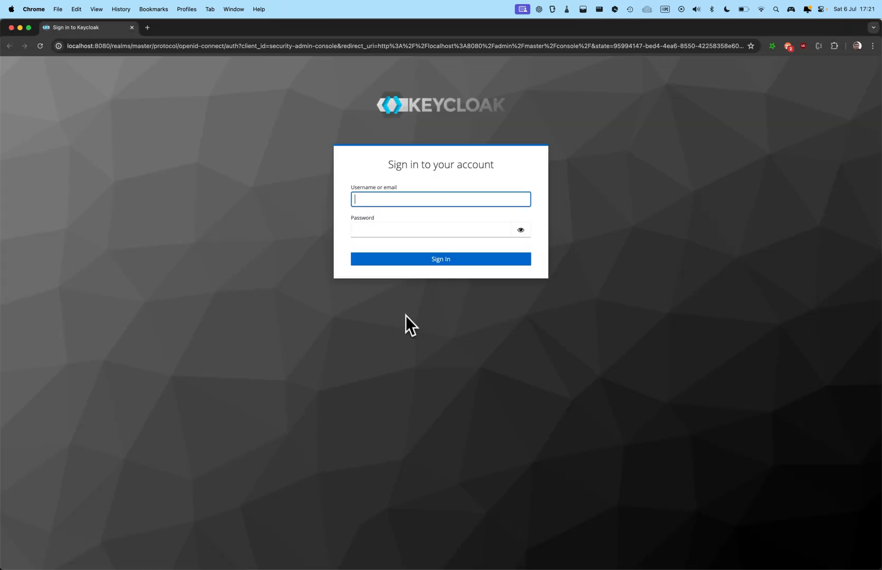
Sign into the Keycloak Admin Console as admin and switch to the myrealm realm
{"action": "type", "text": "admin"}
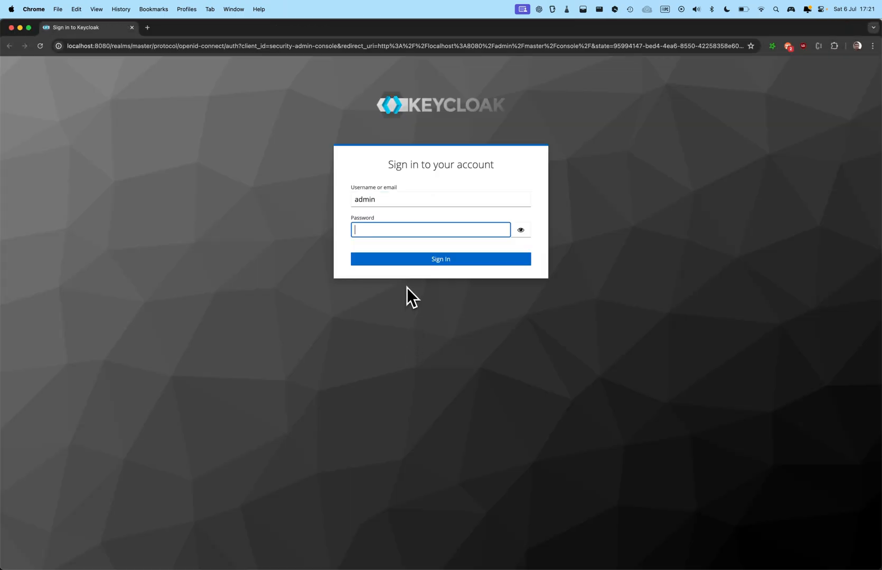
{"action": "left_click", "coordinate": [440, 263]}
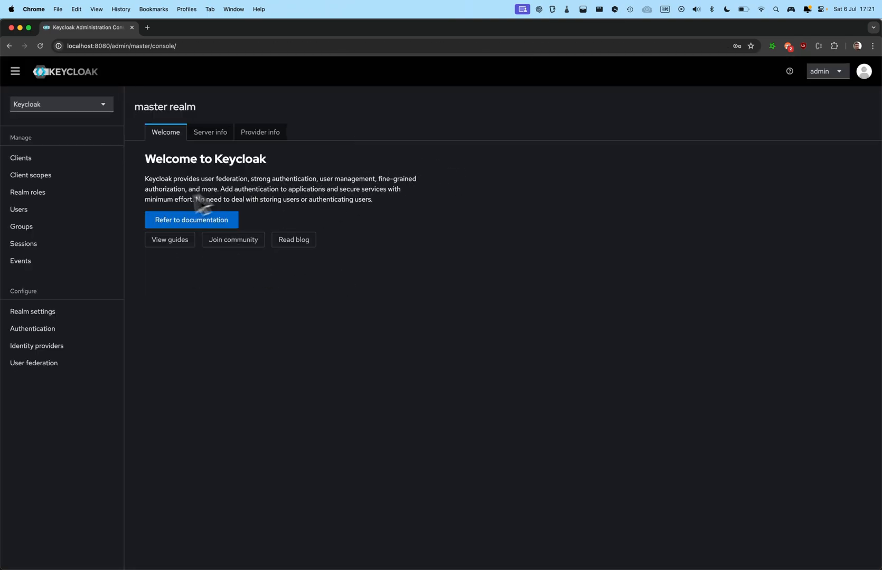
{"action": "left_click", "coordinate": [61, 104]}
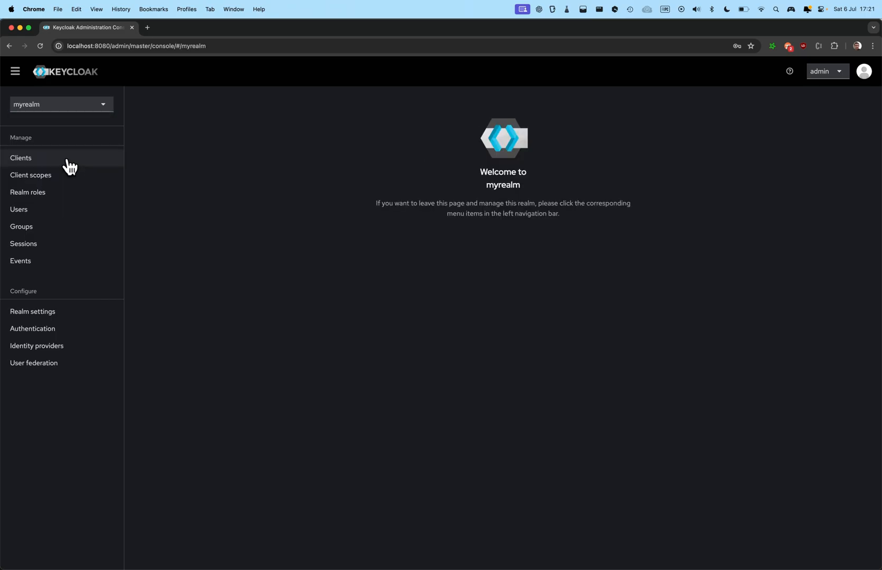
Open myclient's settings and scroll to Login settings showing login theme my-app-1
{"action": "left_click", "coordinate": [21, 158]}
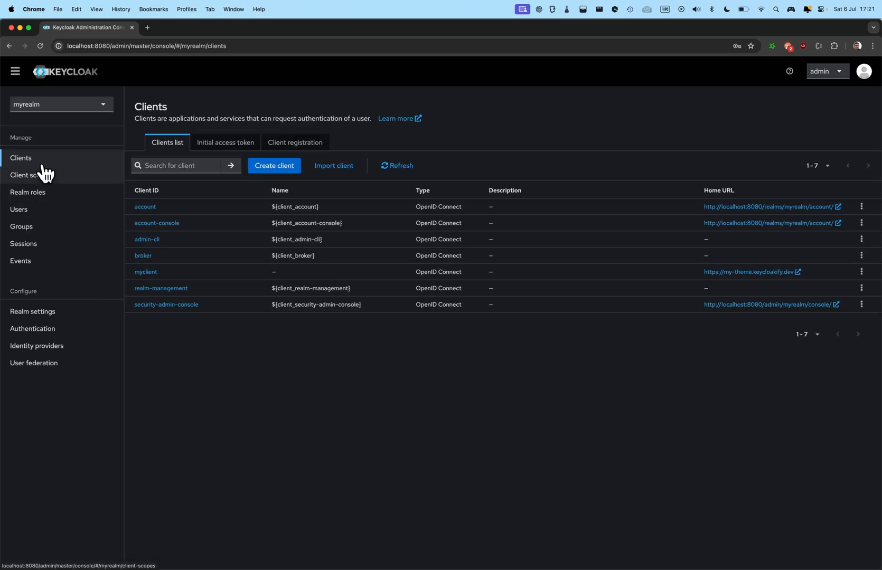
{"action": "left_click", "coordinate": [146, 275]}
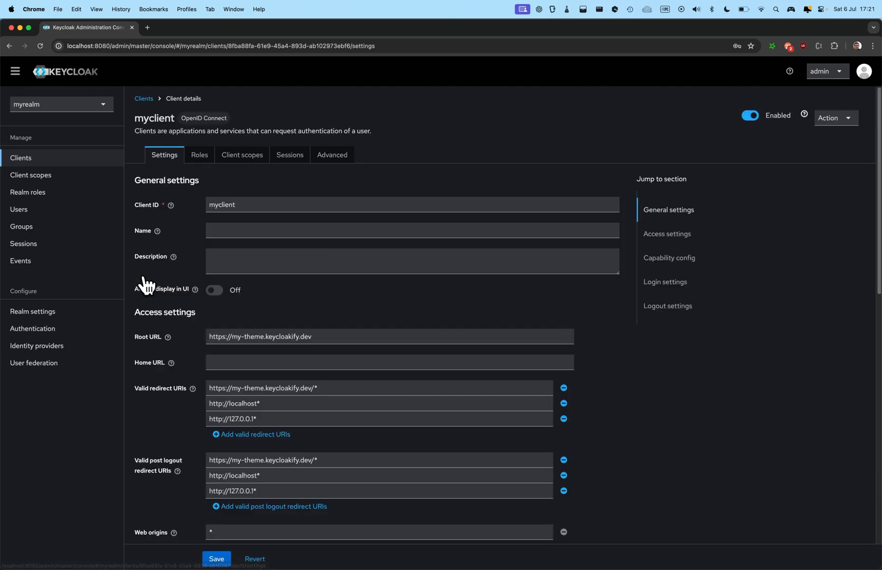
{"action": "scroll", "scroll_direction": "down", "scroll_amount": 3}
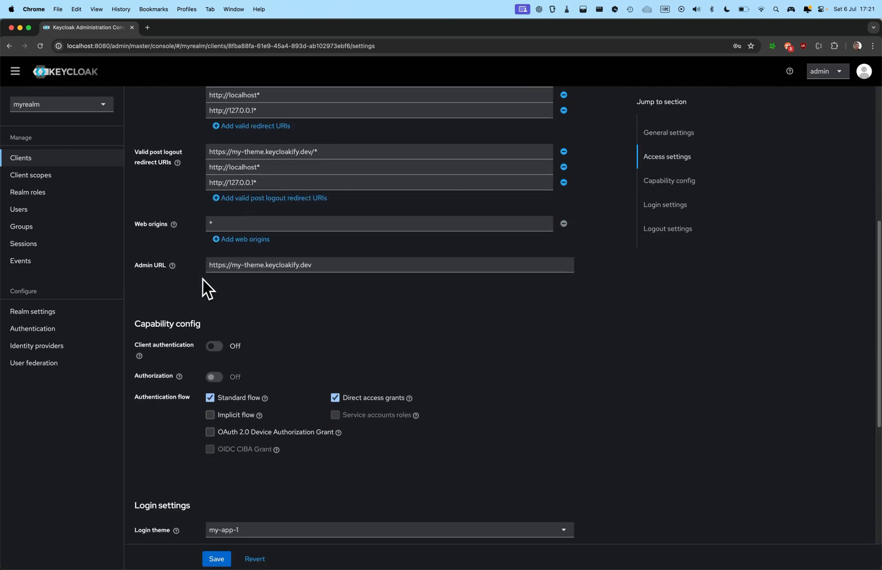
{"action": "scroll", "scroll_direction": "down", "scroll_amount": 3}
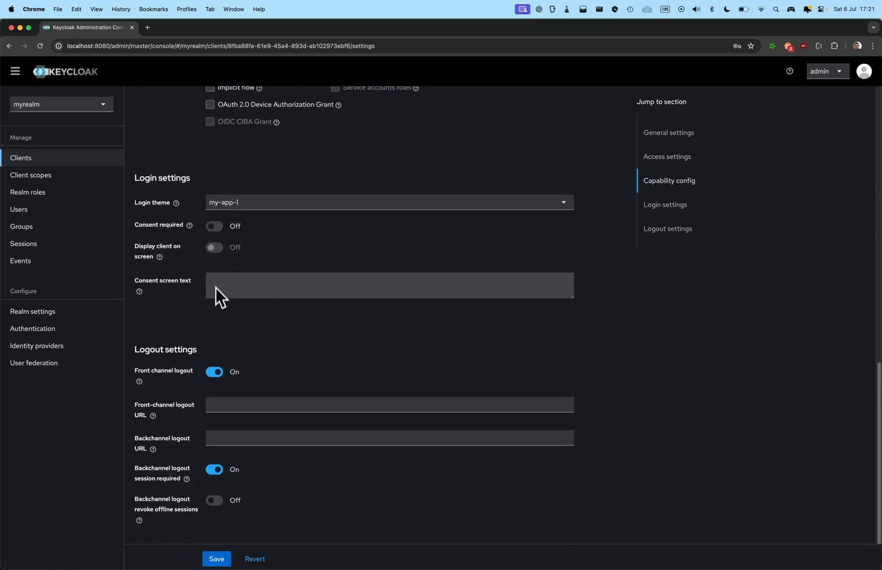
{"action": "left_click", "coordinate": [388, 205]}
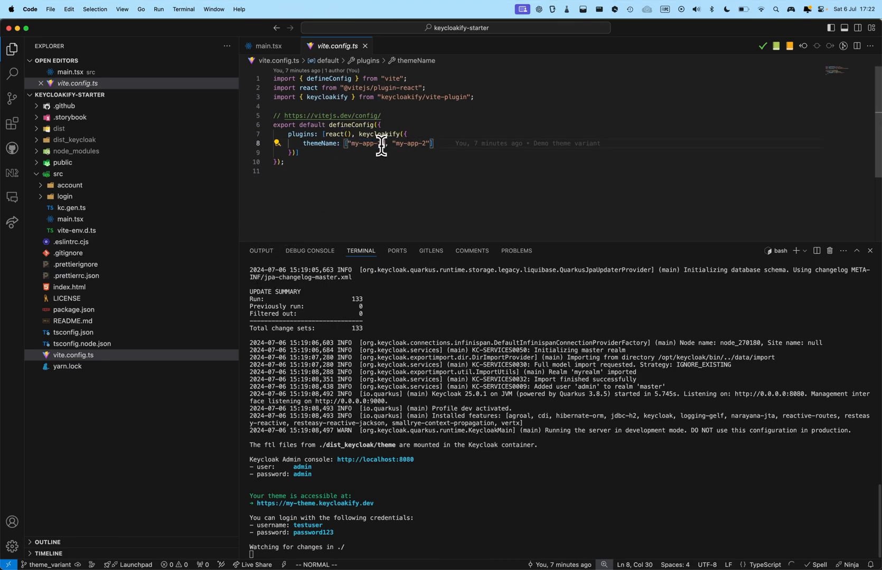
Highlight the themeName variants array and follow the my-theme.keycloakify.dev terminal link
{"action": "left_click_drag", "start_coordinate": [388, 144], "coordinate": [430, 144]}
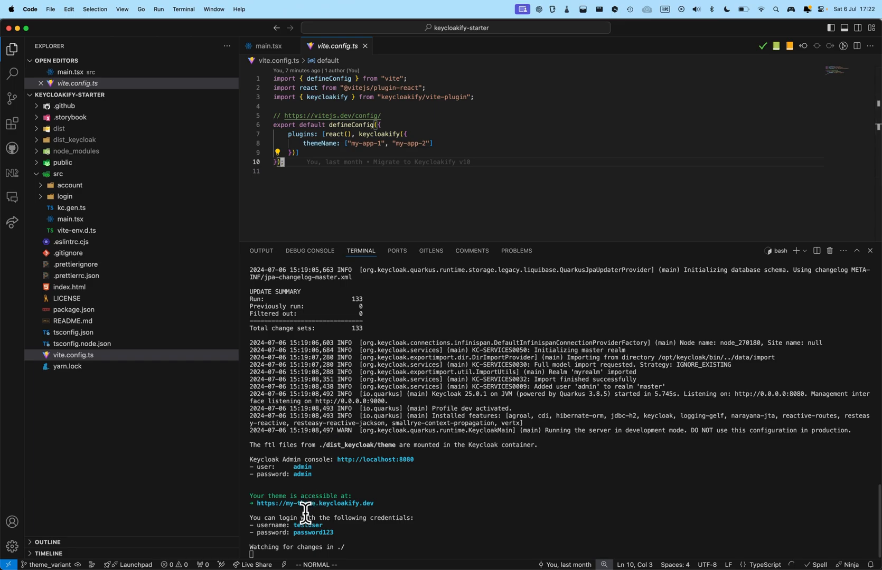
{"action": "left_click", "coordinate": [313, 504]}
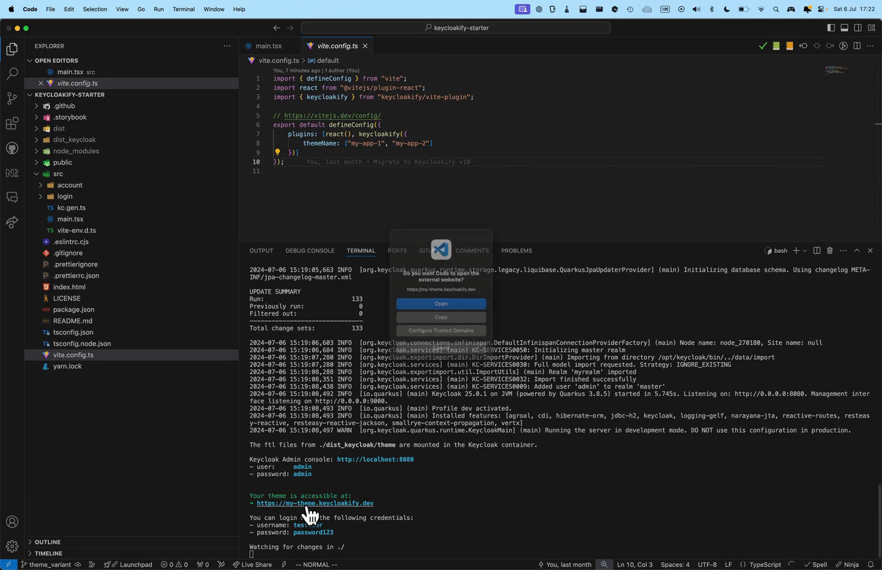
Allow opening the test site, then save myclient's login theme as my-app-2
{"action": "left_click", "coordinate": [441, 305]}
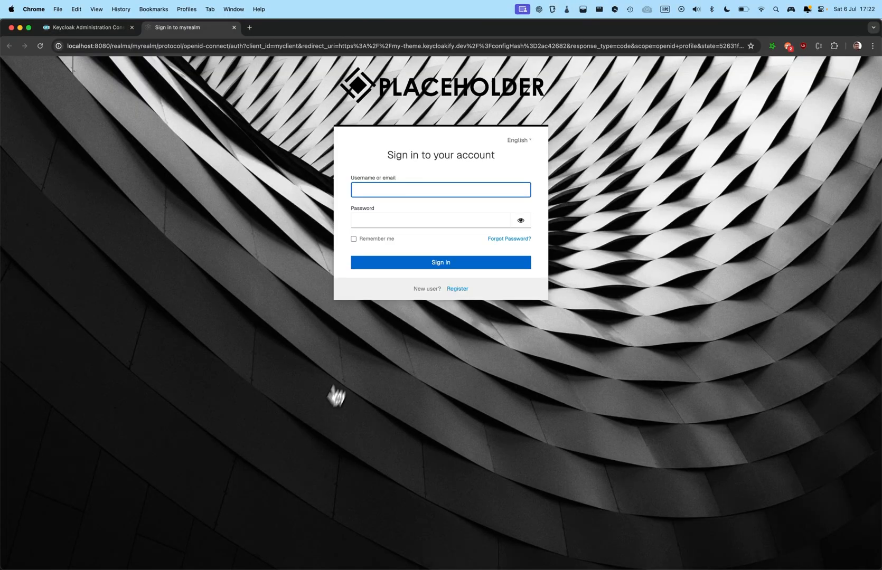
{"action": "mouse_move", "coordinate": [306, 119]}
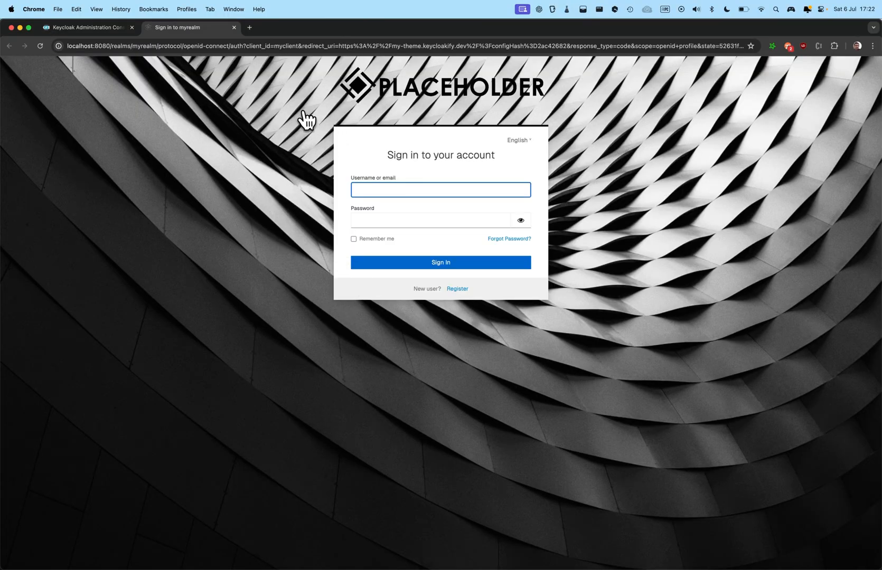
{"action": "mouse_move", "coordinate": [434, 287]}
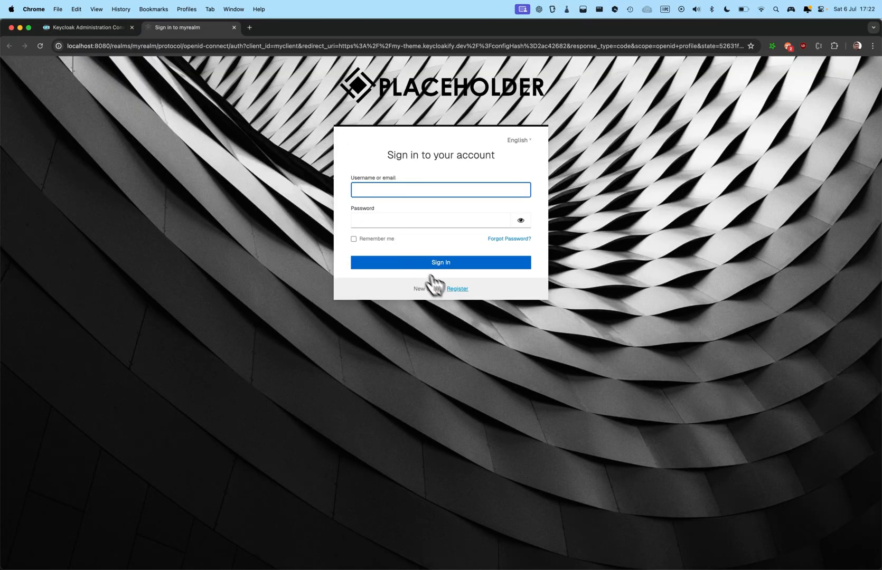
{"action": "left_click", "coordinate": [85, 28]}
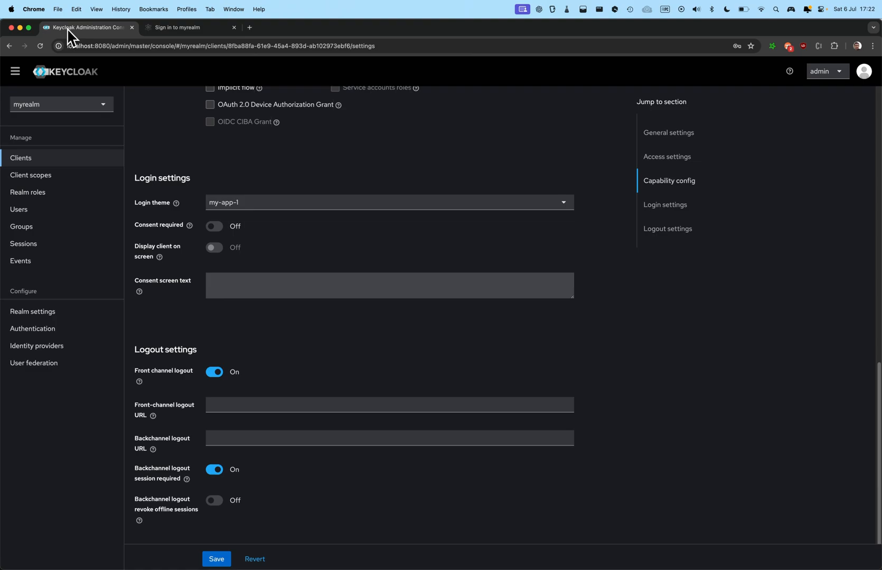
{"action": "left_click", "coordinate": [388, 203]}
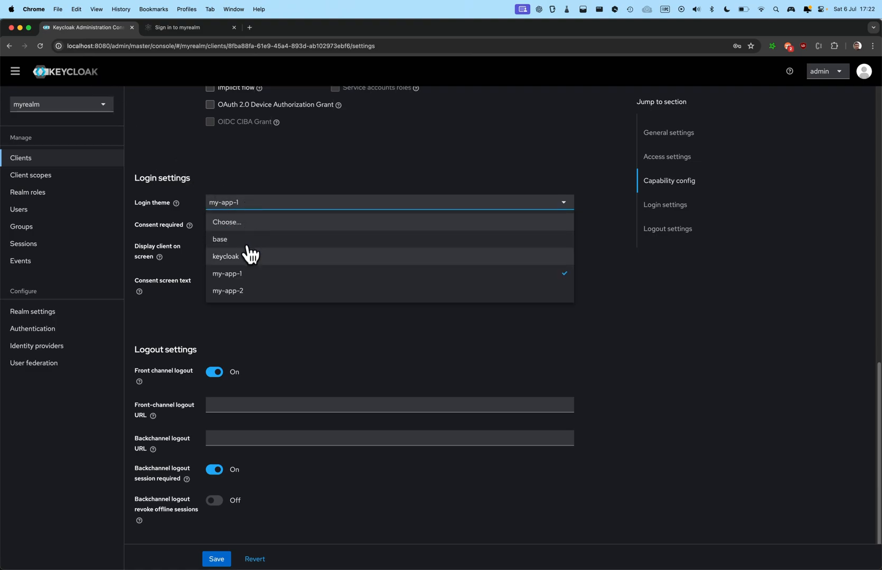
{"action": "left_click", "coordinate": [228, 293]}
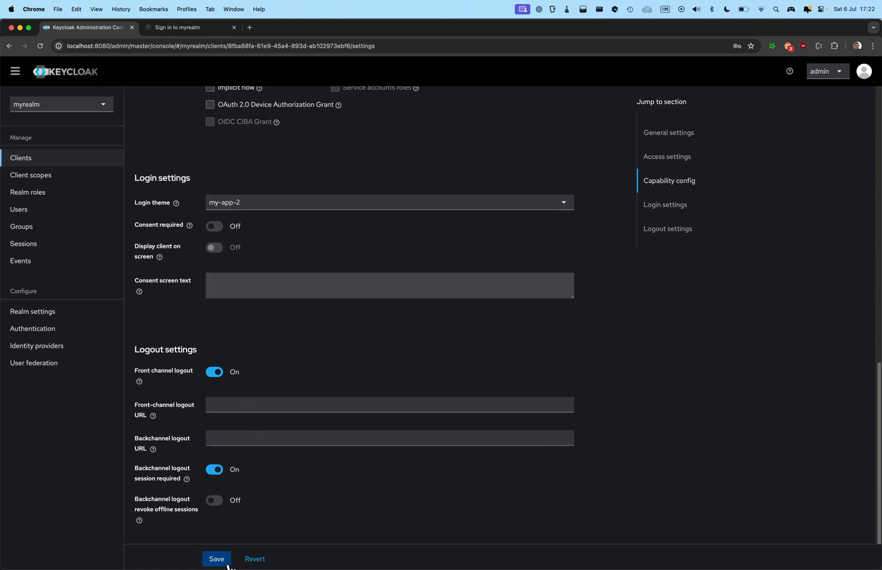
{"action": "left_click", "coordinate": [190, 27]}
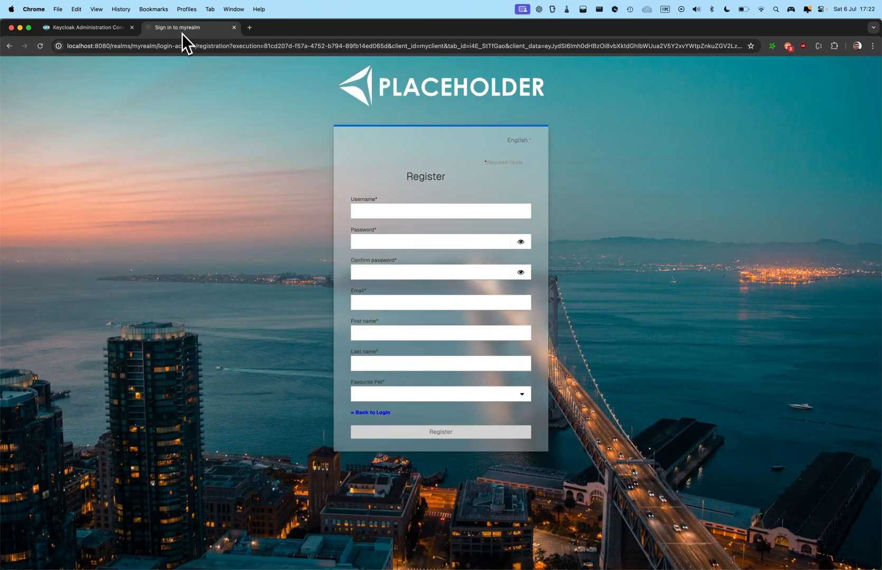
{"action": "mouse_move", "coordinate": [246, 227]}
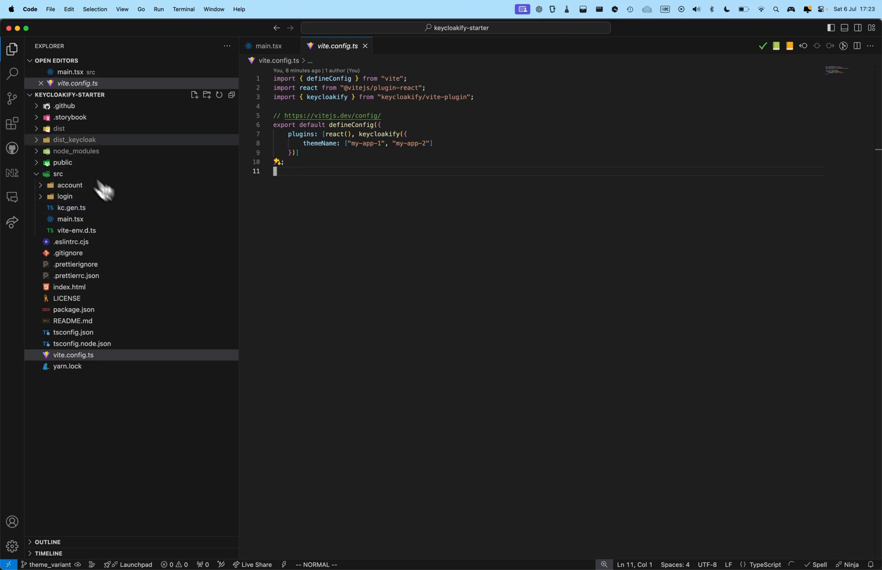
Move main-1.css, main-2.css and main-common.css from src/login to the trash
{"action": "left_click", "coordinate": [73, 356]}
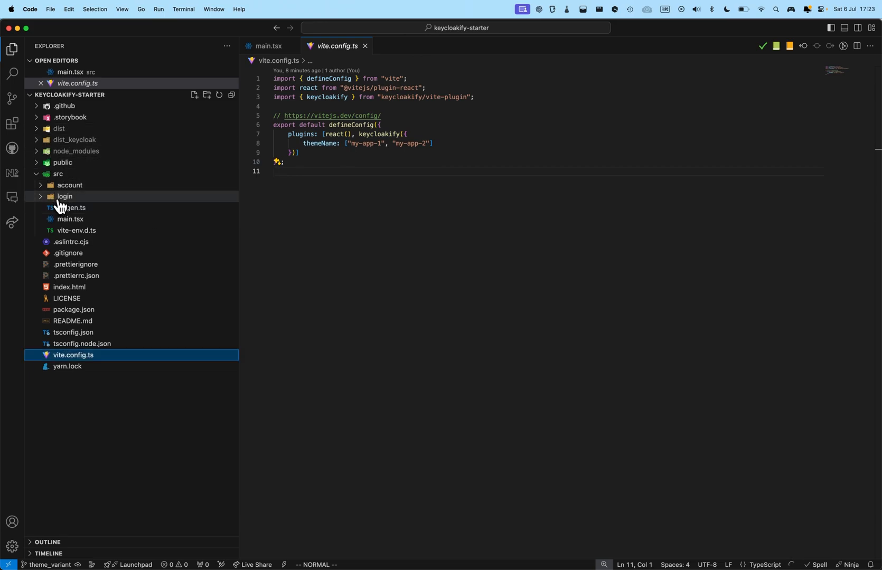
{"action": "left_click", "coordinate": [64, 197]}
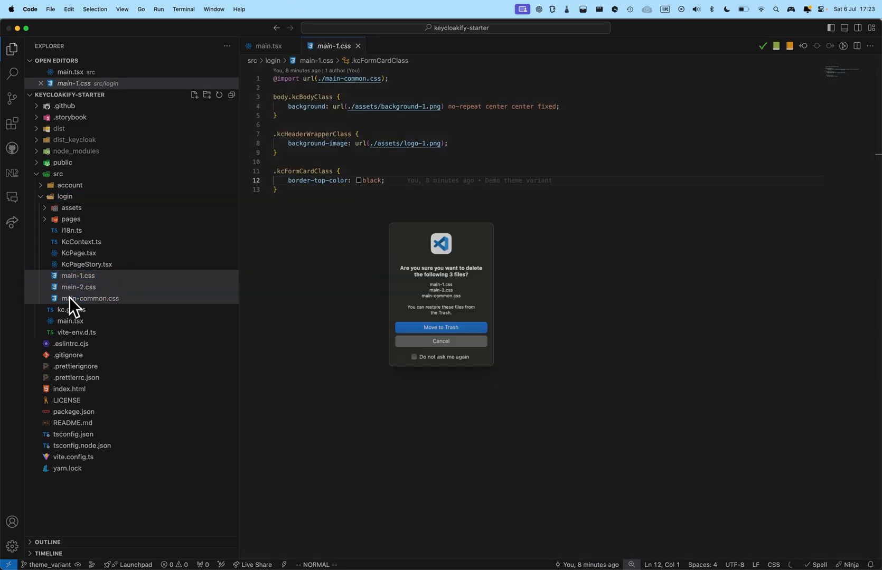
{"action": "left_click", "coordinate": [444, 335]}
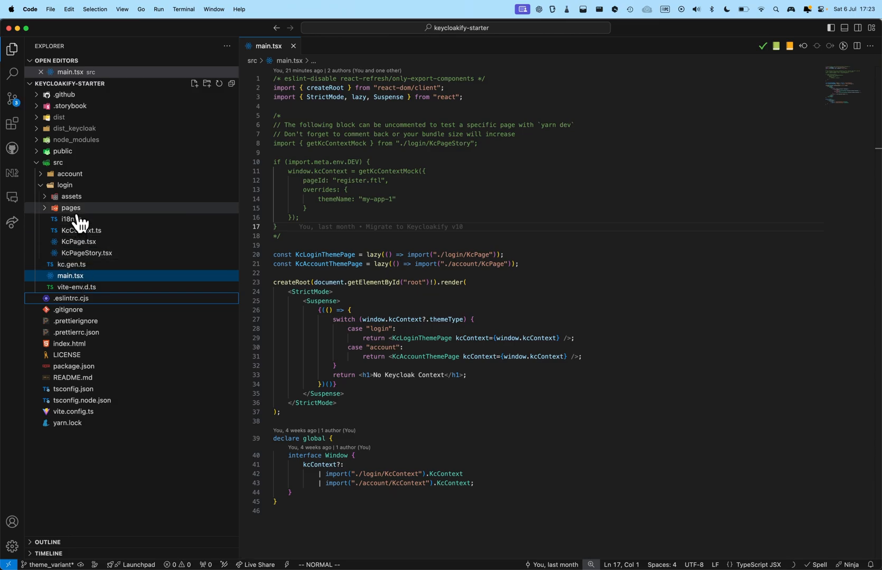
Remove the pages folder and open KcPageStory.tsx
{"action": "left_click", "coordinate": [71, 212]}
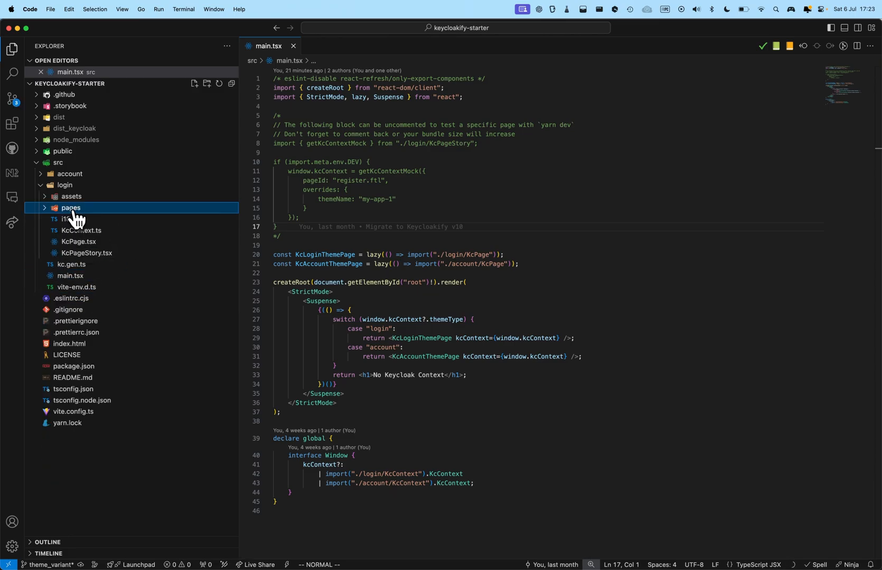
{"action": "left_click", "coordinate": [71, 211]}
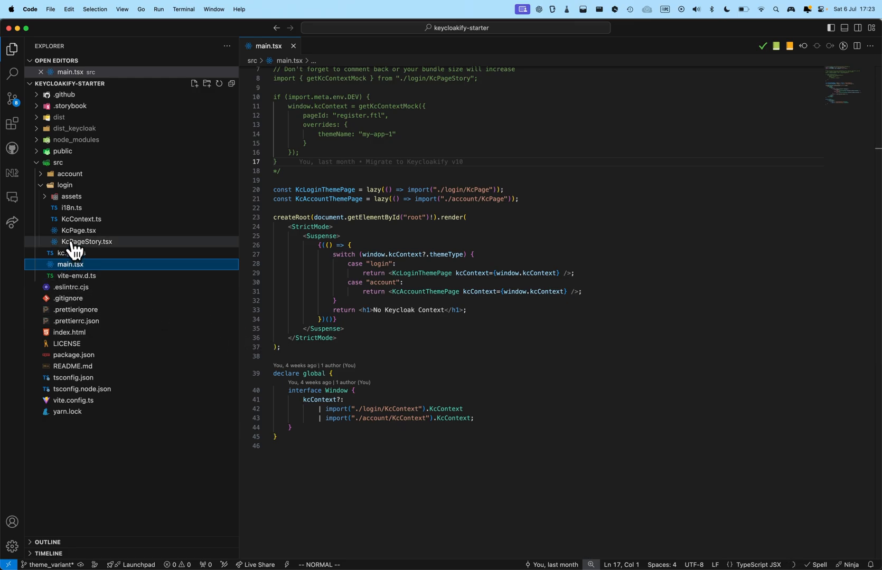
{"action": "left_click", "coordinate": [79, 230]}
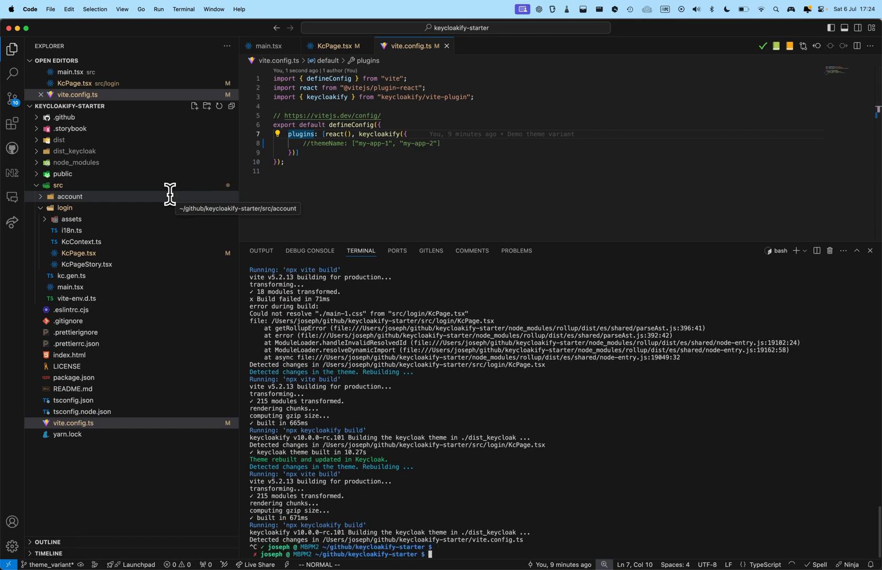
Run npx keycloakify add-story for login register.ftl, then start yarn storybook
{"action": "type", "text": "npx keycloakify e"}
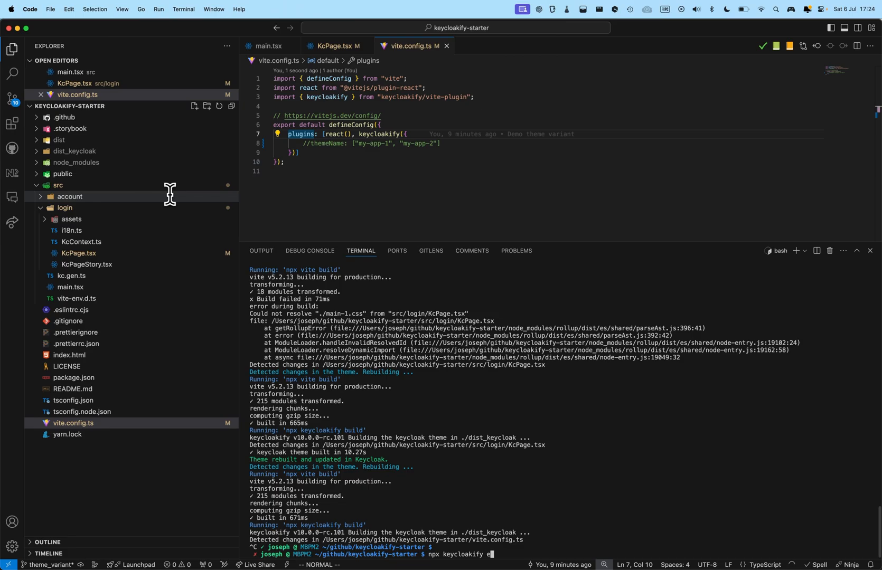
{"action": "type", "text": "dd"}
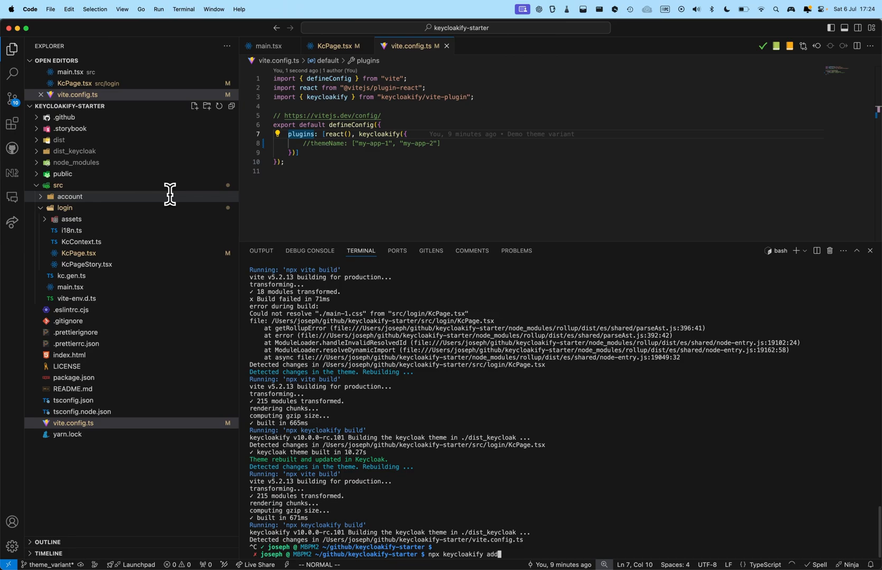
{"action": "type", "text": "-story"}
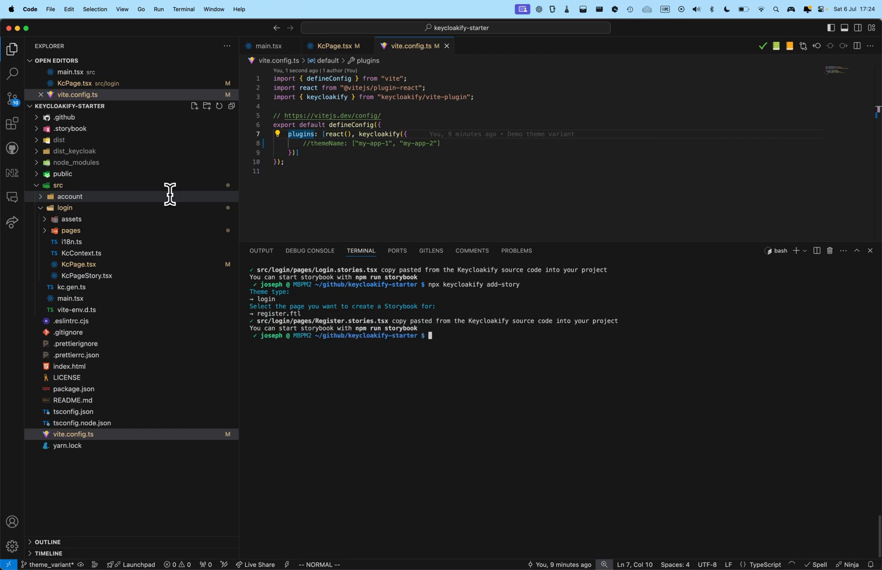
{"action": "type", "text": "yarn storybook"}
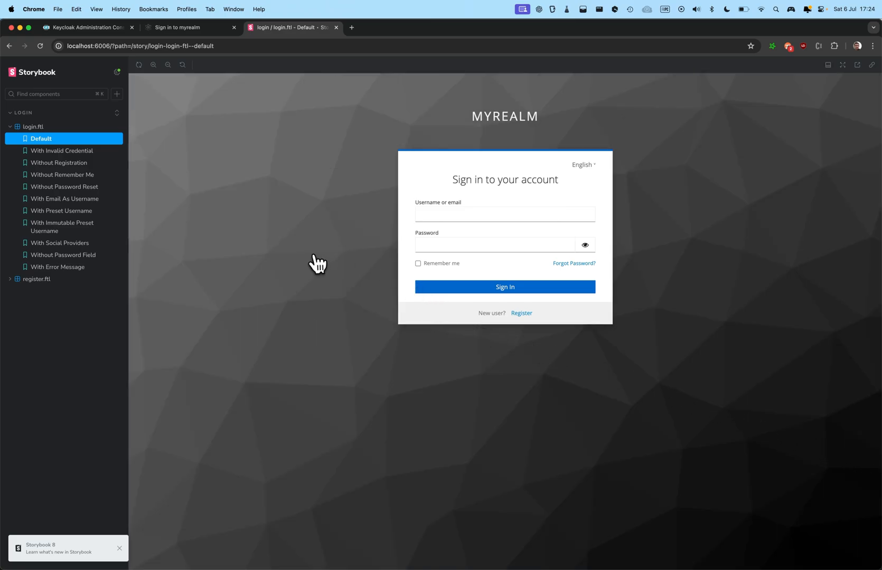
{"action": "mouse_move", "coordinate": [318, 265]}
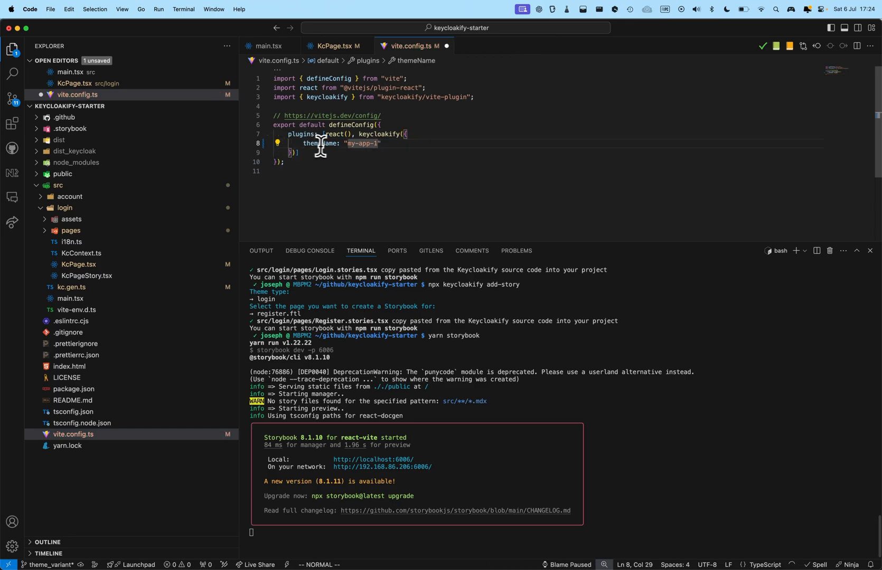
Restore themeName to ["my-app-1", "my-app-2"] in vite.config.ts and save
{"action": "left_click_drag", "start_coordinate": [346, 142], "coordinate": [378, 142]}
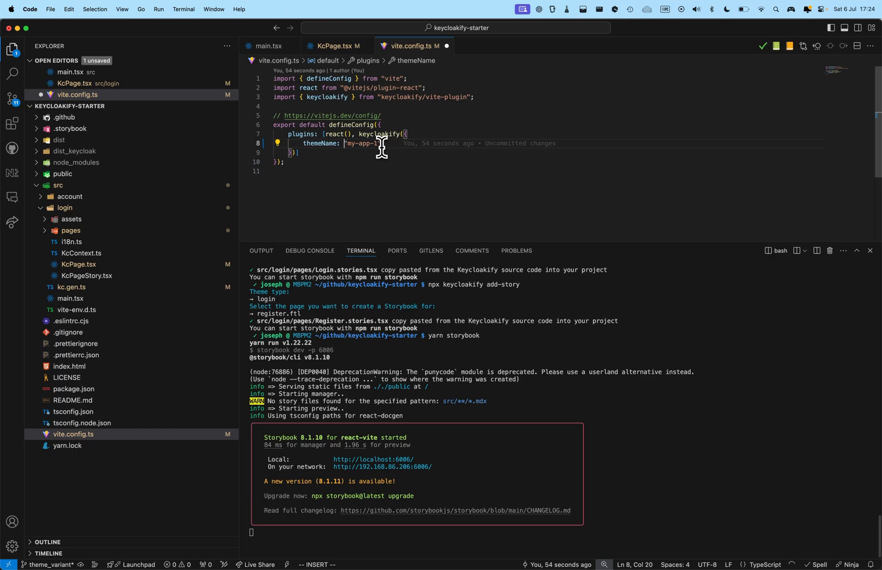
{"action": "type", "text": ", \"my-app-2\"]"}
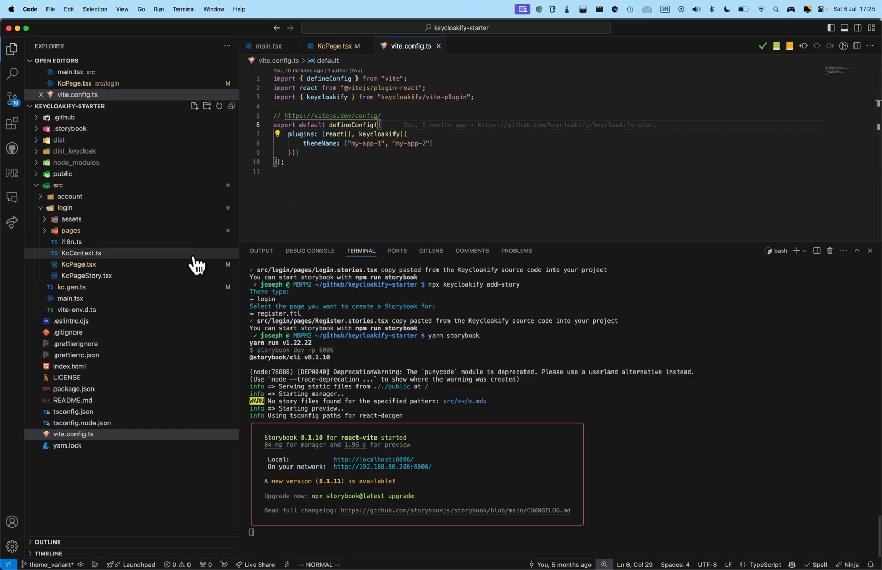
{"action": "mouse_move", "coordinate": [164, 292]}
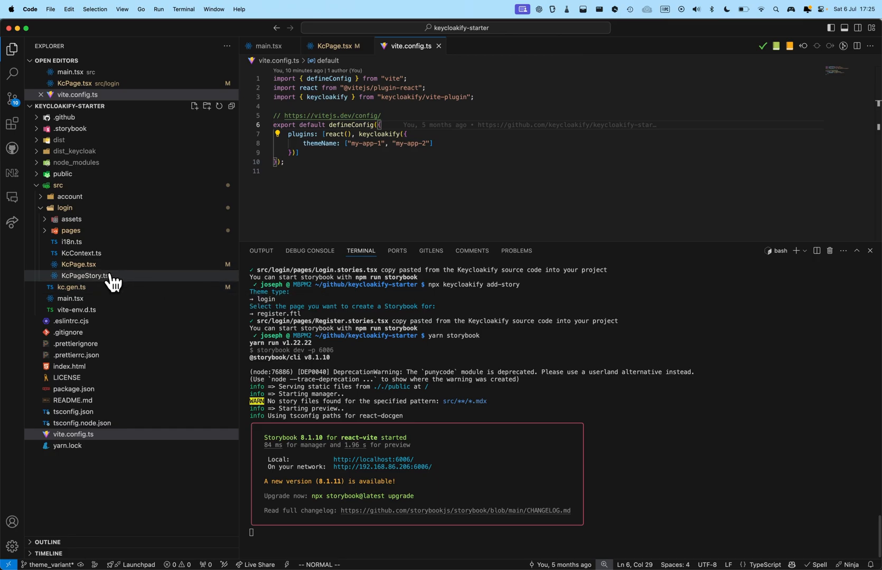
In KcPage.tsx try trial kcContext.pageId and themeName = "my-app-1" assignments
{"action": "left_click", "coordinate": [79, 267]}
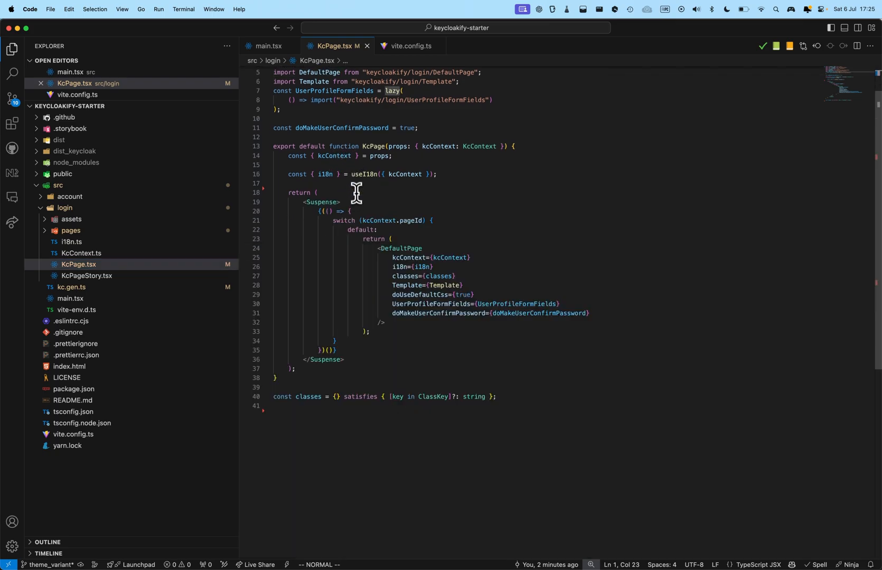
{"action": "type", "text": "kcContext.pageId = kcContext.pageId || \"login.ftl\";"}
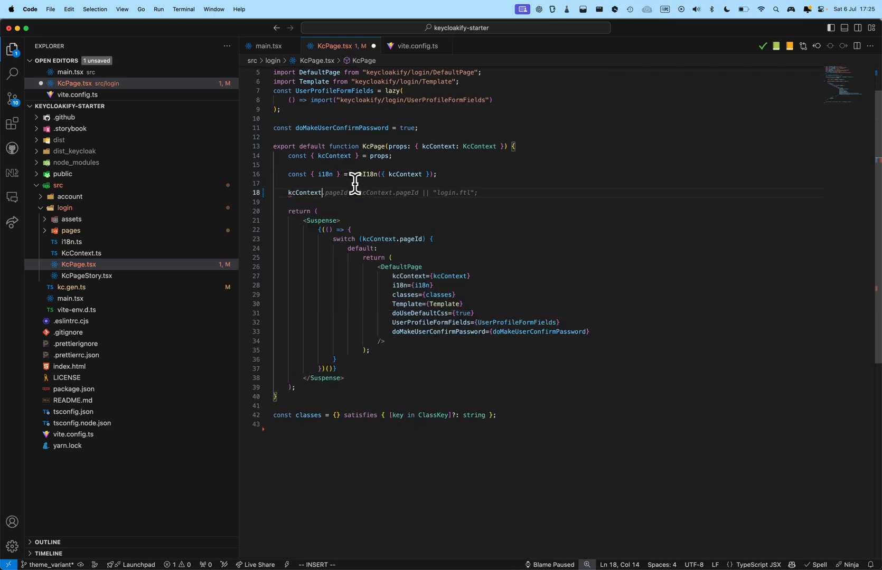
{"action": "type", "text": "."}
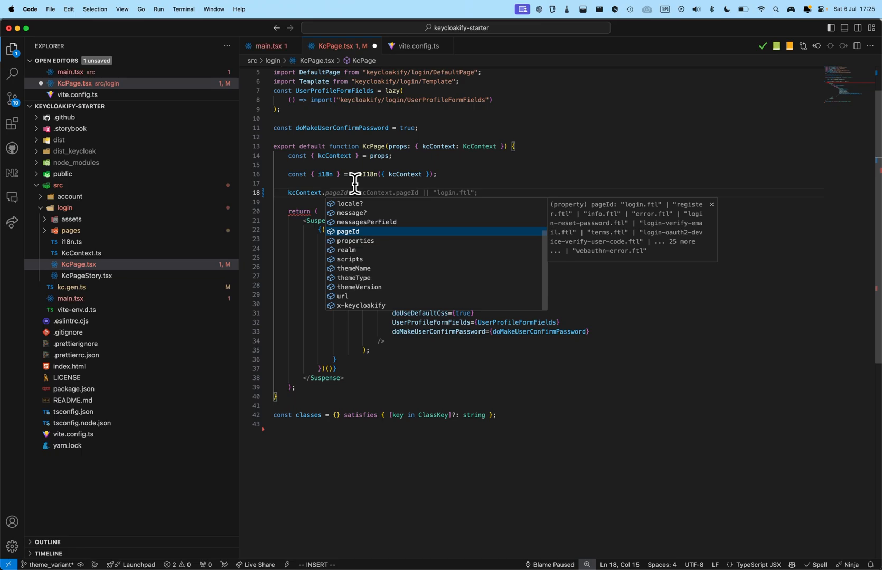
{"action": "type", "text": "themeName = \"my-app-1\""}
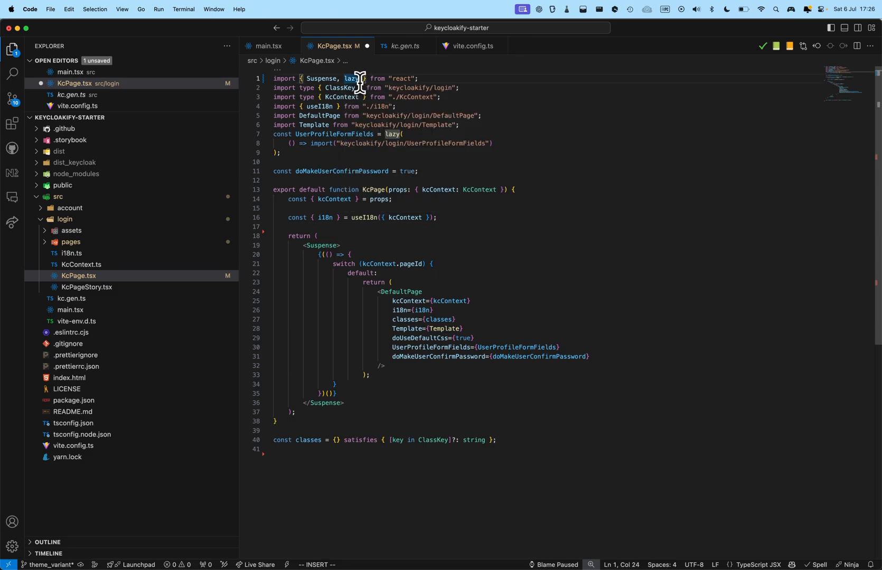
Import useMemo and declare function useCustomCss with a useMemo depending on [kcContext]
{"action": "type", "text": "useMemo"}
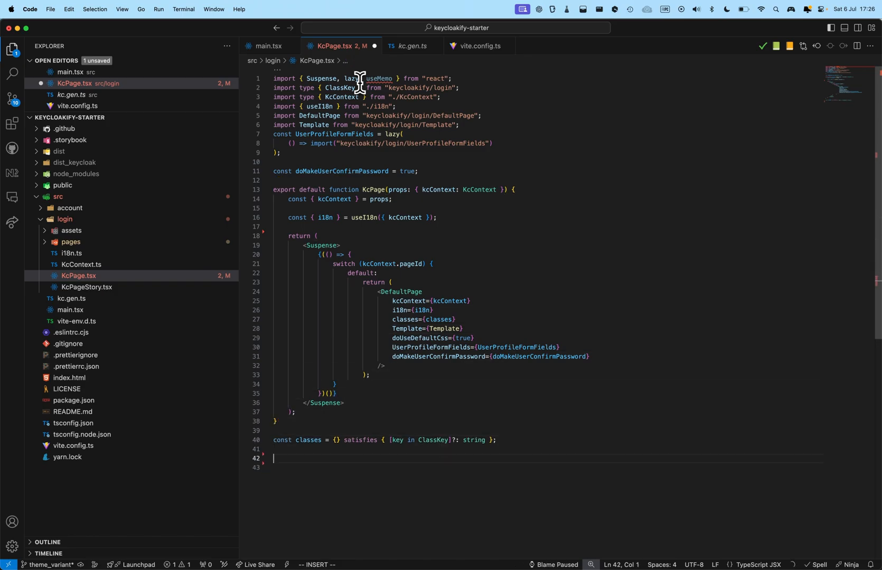
{"action": "type", "text": "function use"}
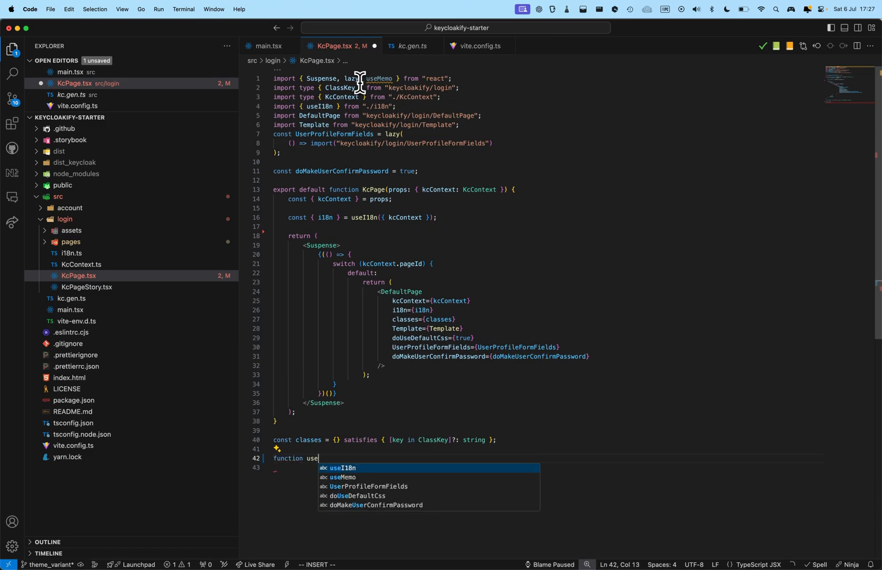
{"action": "type", "text": "Global"}
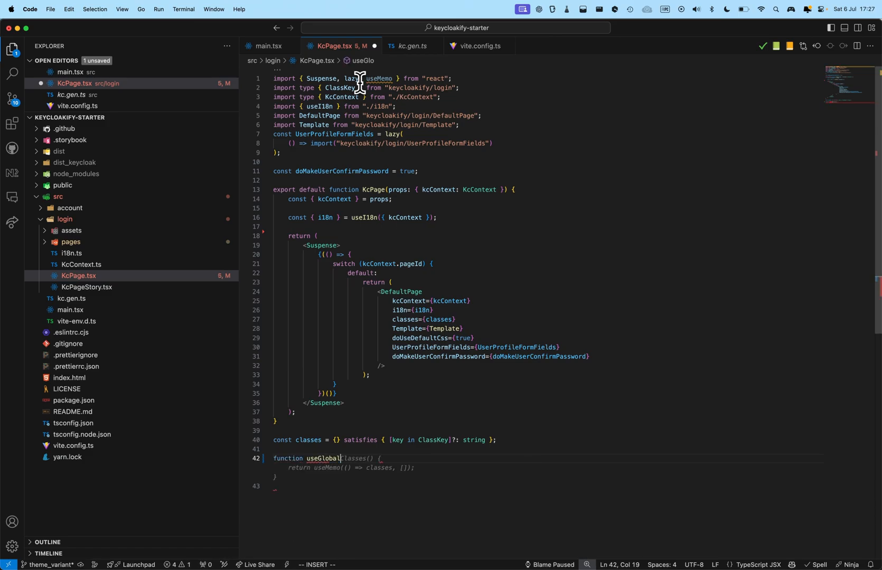
{"action": "type", "text": "Cs"}
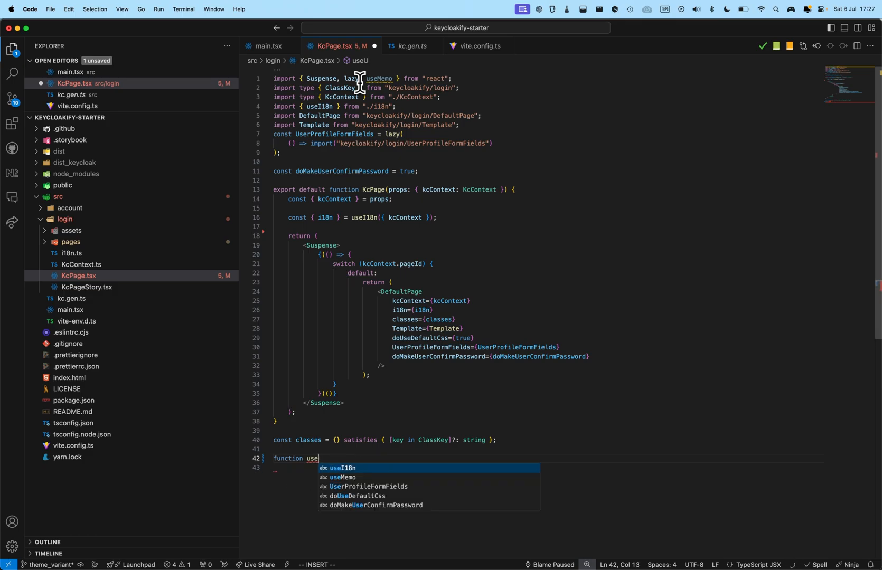
{"action": "type", "text": "CustomCss(kcContext: KcContext) {"}
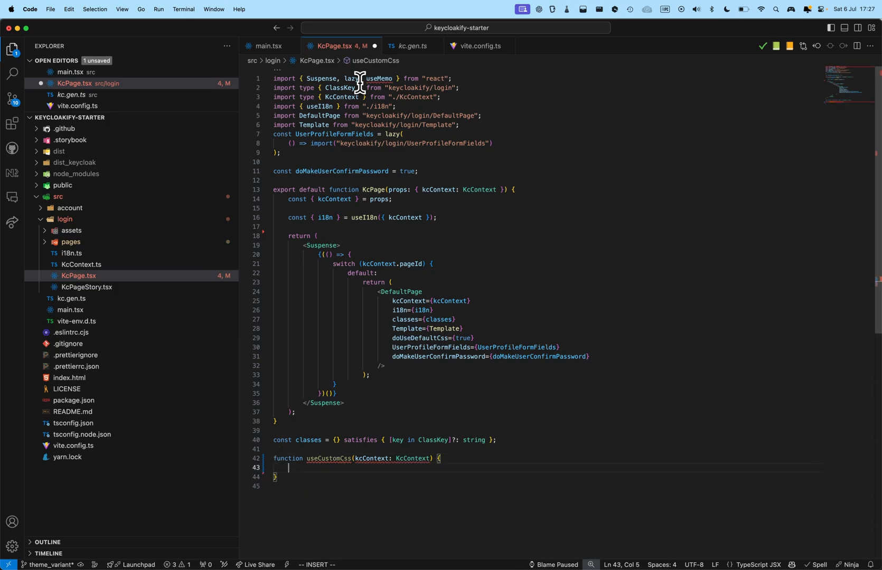
{"action": "type", "text": "useMemo"}
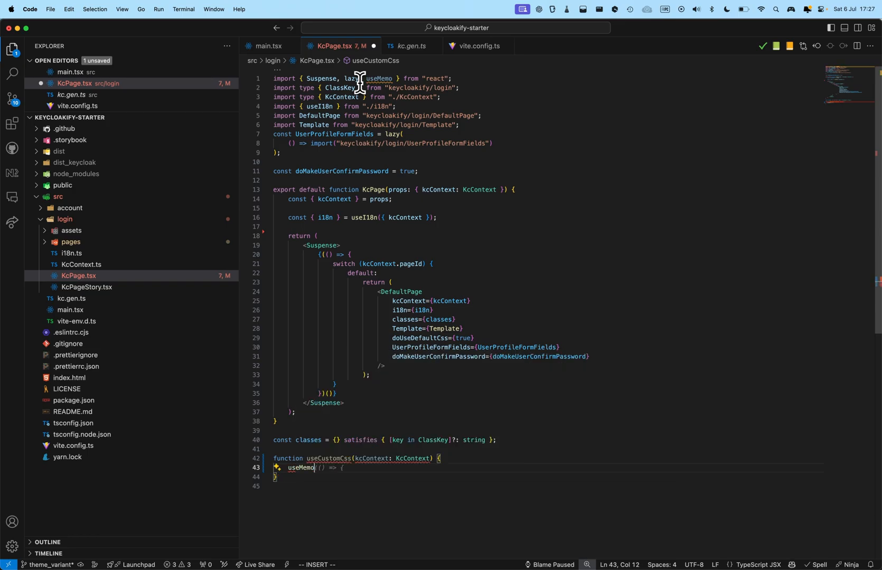
{"action": "type", "text": "(("}
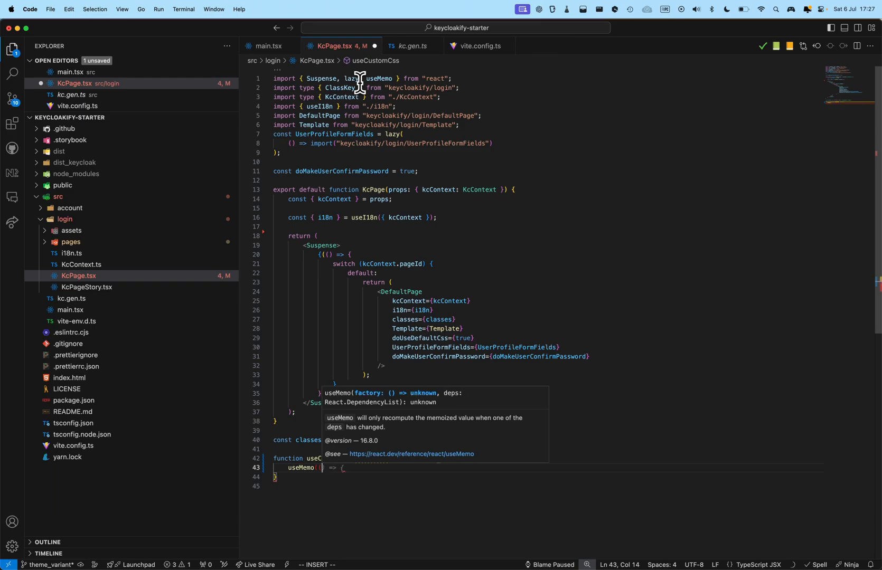
{"action": "type", "text": "}, [kcContext]);"}
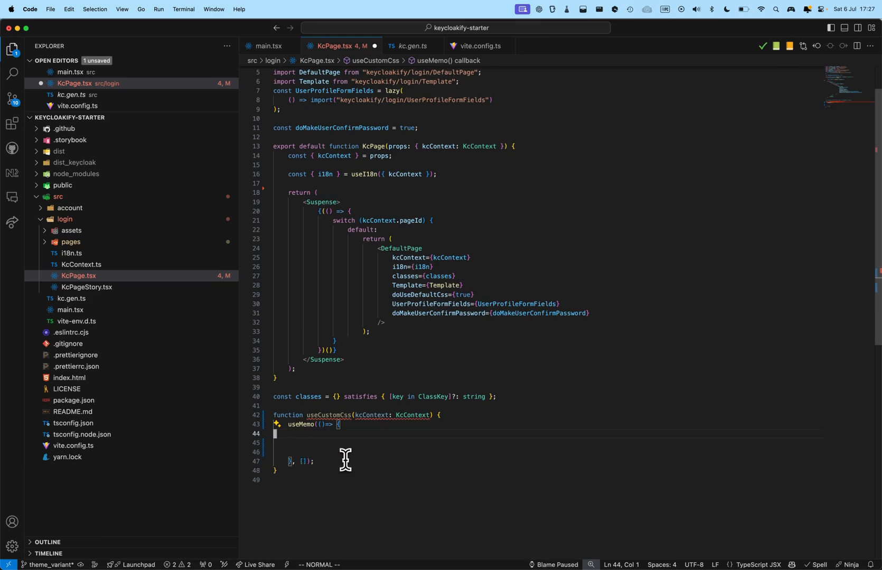
Add a switch on kcContext.themeName and start an import path for the my-app-1 CSS
{"action": "type", "text": "switch (kcContext.themeName) {"}
{"action": "type", "text": "case \"my-app-1\":"}
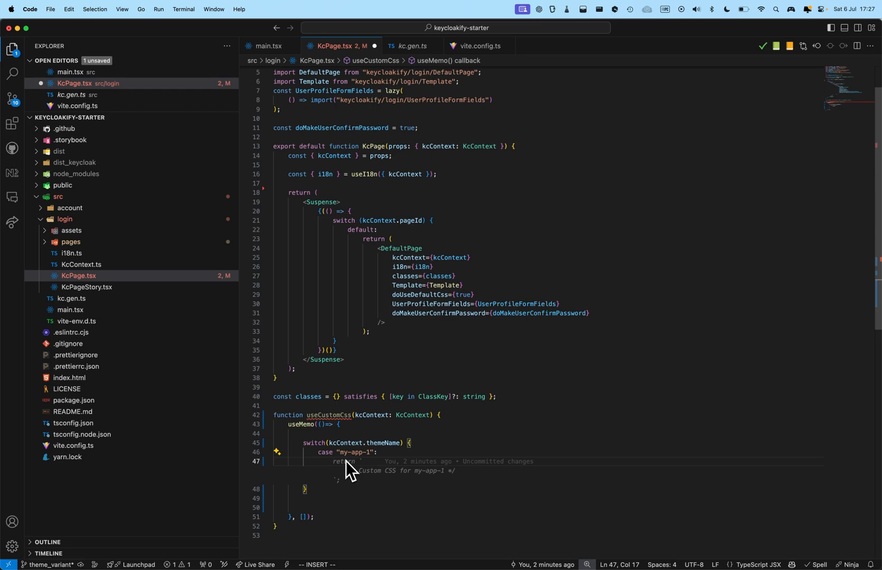
{"action": "type", "text": "import"}
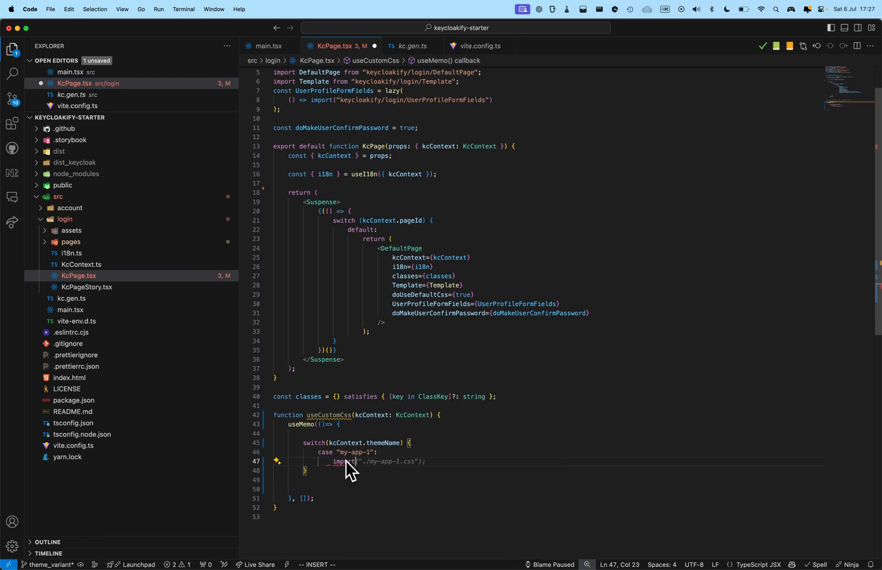
{"action": "type", "text": "./"}
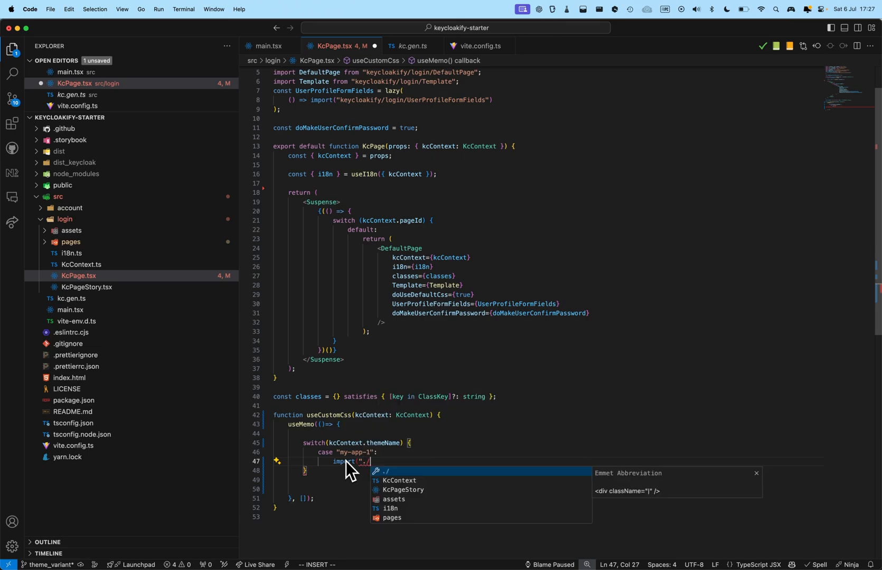
{"action": "key", "text": "Escape"}
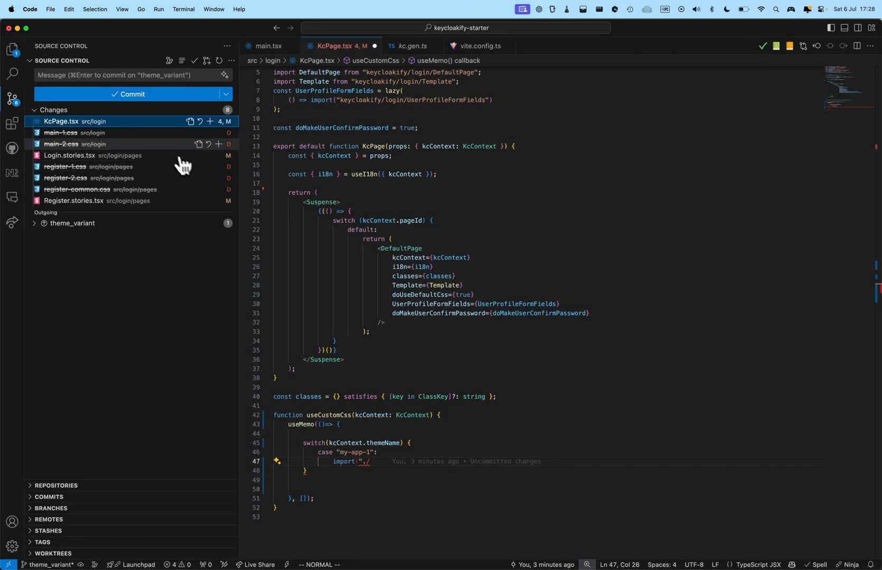
Bring back the deleted main CSS files and review main-common.css and the geist font folder
{"action": "left_click", "coordinate": [209, 148]}
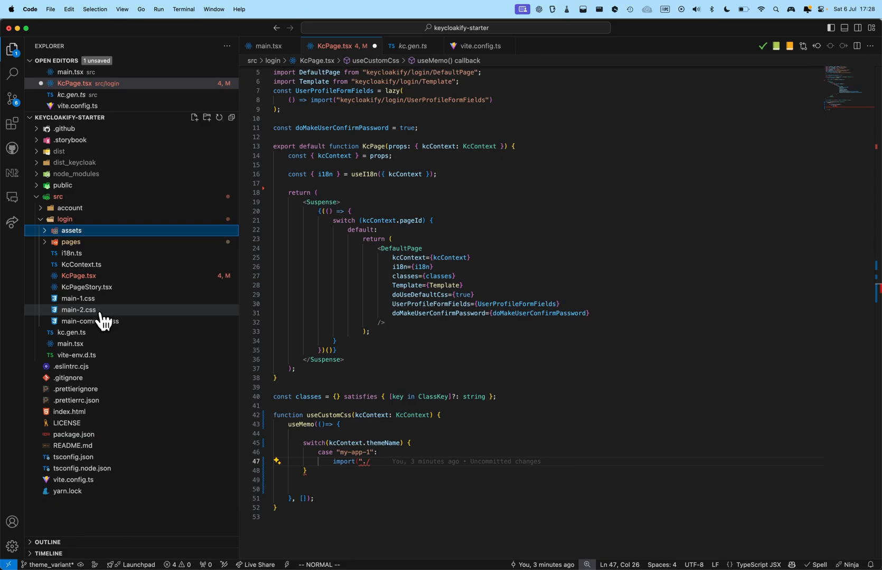
{"action": "left_click", "coordinate": [91, 321]}
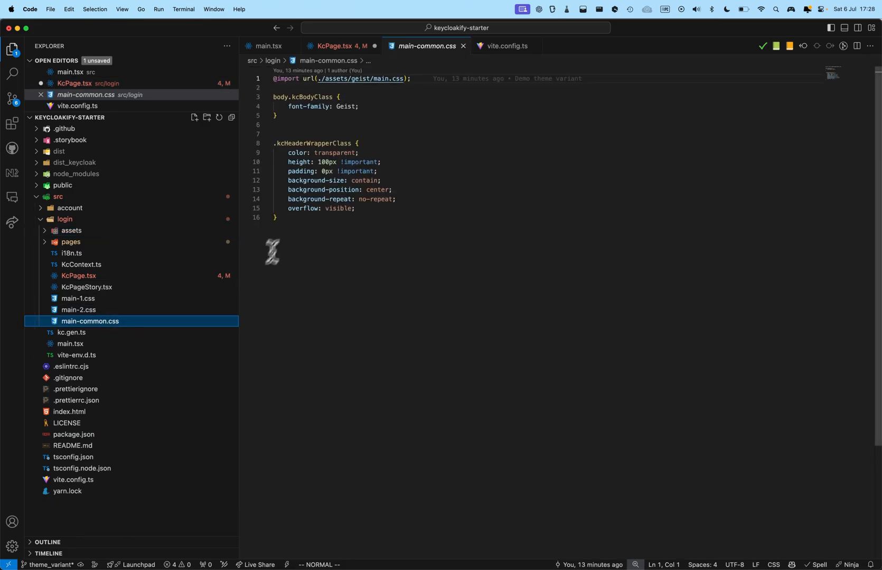
{"action": "mouse_move", "coordinate": [349, 122]}
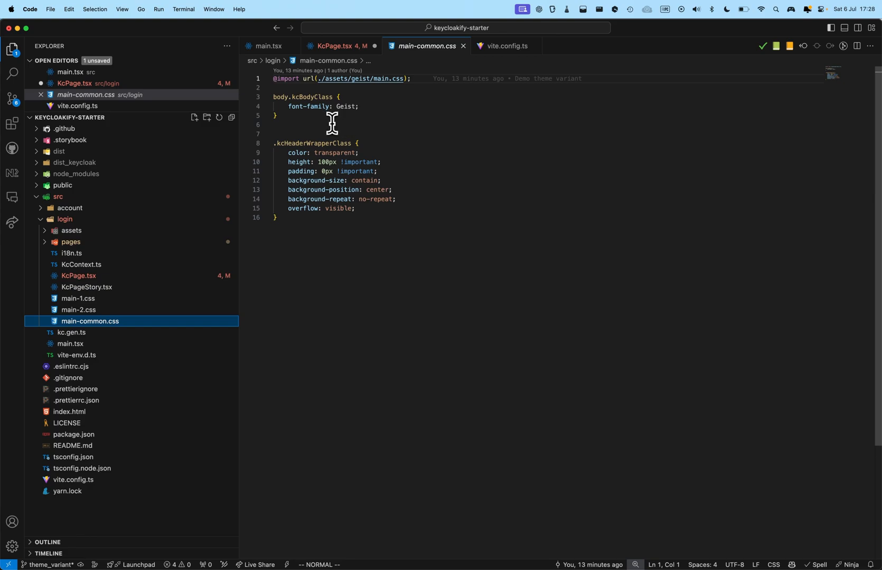
{"action": "mouse_move", "coordinate": [308, 117]}
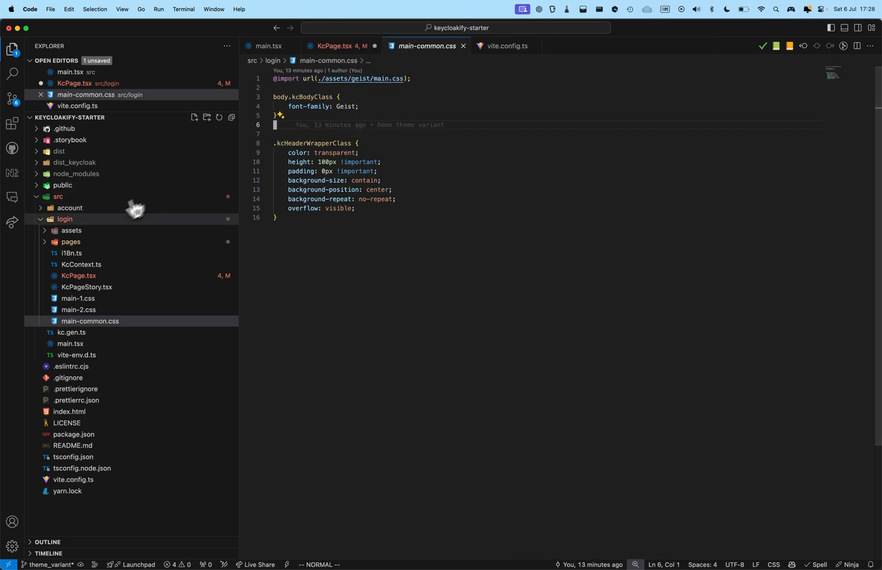
{"action": "left_click", "coordinate": [72, 231]}
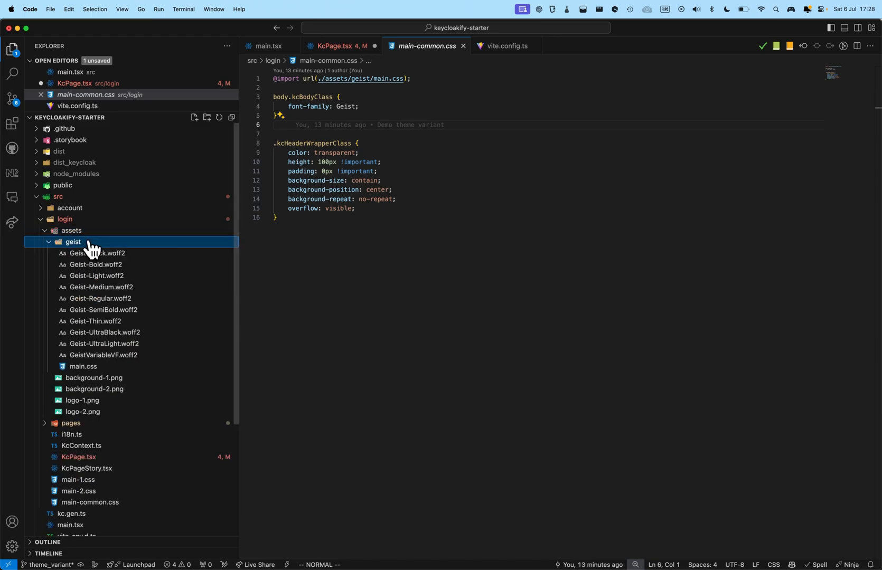
Collapse the assets folder and open main-1.css with background-1.png and logo-1.png
{"action": "left_click", "coordinate": [73, 242]}
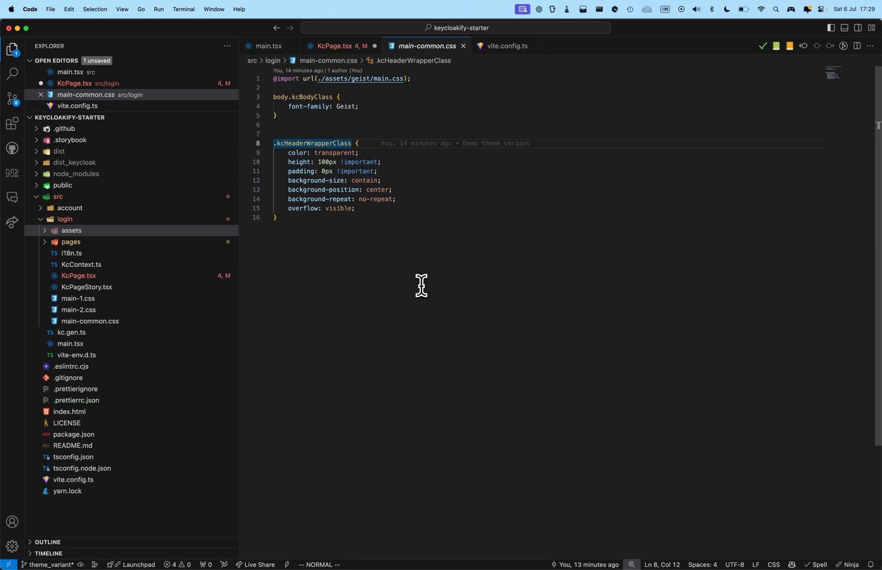
{"action": "mouse_move", "coordinate": [305, 273]}
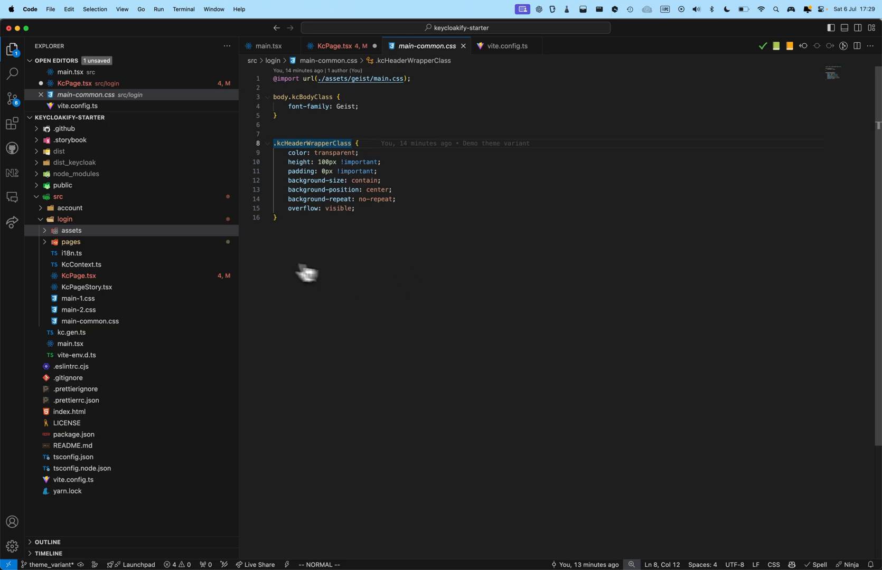
{"action": "left_click", "coordinate": [78, 298]}
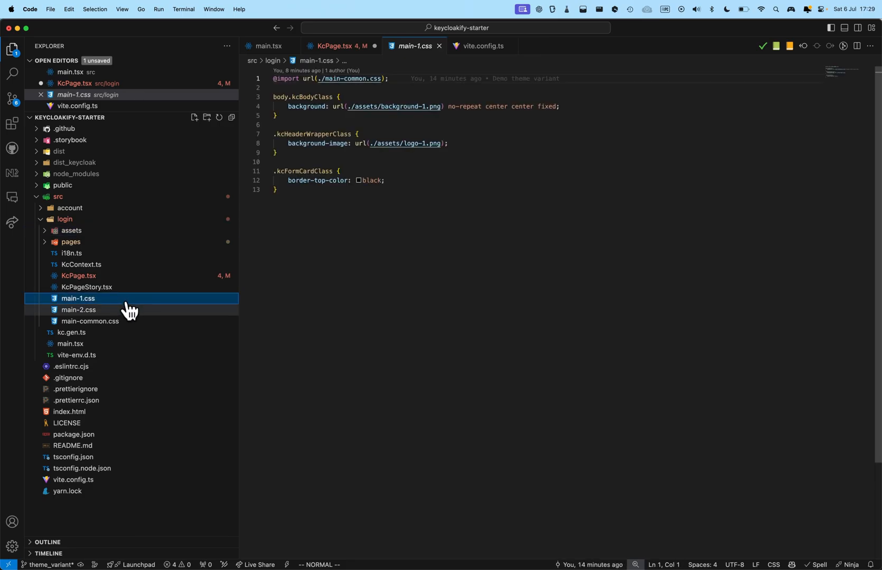
Compare main-2.css (background-2.png, logo-2.png) against main-1.css
{"action": "left_click", "coordinate": [79, 311]}
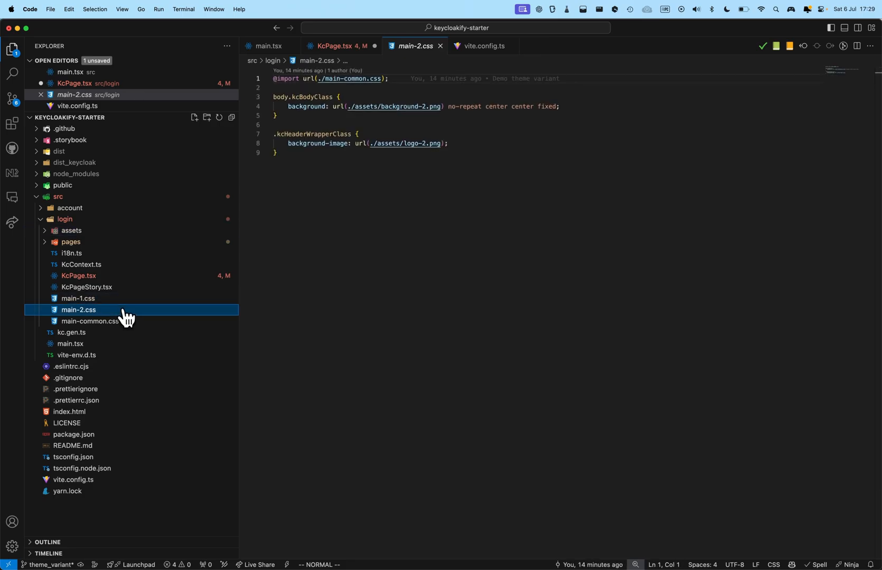
{"action": "left_click", "coordinate": [79, 301]}
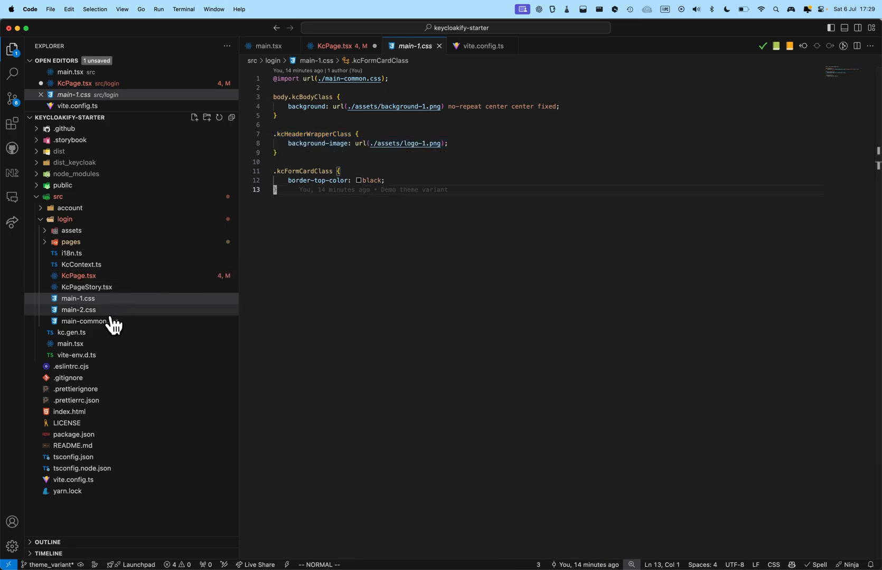
{"action": "left_click", "coordinate": [78, 313]}
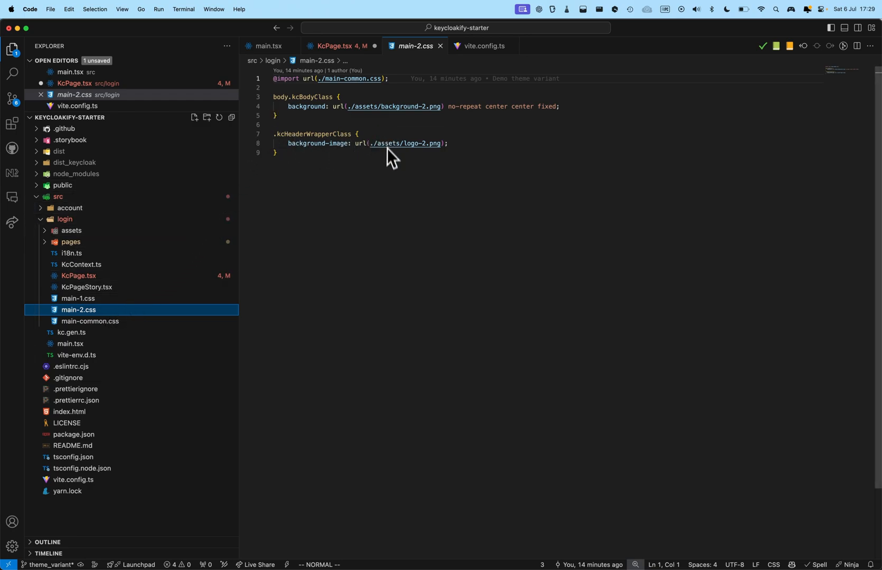
{"action": "mouse_move", "coordinate": [175, 298]}
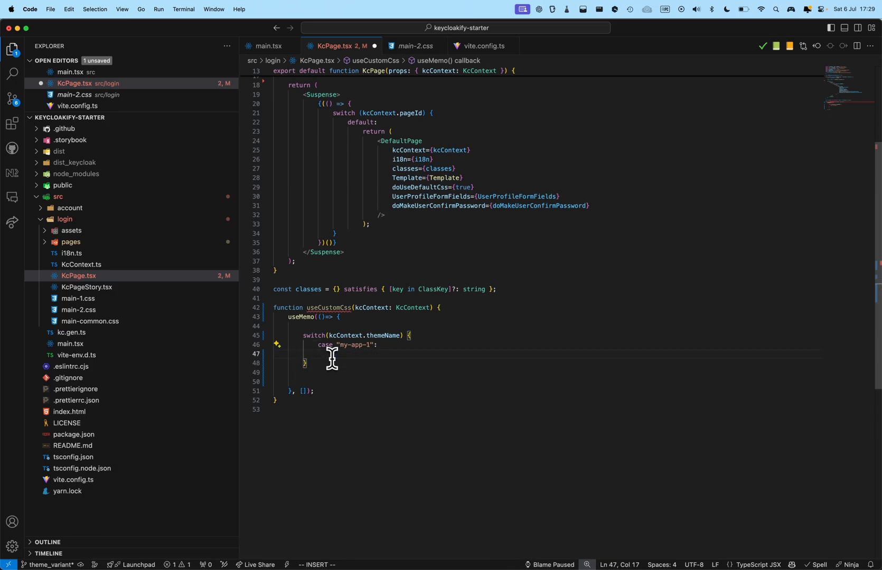
Make useCustomCss import main-1.css for my-app-1 and main-2.css for my-app-2
{"action": "type", "text": "imp"}
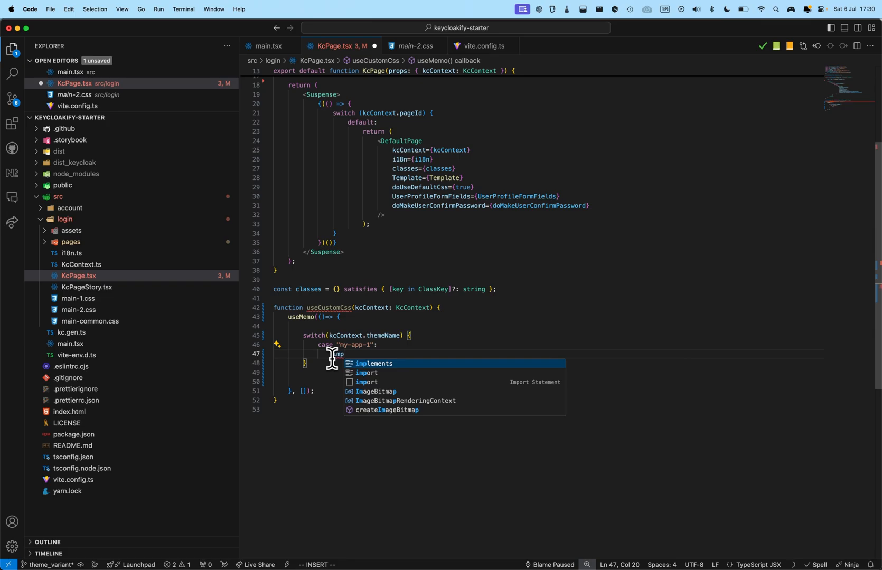
{"action": "type", "text": "import \"./"}
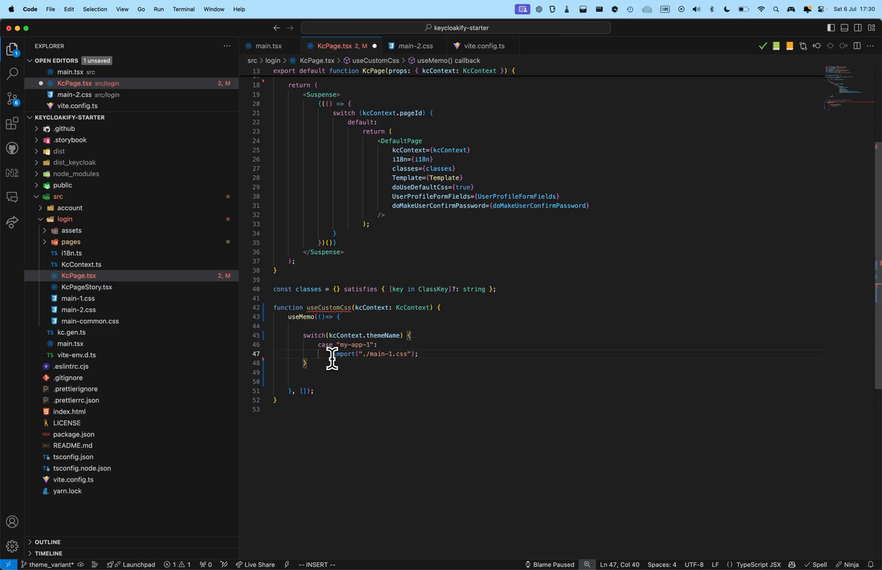
{"action": "type", "text": "break"}
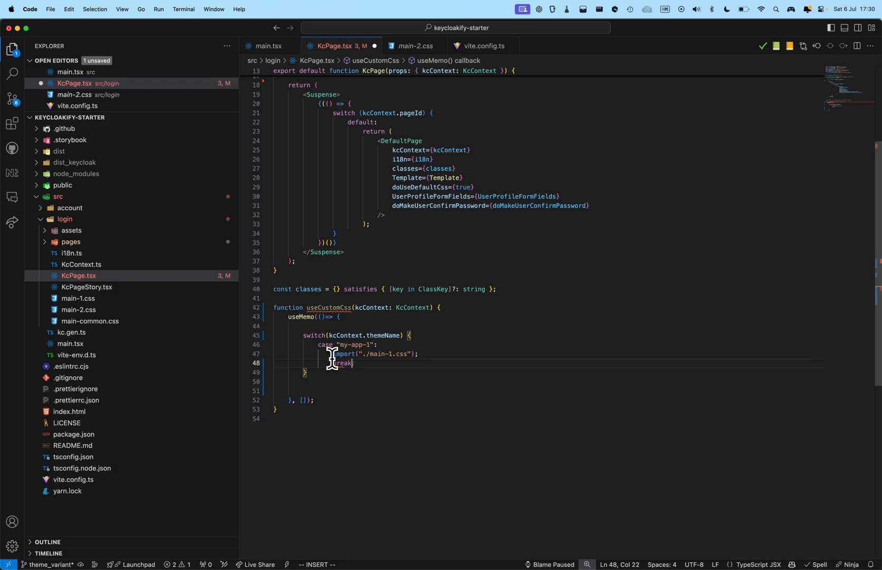
{"action": "type", "text": "case \"my-app-2\":"}
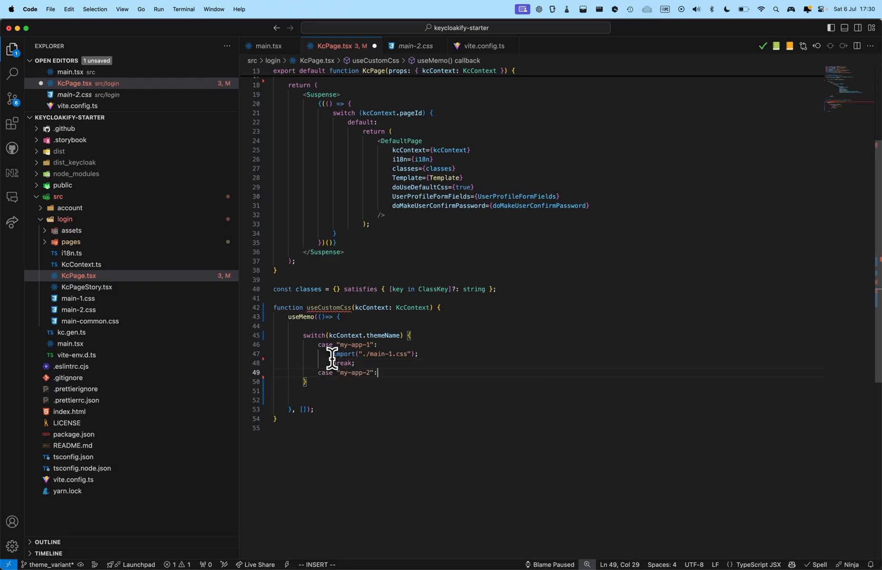
{"action": "type", "text": "import(\"./main-2.css\");"}
{"action": "type", "text": "break;"}
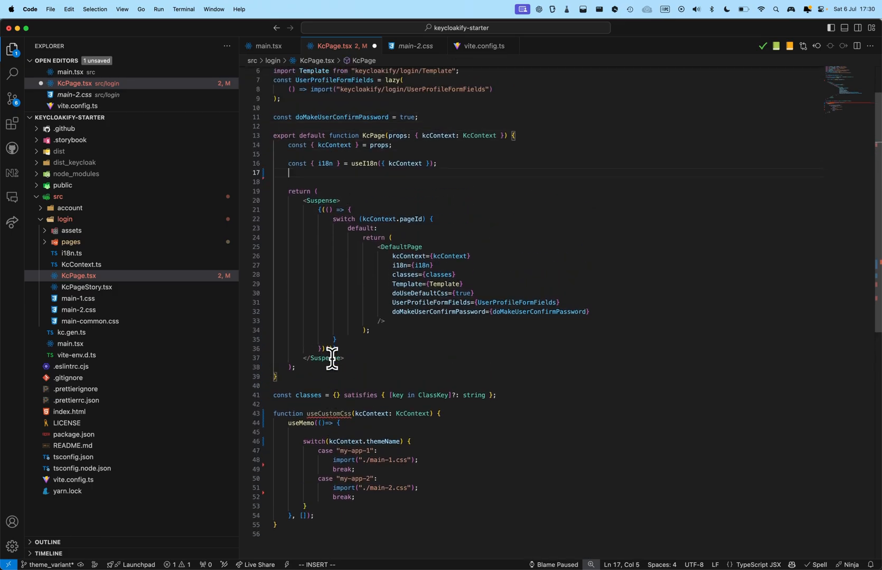
Call useCustomCss(kcContext) inside the KcPage component
{"action": "type", "text": "useCustomCss(kcContext);"}
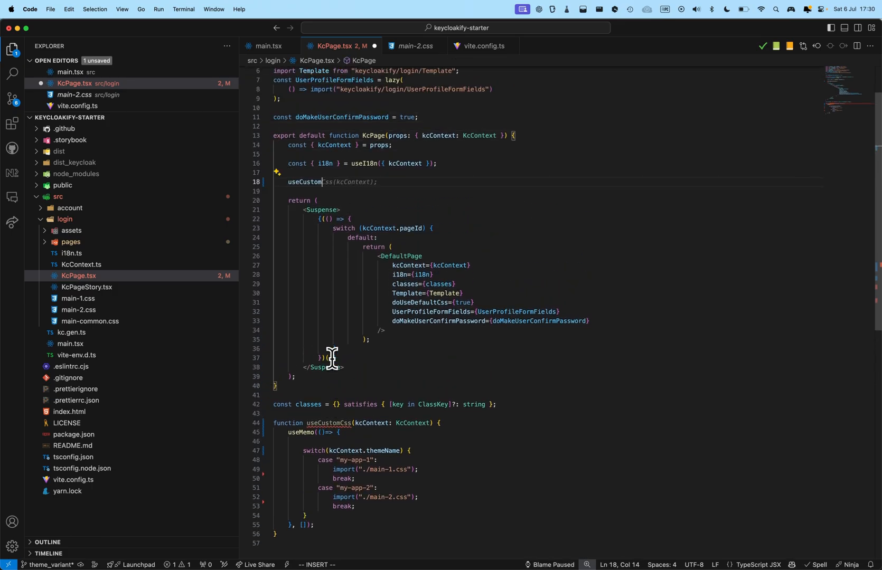
{"action": "type", "text": "Css"}
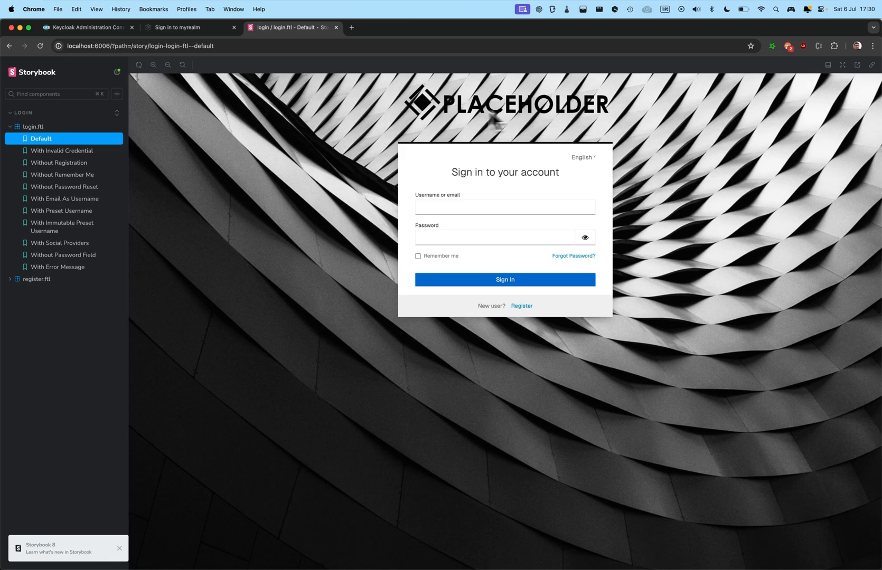
{"action": "mouse_move", "coordinate": [430, 176]}
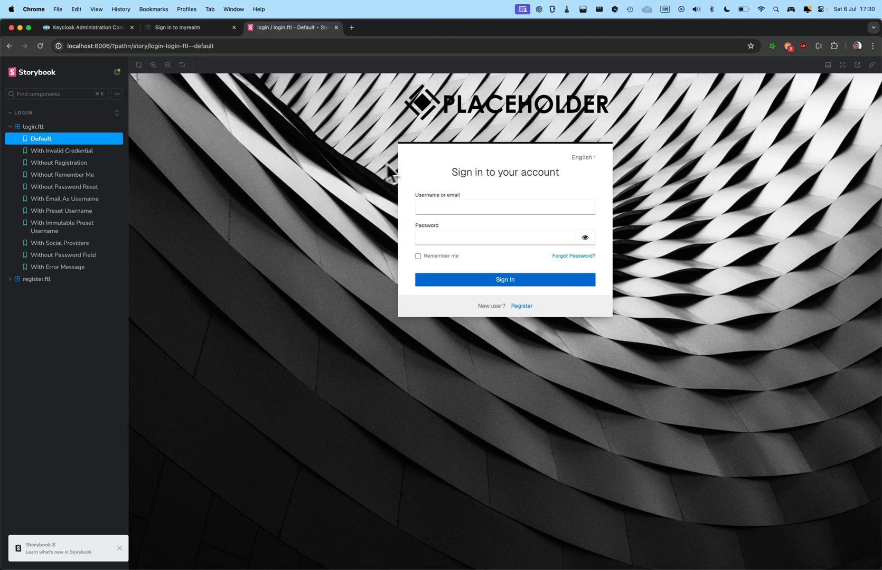
{"action": "mouse_move", "coordinate": [353, 178]}
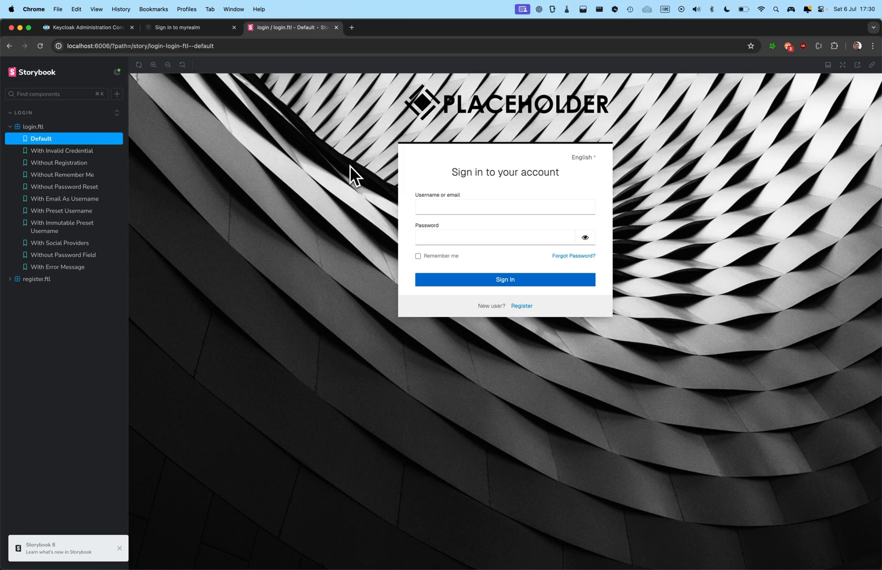
Preview the Without Password Reset login story, then return to the code editor
{"action": "left_click", "coordinate": [68, 186]}
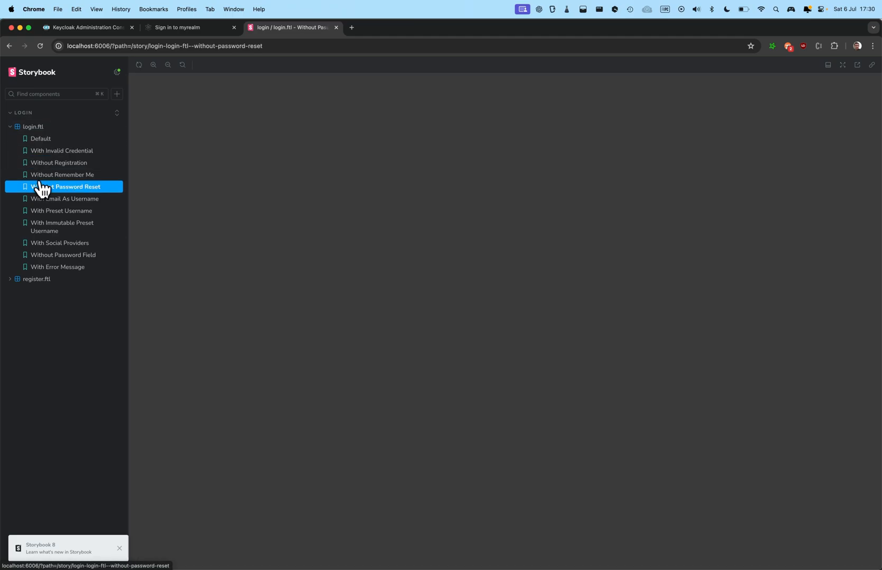
{"action": "left_click", "coordinate": [40, 139]}
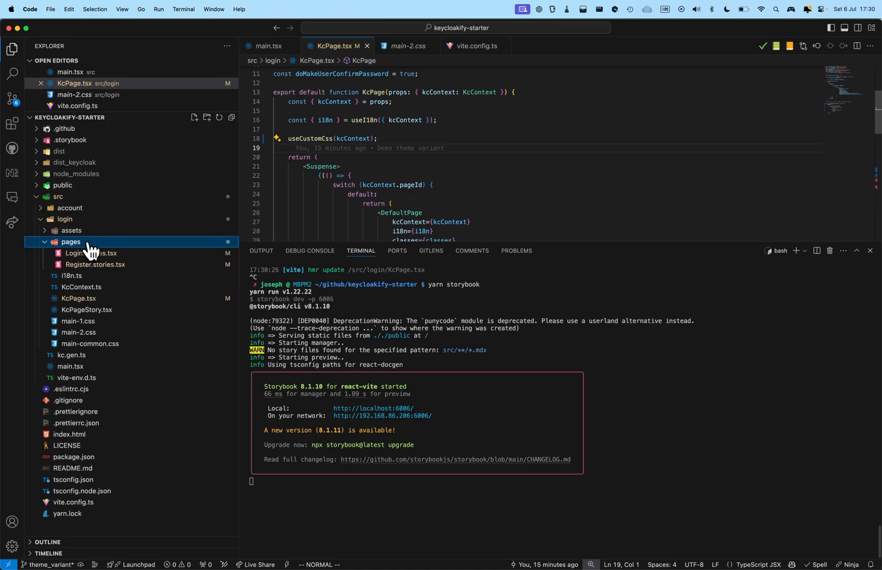
Add a Variant story in Login.stories.tsx rendering KcPageStory with themeName "my-app-2"
{"action": "left_click", "coordinate": [91, 254]}
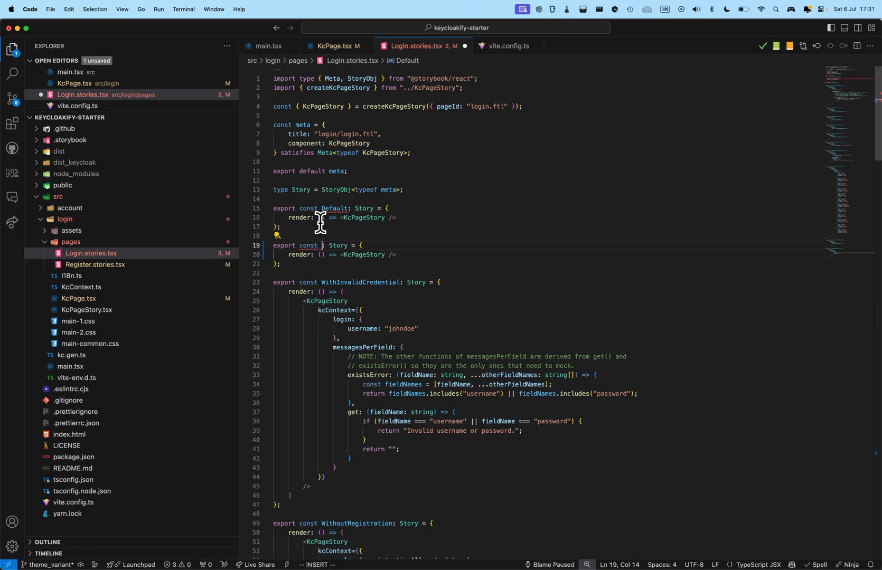
{"action": "type", "text": "Variant"}
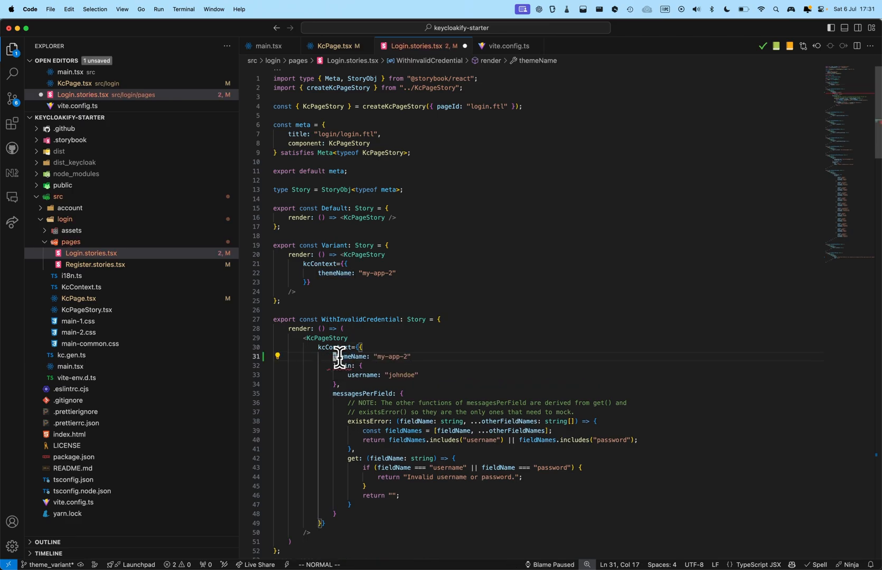
{"action": "double_click", "coordinate": [348, 357]}
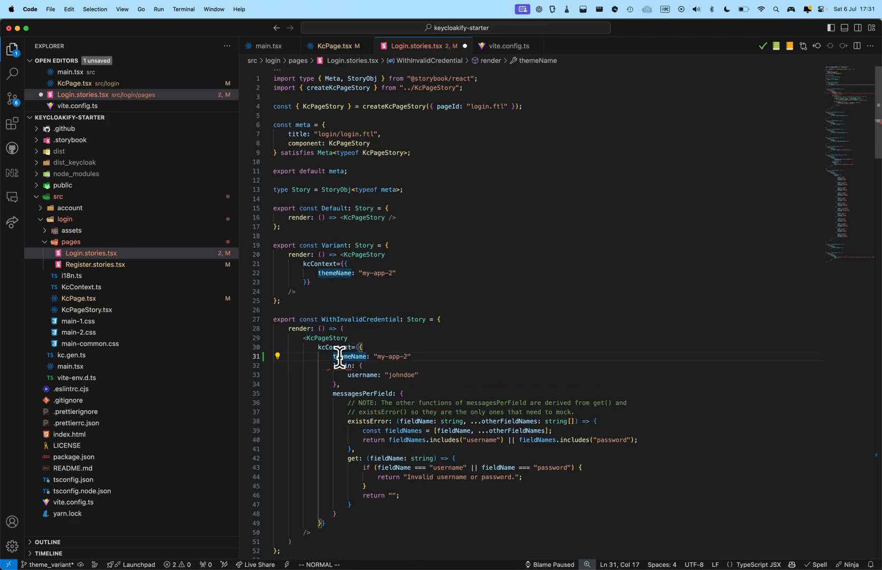
{"action": "type", "text": ","}
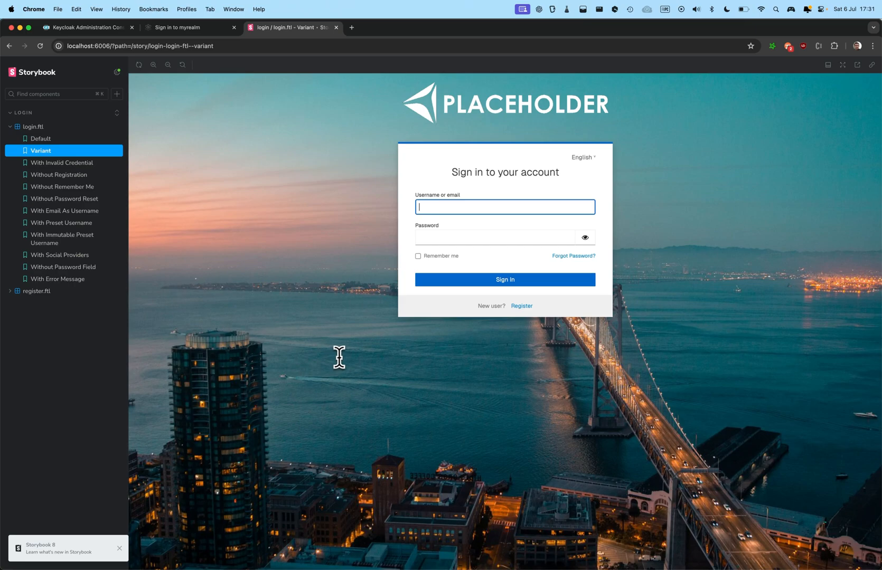
Select the login.ftl Variant story to preview the my-app-2 look
{"action": "left_click", "coordinate": [64, 162]}
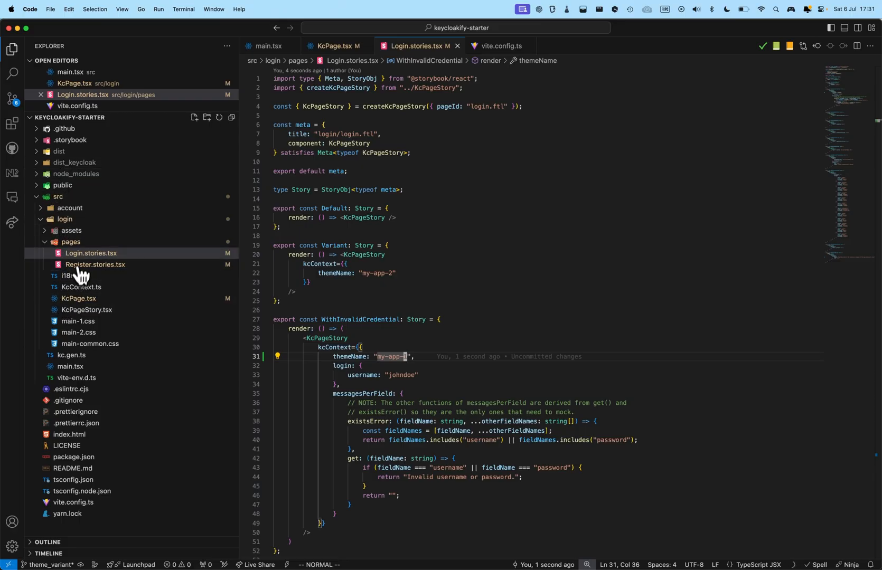
Add a Variant story in Register.stories.tsx with the KcPageStory tag split for a kcContext prop
{"action": "left_click", "coordinate": [96, 276]}
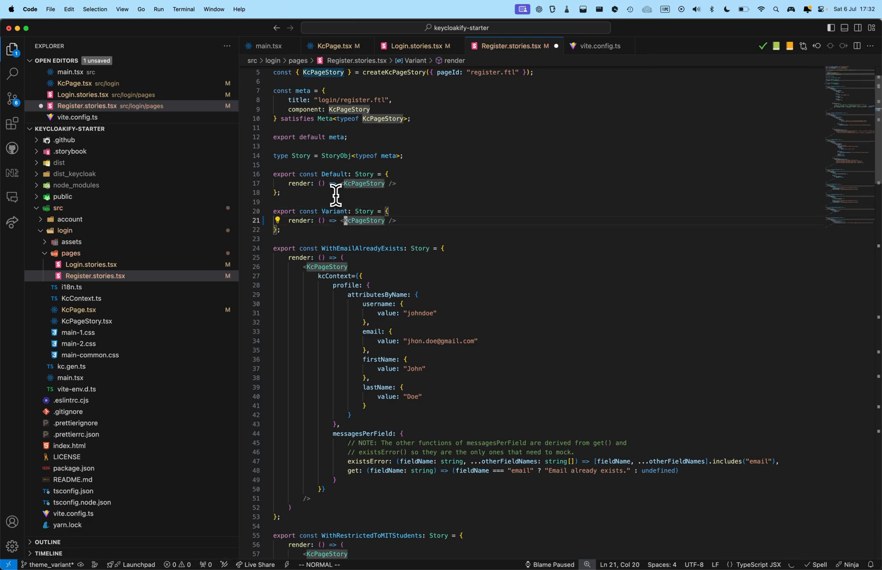
{"action": "key", "text": "Enter"}
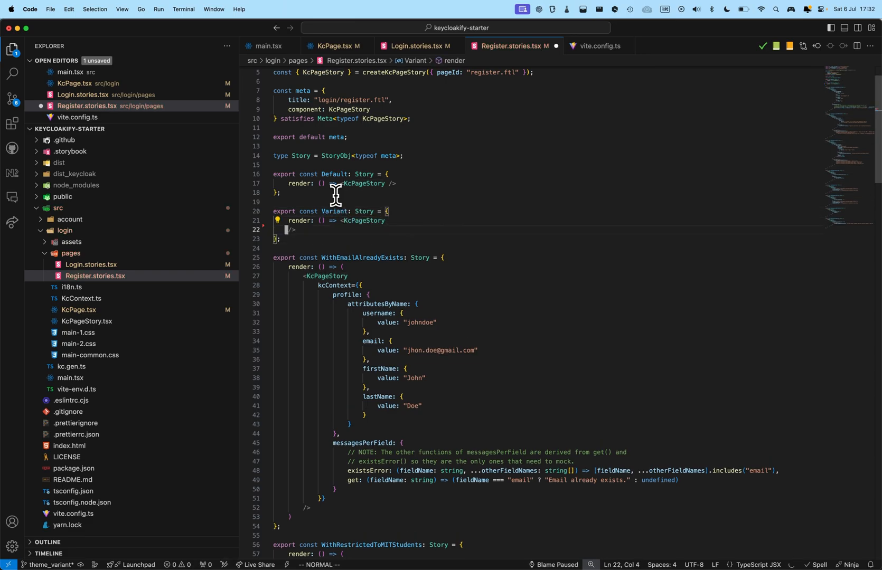
{"action": "type", "text": "k"}
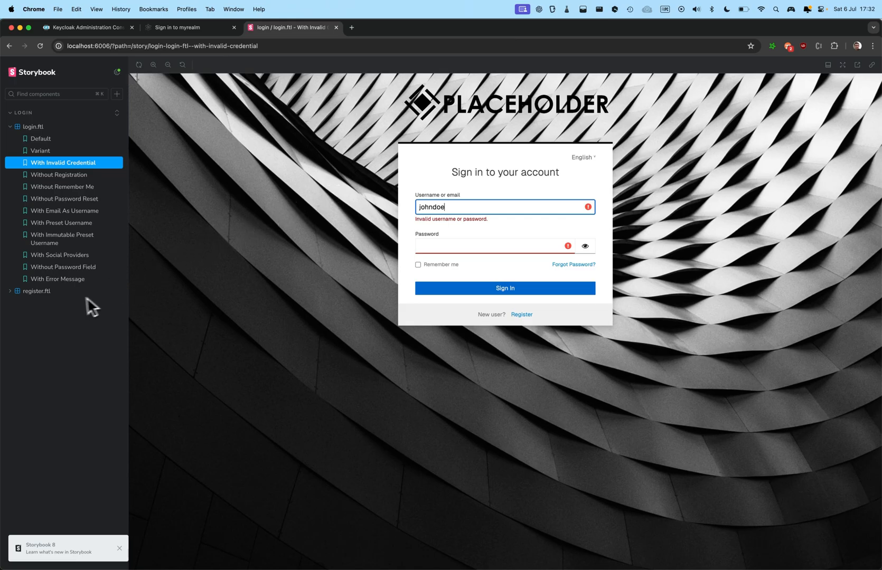
Compare the register.ftl Default and Variant stories in the Storybook sidebar
{"action": "left_click", "coordinate": [40, 303]}
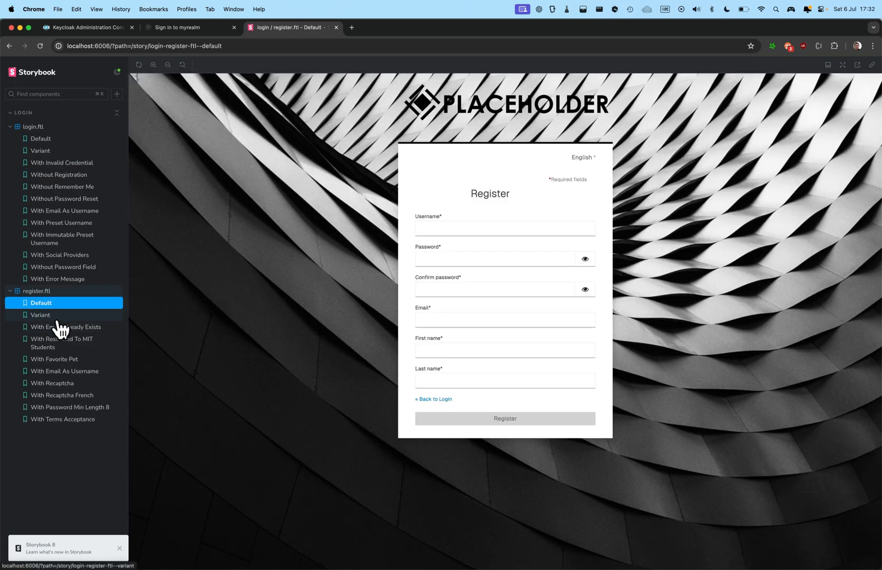
{"action": "left_click", "coordinate": [41, 315]}
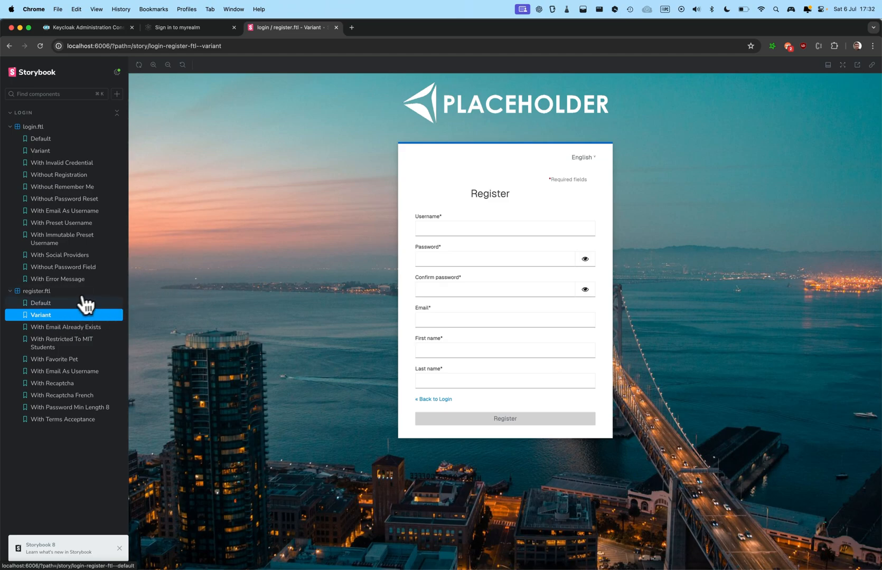
{"action": "left_click", "coordinate": [41, 303]}
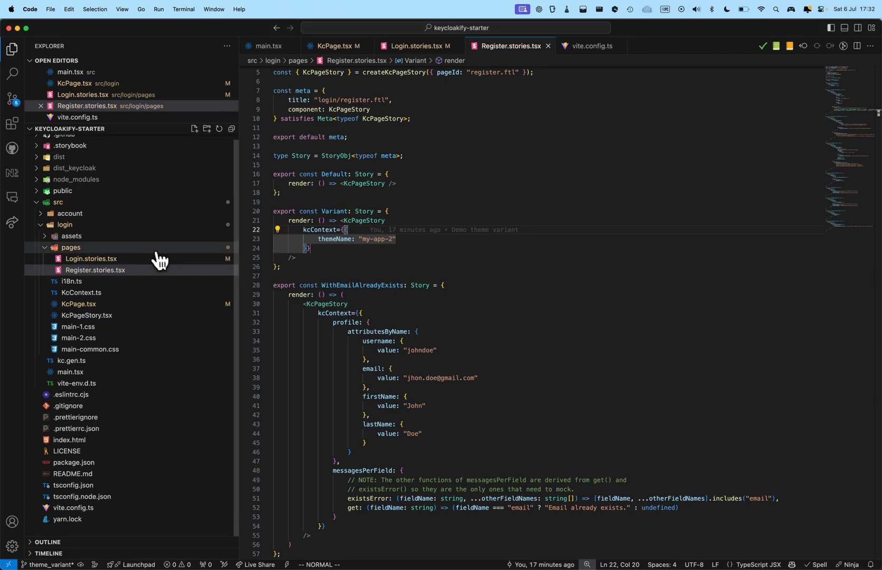
Expand src/login/pages and review register-common.css
{"action": "left_click", "coordinate": [71, 253]}
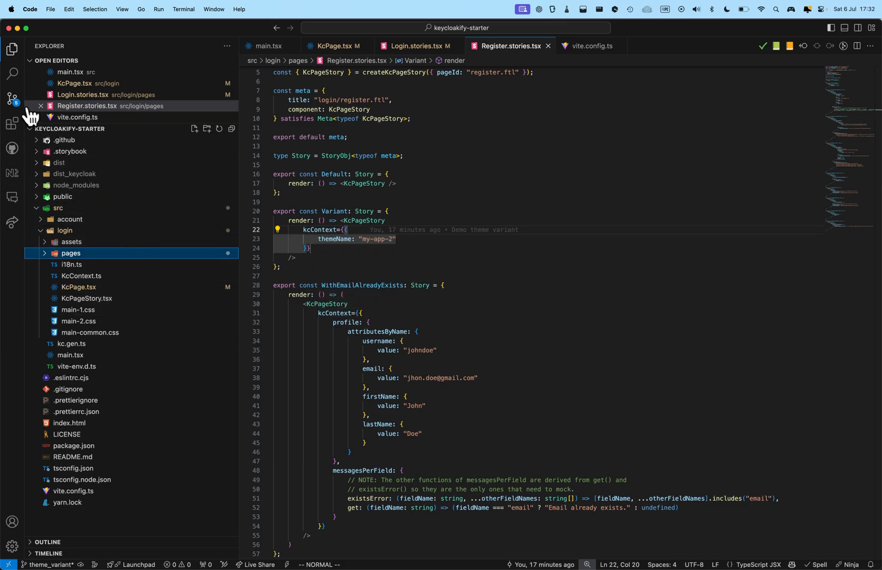
{"action": "left_click", "coordinate": [11, 100]}
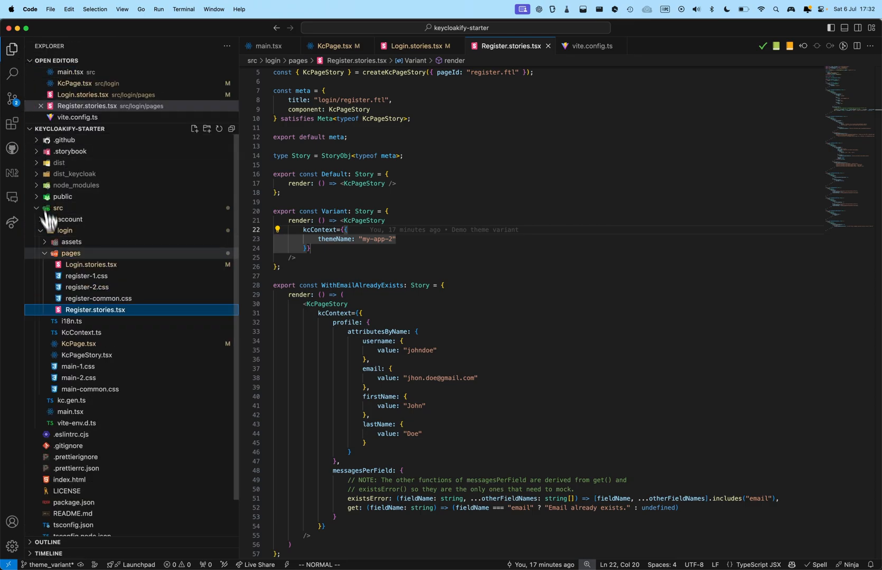
{"action": "left_click", "coordinate": [98, 302]}
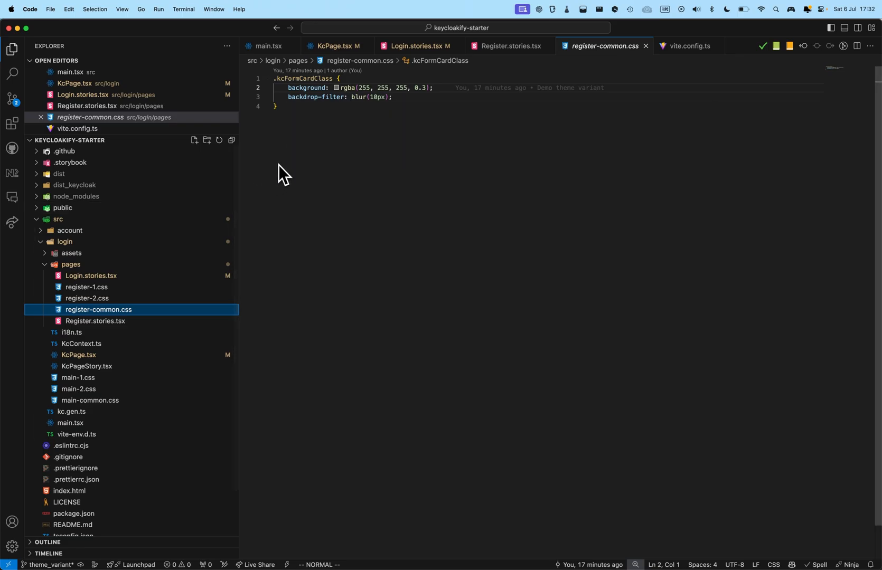
{"action": "mouse_move", "coordinate": [288, 175]}
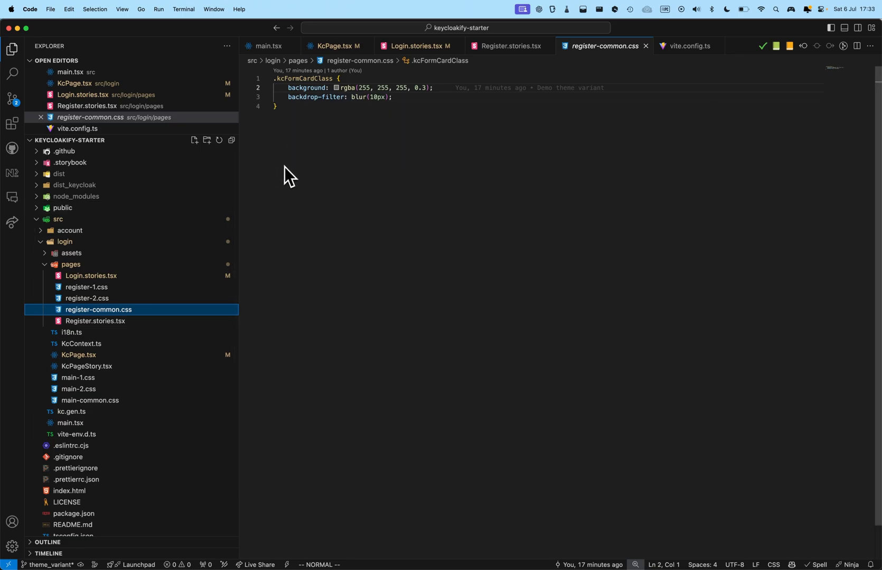
{"action": "mouse_move", "coordinate": [290, 177]}
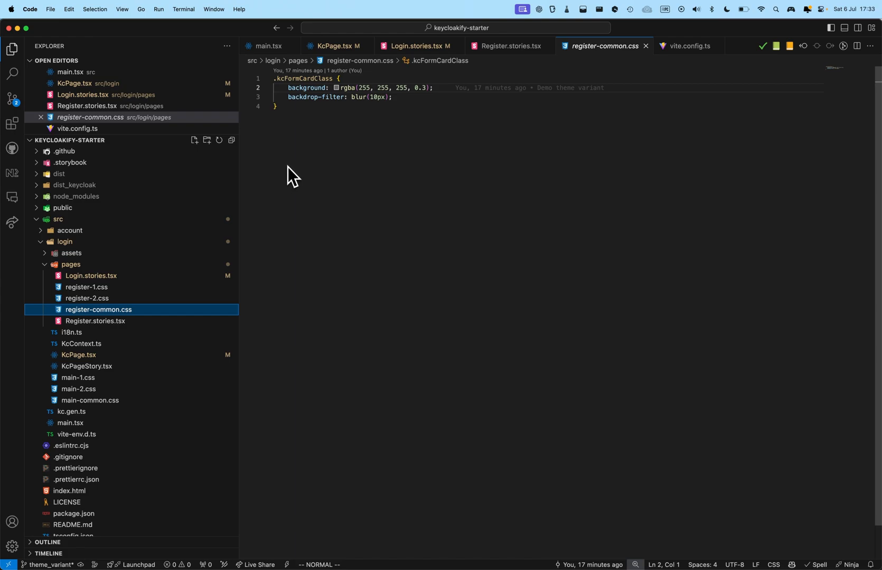
Review register-1.css and register-2.css, then return to KcPage.tsx
{"action": "left_click", "coordinate": [87, 287]}
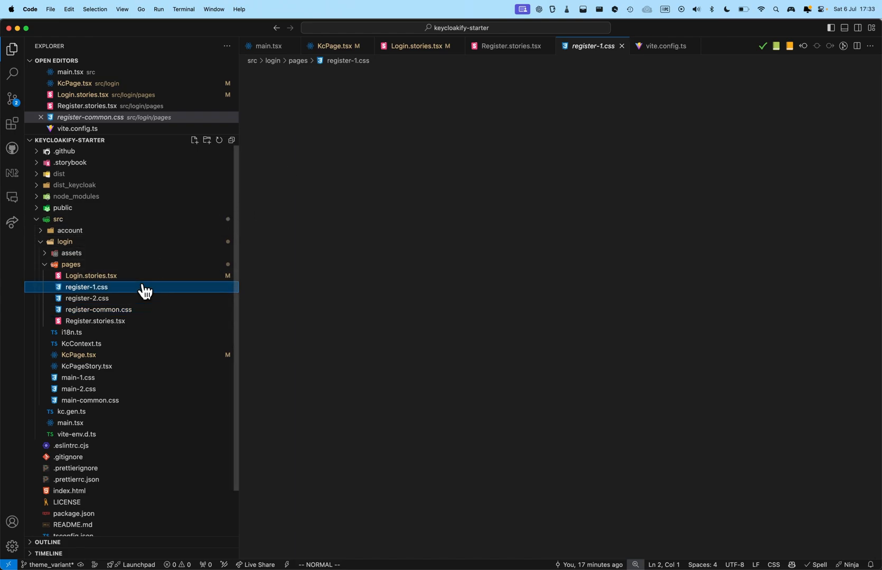
{"action": "left_click", "coordinate": [88, 299]}
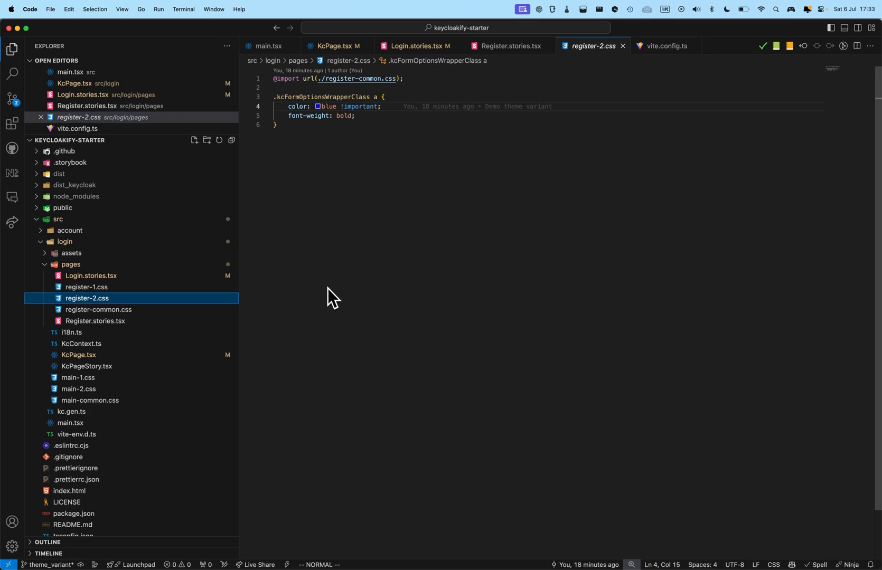
{"action": "mouse_move", "coordinate": [323, 295]}
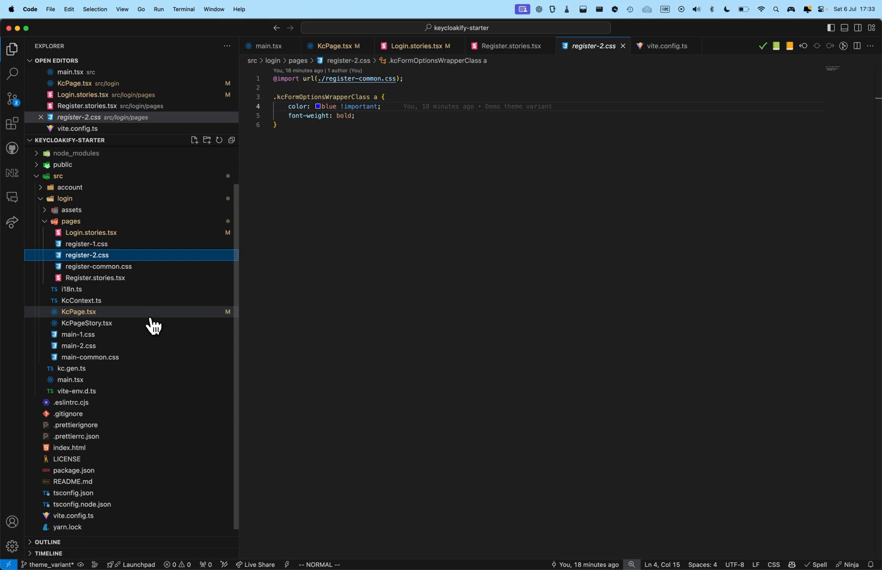
{"action": "left_click", "coordinate": [80, 312]}
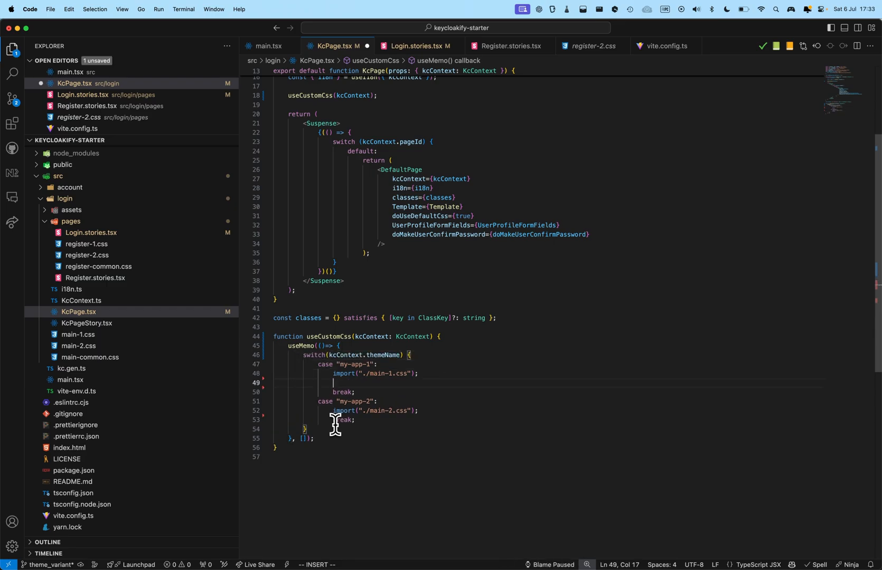
Add a switch on kcContext.pageId importing ./pages/register-1.css or register-2.css for register.ftl, and save
{"action": "type", "text": "swi"}
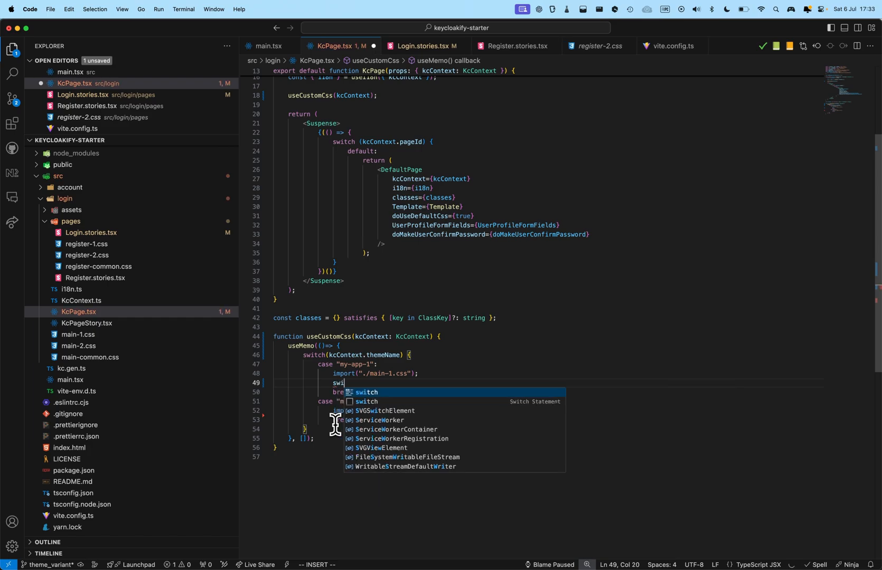
{"action": "key", "text": "Tab"}
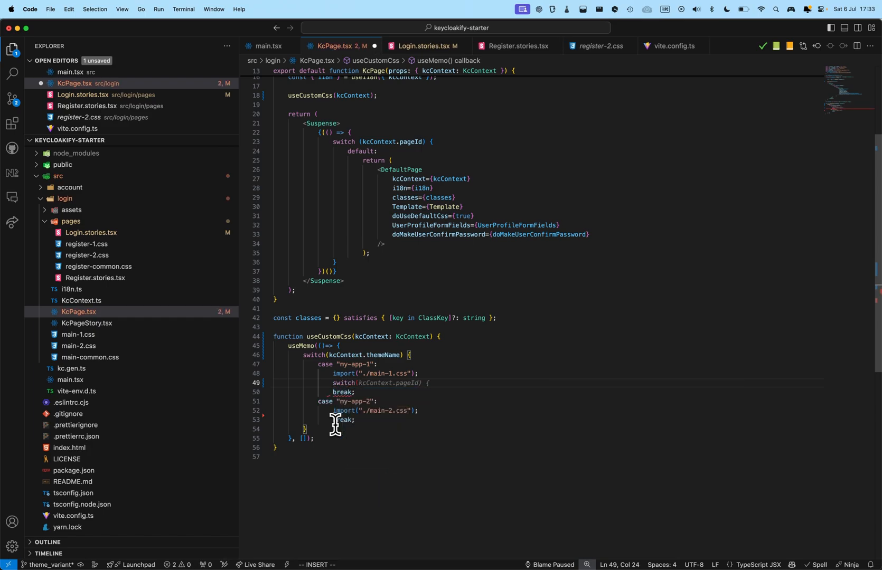
{"action": "type", "text": ".pageId){"}
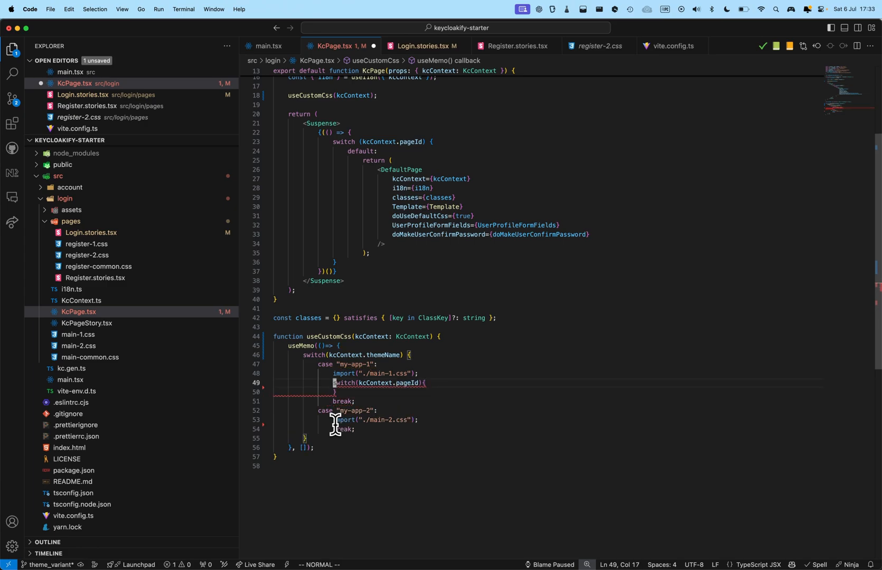
{"action": "type", "text": "case \"register.ftl\":"}
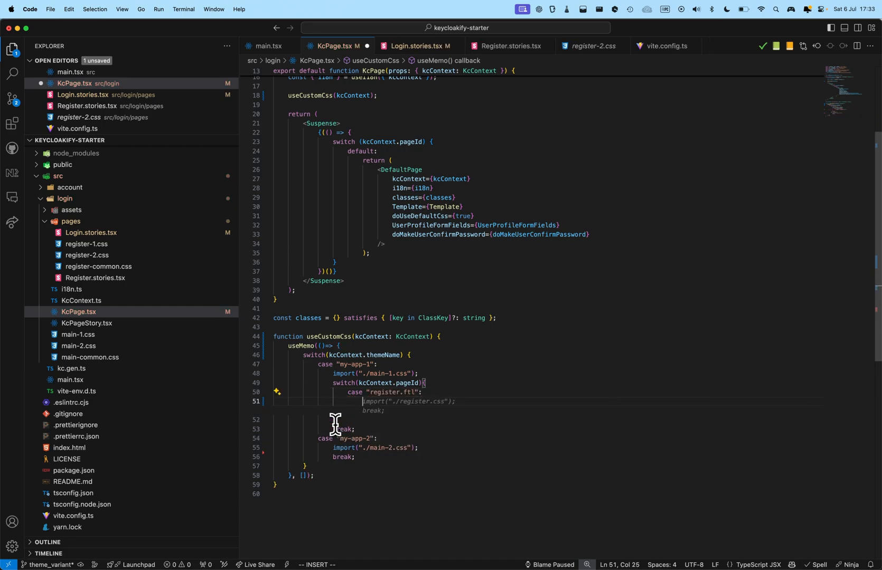
{"action": "type", "text": "import(\"./"}
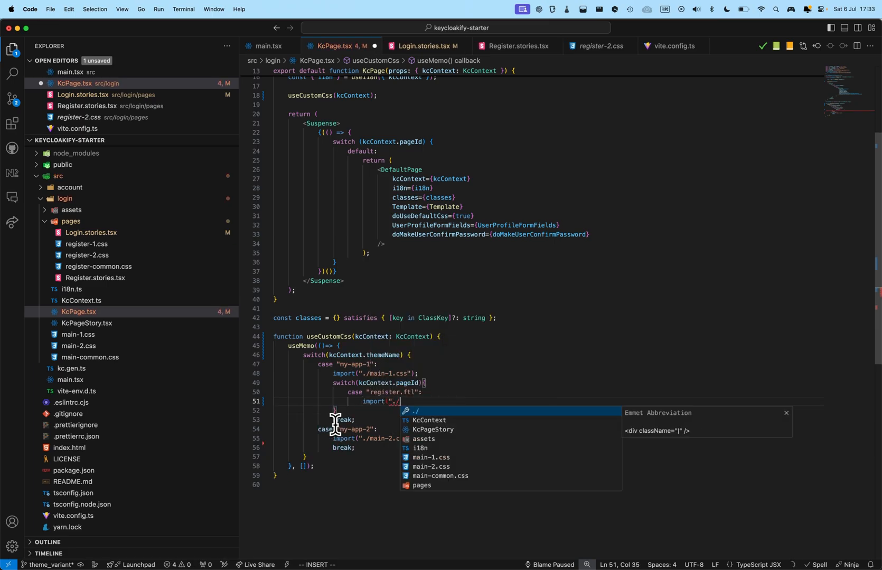
{"action": "type", "text": "pa"}
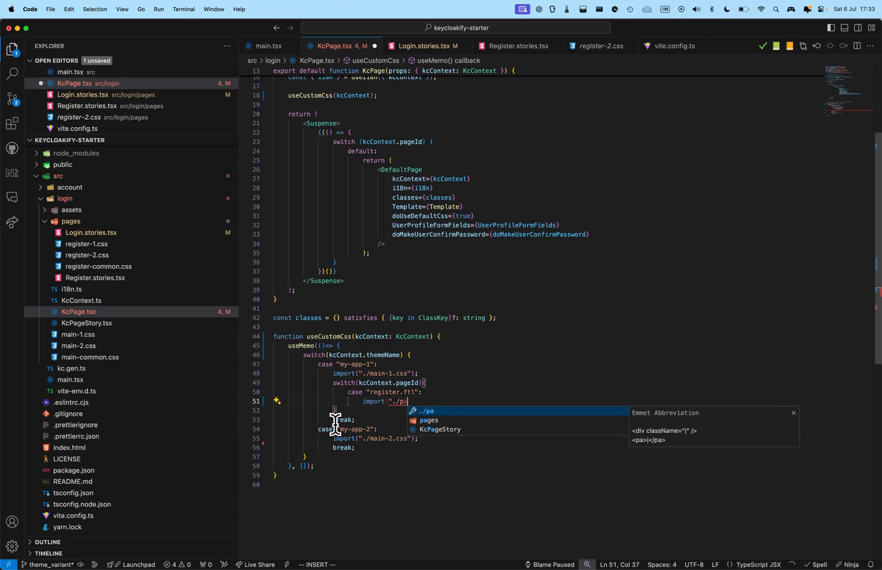
{"action": "type", "text": "ages/"}
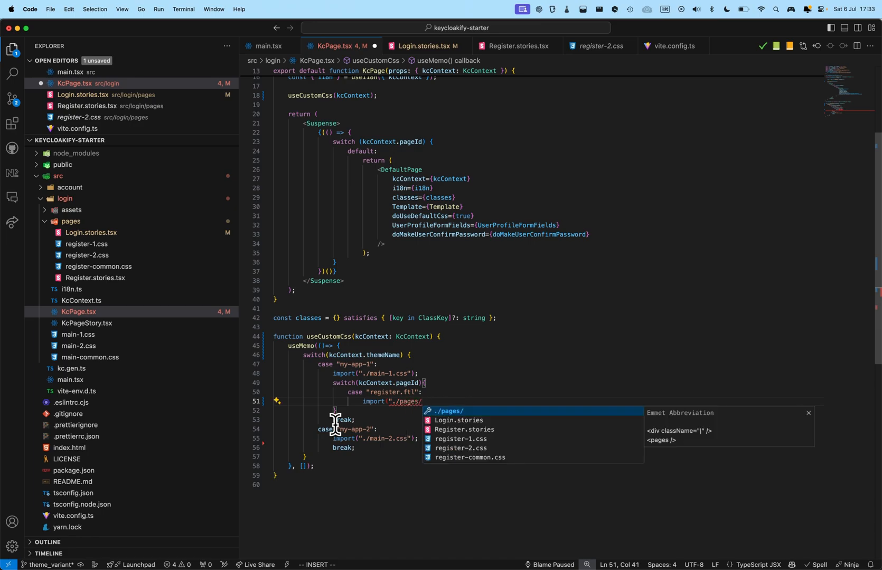
{"action": "type", "text": "register-1.css\")"}
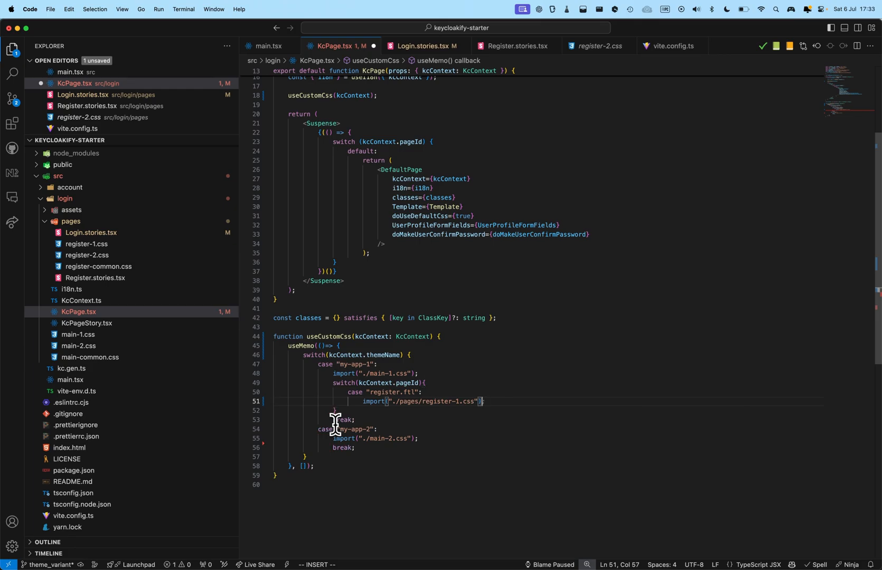
{"action": "type", "text": "break;"}
{"action": "left_click", "coordinate": [319, 565]}
{"action": "type", "text": ":w"}
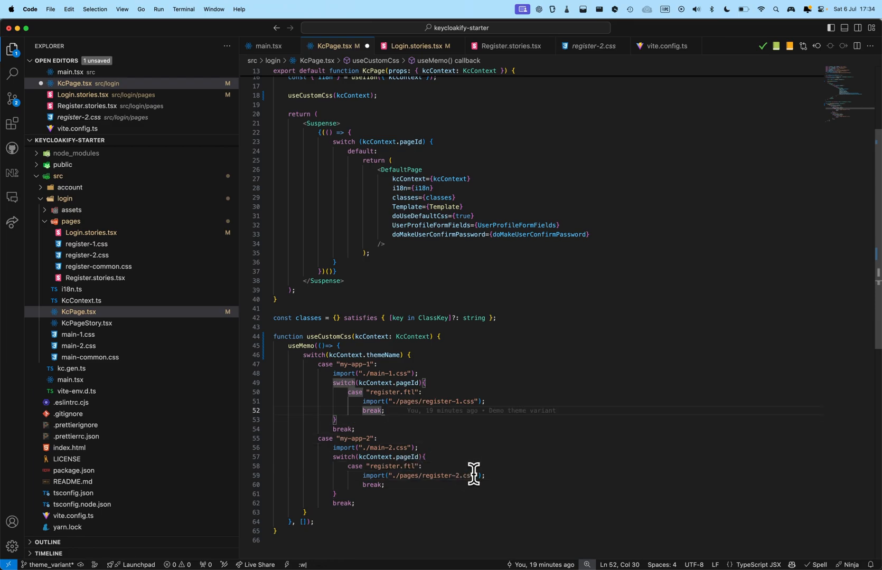
{"action": "key", "text": "Escape"}
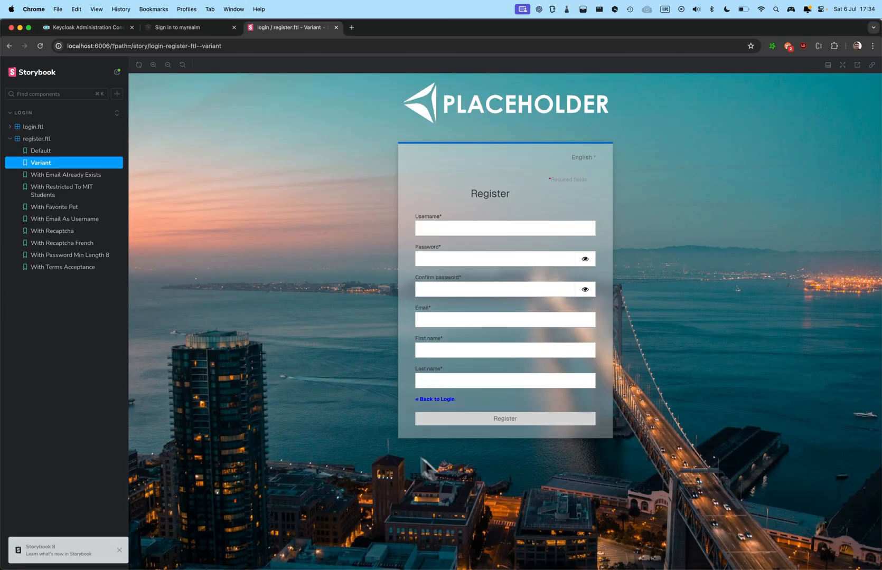
{"action": "mouse_move", "coordinate": [524, 217]}
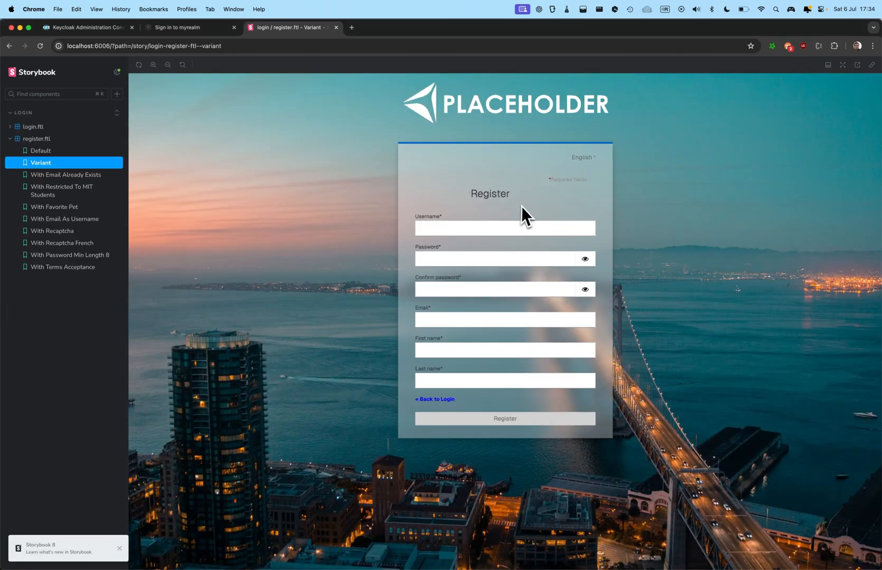
{"action": "mouse_move", "coordinate": [111, 180]}
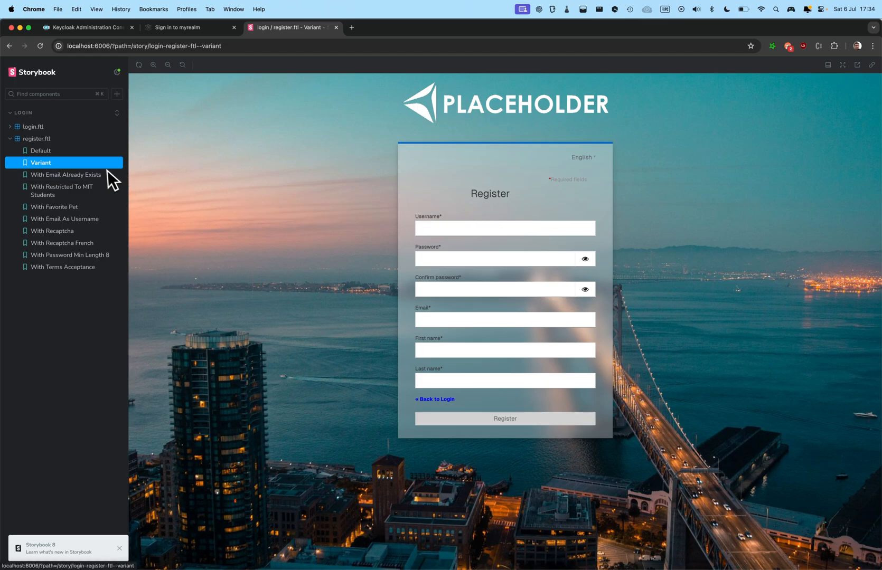
{"action": "mouse_move", "coordinate": [436, 426]}
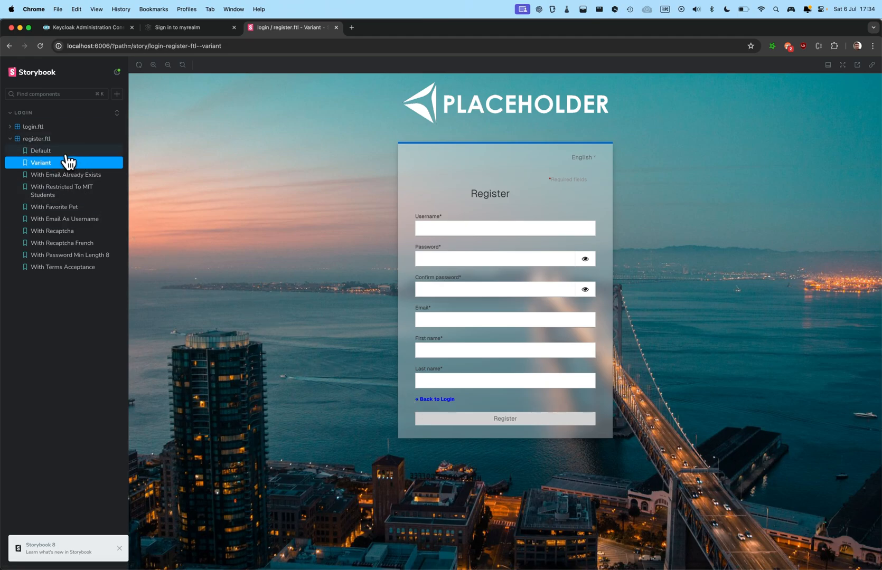
View the register.ftl Variant story with its translucent blurred form card
{"action": "left_click", "coordinate": [41, 150]}
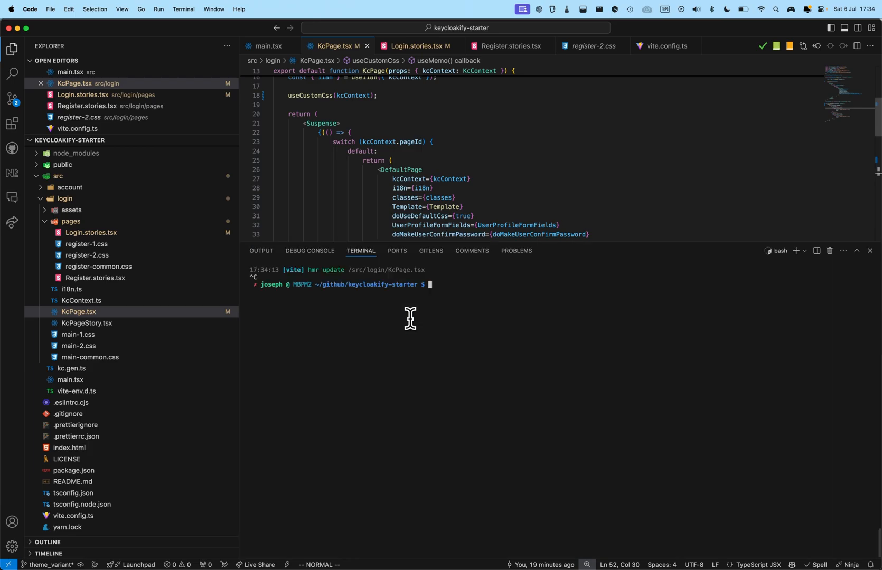
Run npx keycloakify start-keycloak to build the theme jar and start a local Keycloak server
{"action": "type", "text": "npx"}
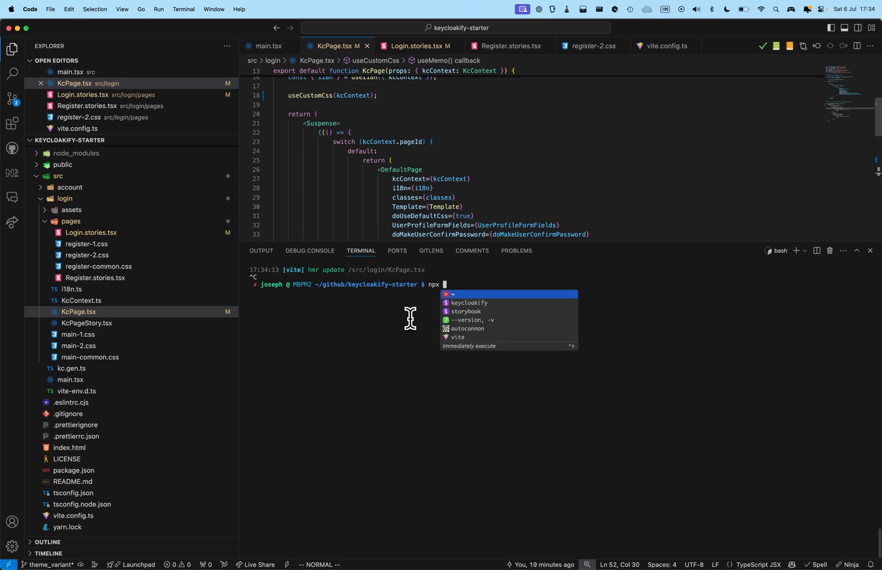
{"action": "type", "text": "keycloakify"}
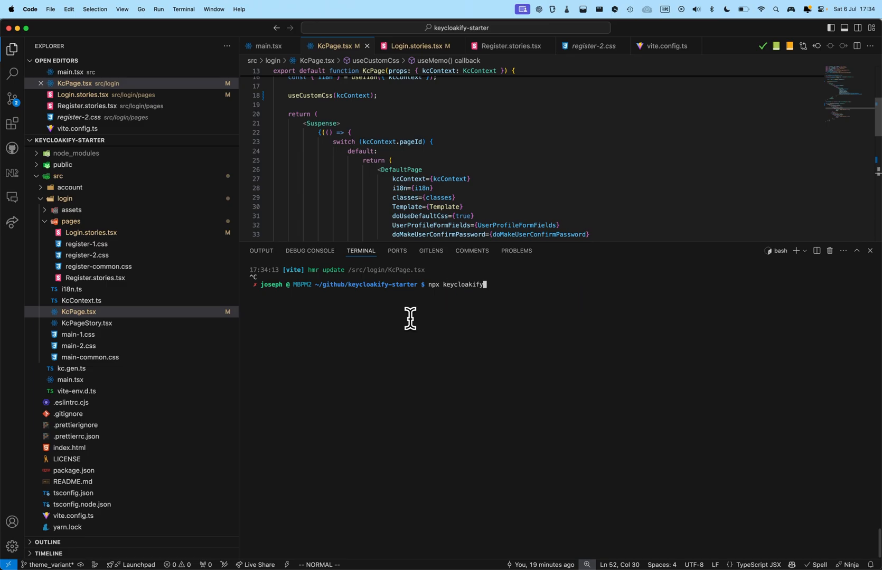
{"action": "type", "text": "st"}
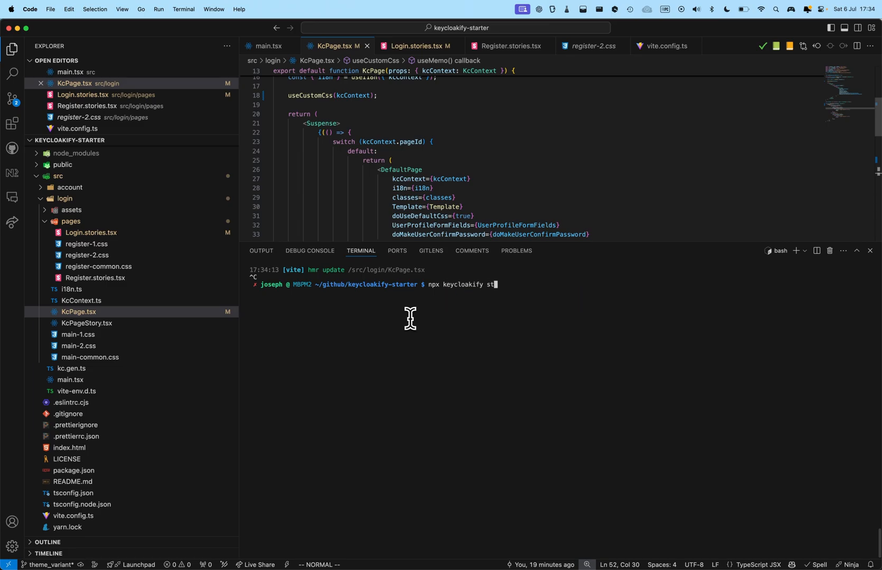
{"action": "type", "text": "art-ke"}
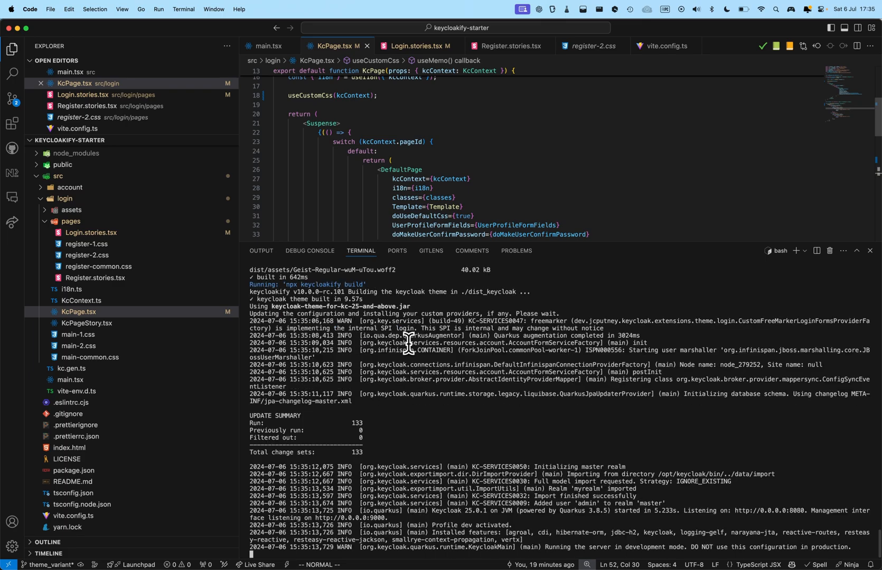
{"action": "scroll", "scroll_direction": "down", "scroll_amount": 3}
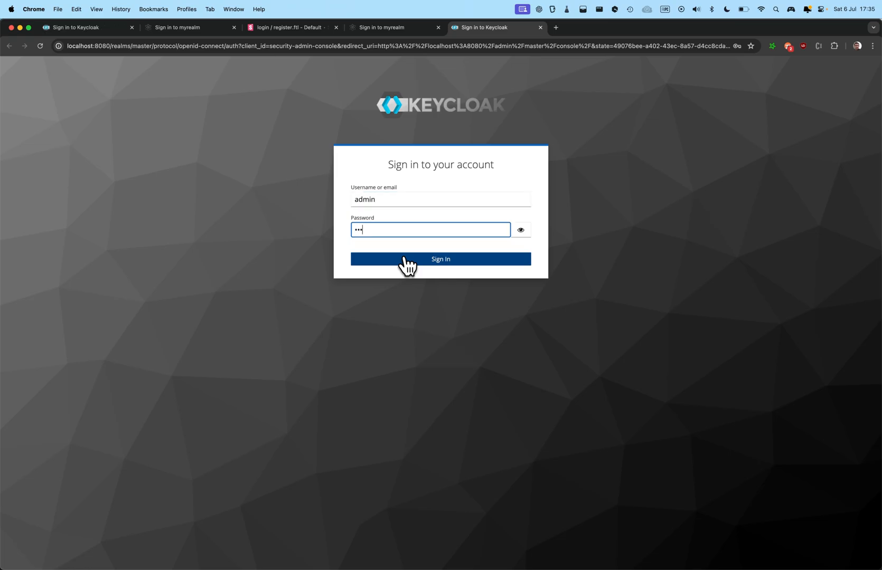
Sign in to the Keycloak Admin Console and switch to the myrealm realm
{"action": "left_click", "coordinate": [441, 259]}
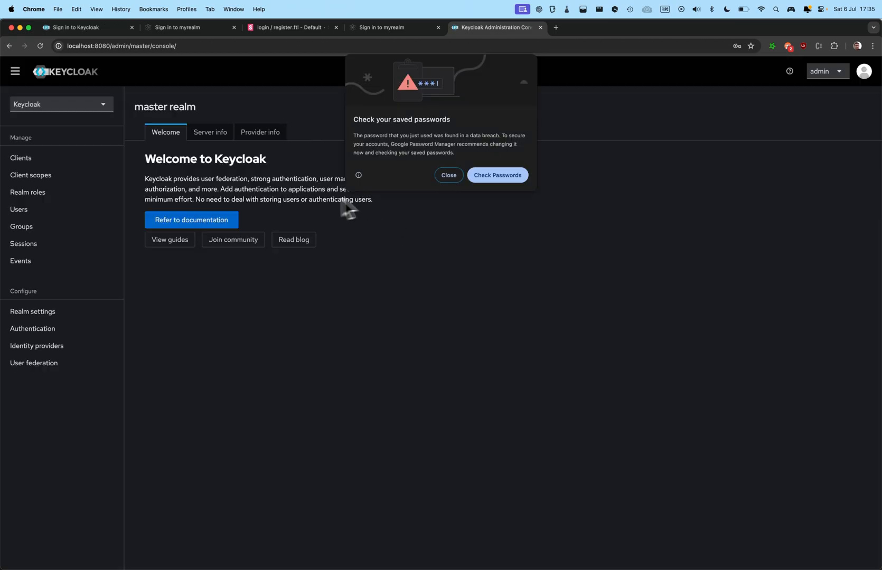
{"action": "left_click", "coordinate": [61, 104]}
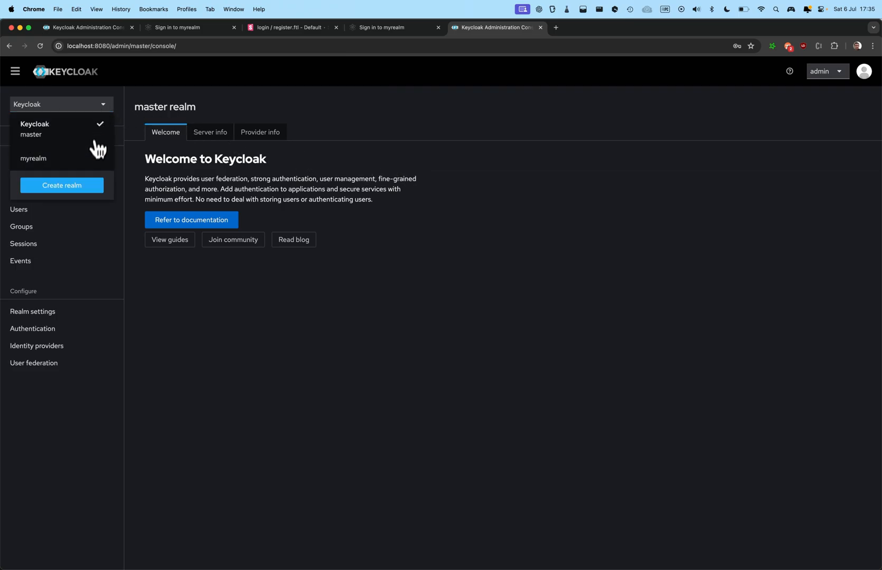
{"action": "left_click", "coordinate": [32, 159]}
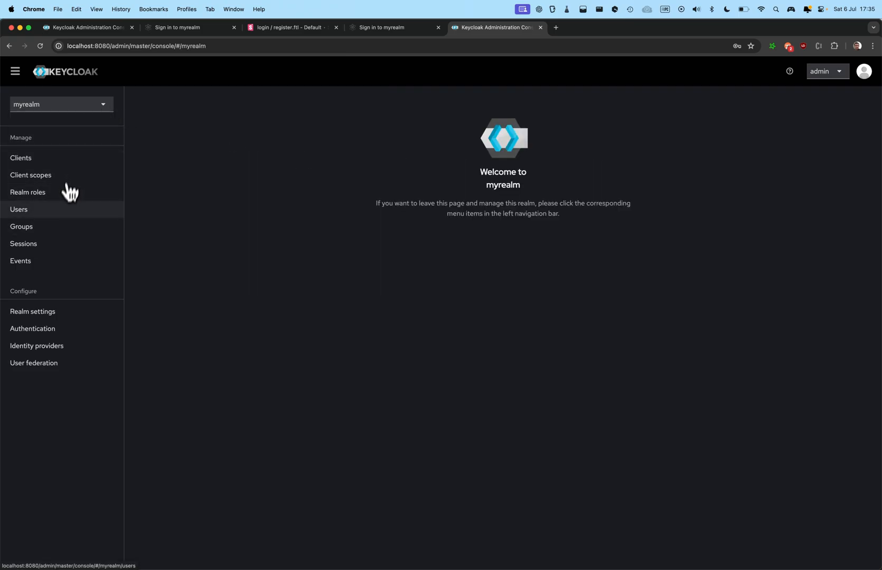
Show myrealm's Themes settings, where my-app-1 is the login and account theme
{"action": "left_click", "coordinate": [32, 313]}
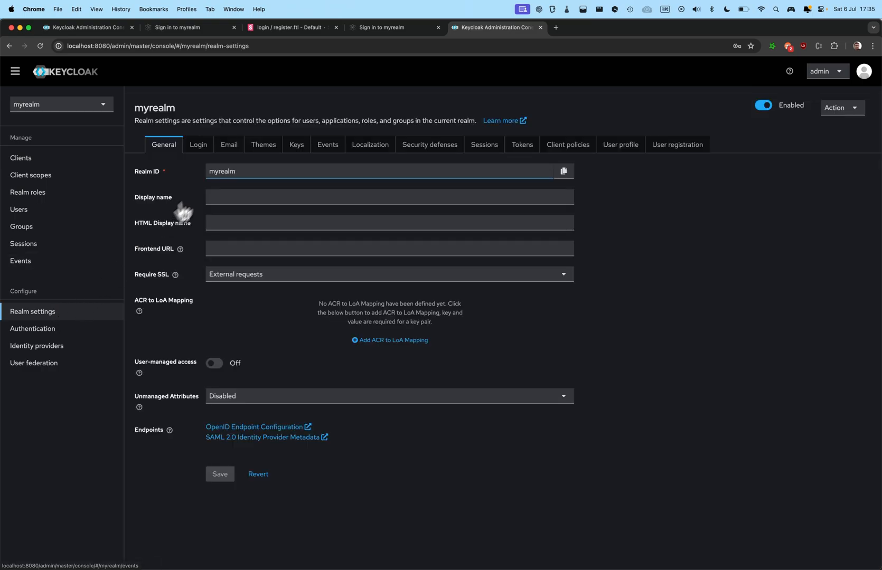
{"action": "left_click", "coordinate": [263, 145]}
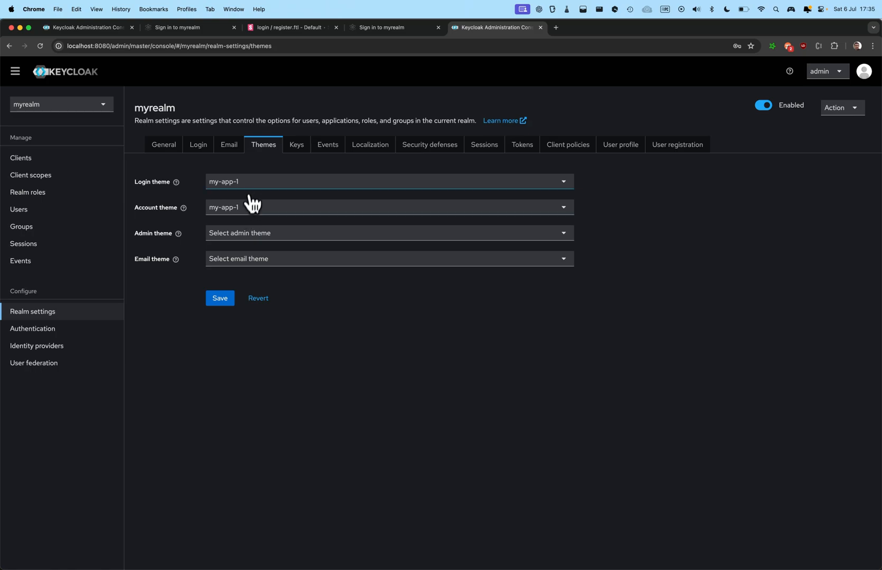
{"action": "left_click", "coordinate": [388, 182]}
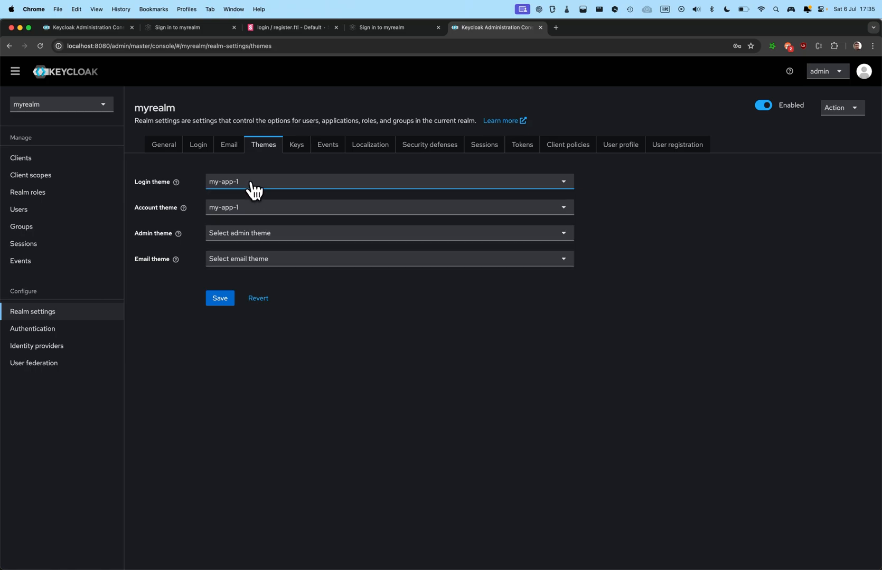
{"action": "mouse_move", "coordinate": [27, 193]}
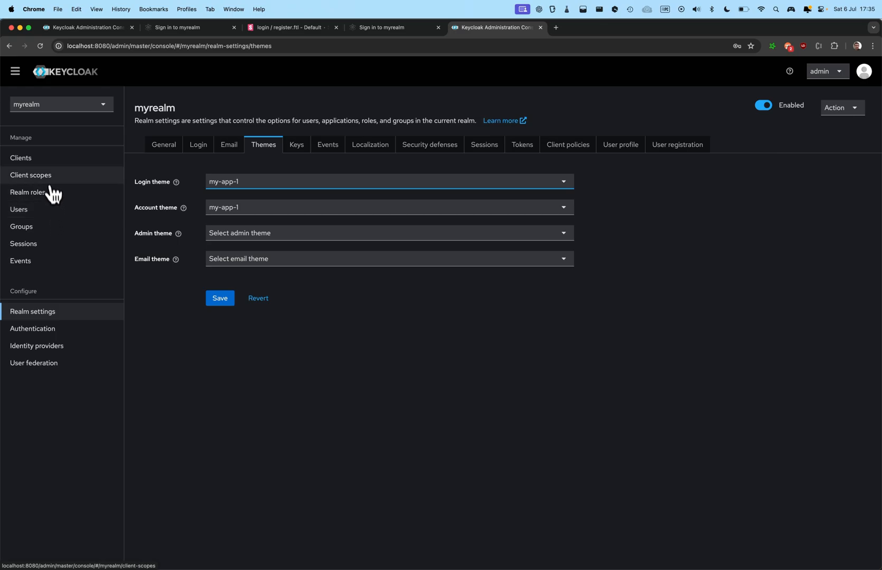
Bring up myclient's settings in myrealm and reach its Login settings section
{"action": "left_click", "coordinate": [21, 158]}
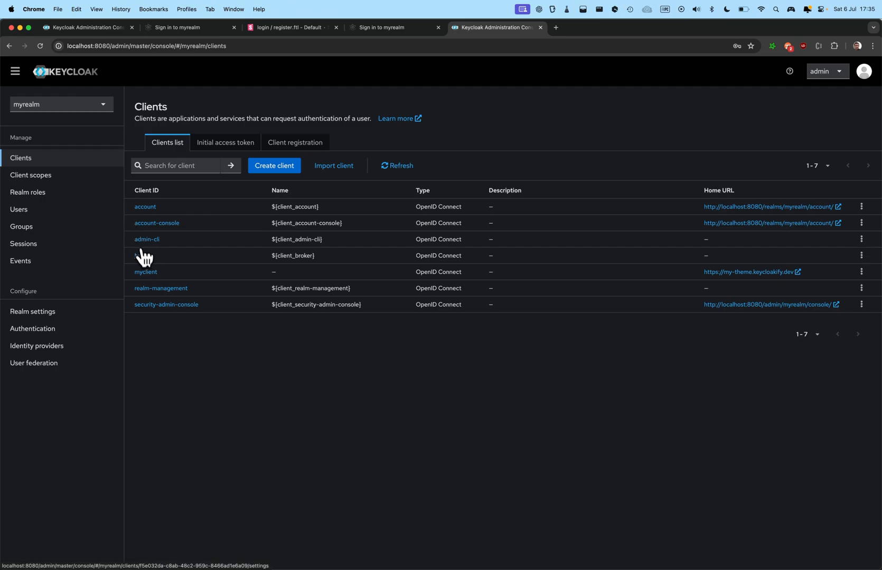
{"action": "left_click", "coordinate": [145, 271]}
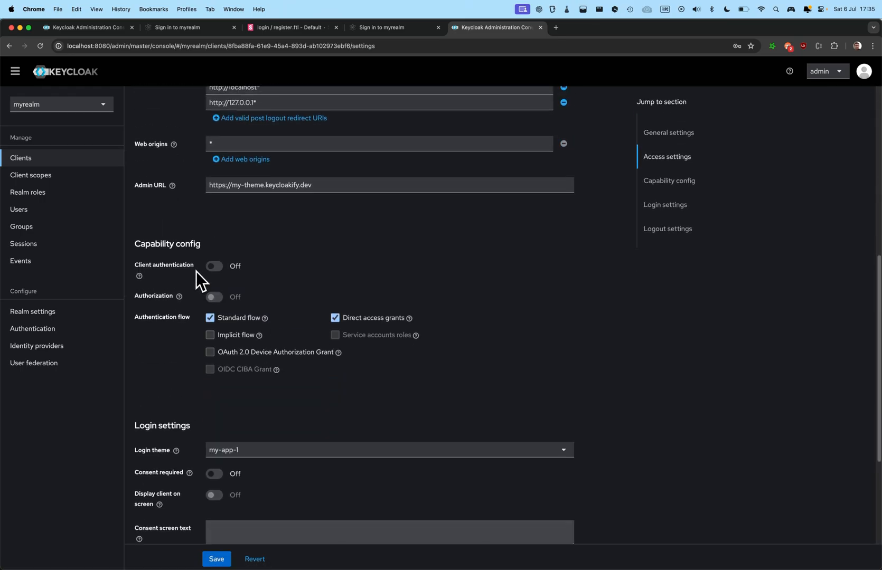
{"action": "scroll", "scroll_direction": "down", "scroll_amount": 3}
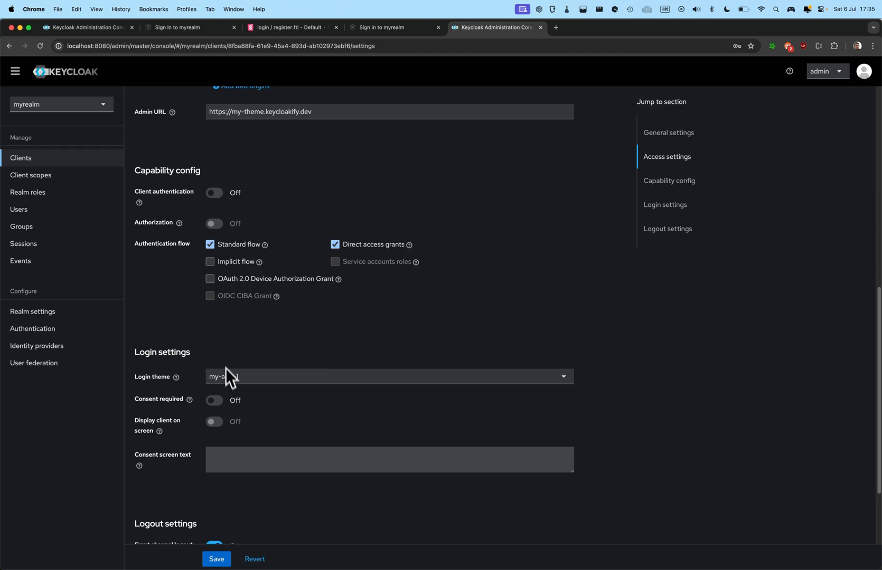
{"action": "scroll", "scroll_direction": "down", "scroll_amount": 3}
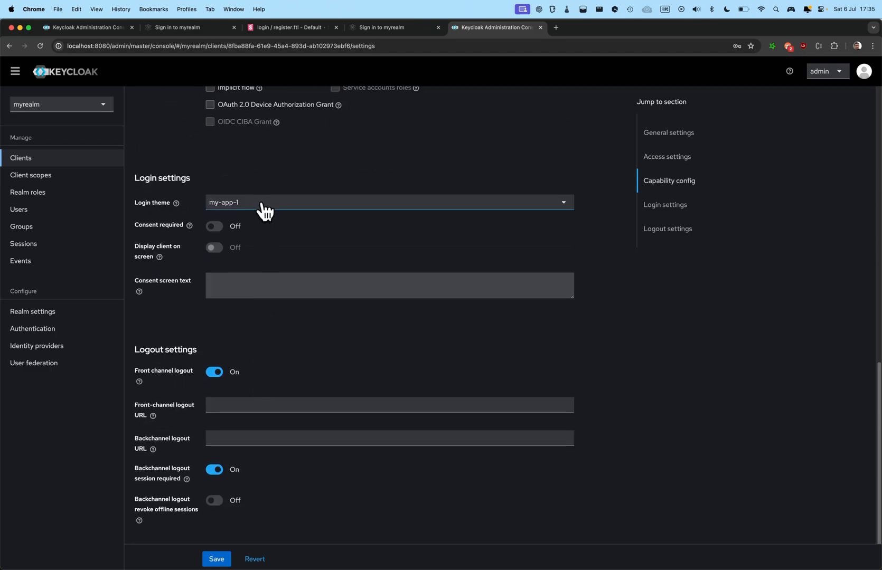
Set myclient's login theme to my-app-2 and save it
{"action": "left_click", "coordinate": [388, 203]}
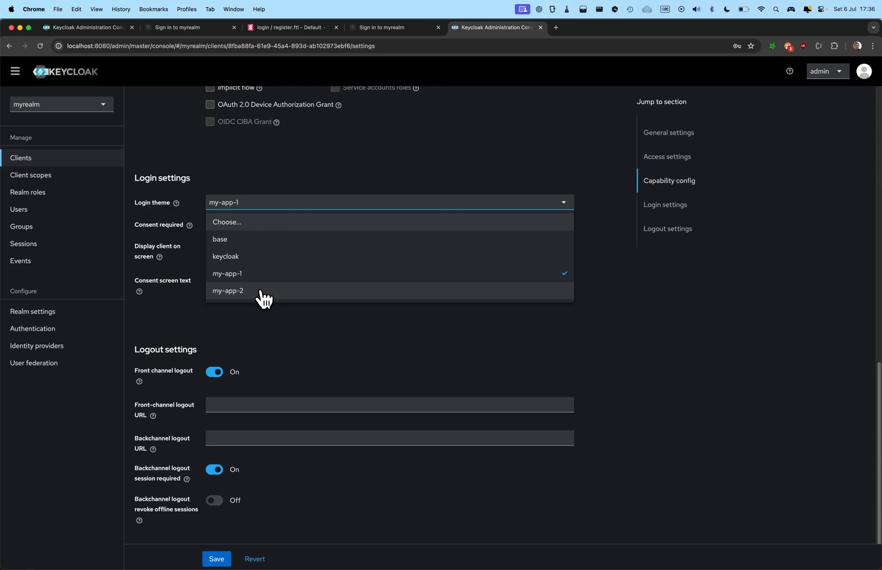
{"action": "left_click", "coordinate": [228, 290]}
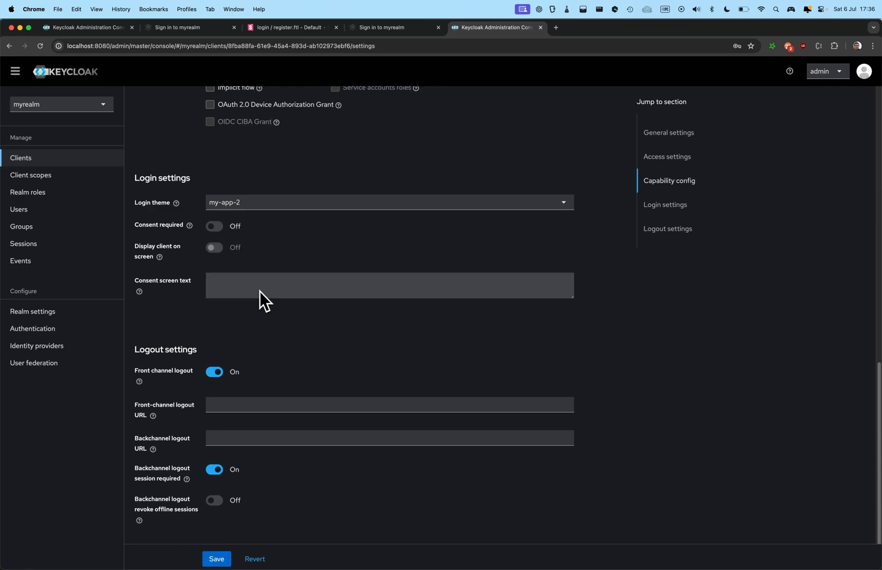
{"action": "left_click", "coordinate": [218, 564]}
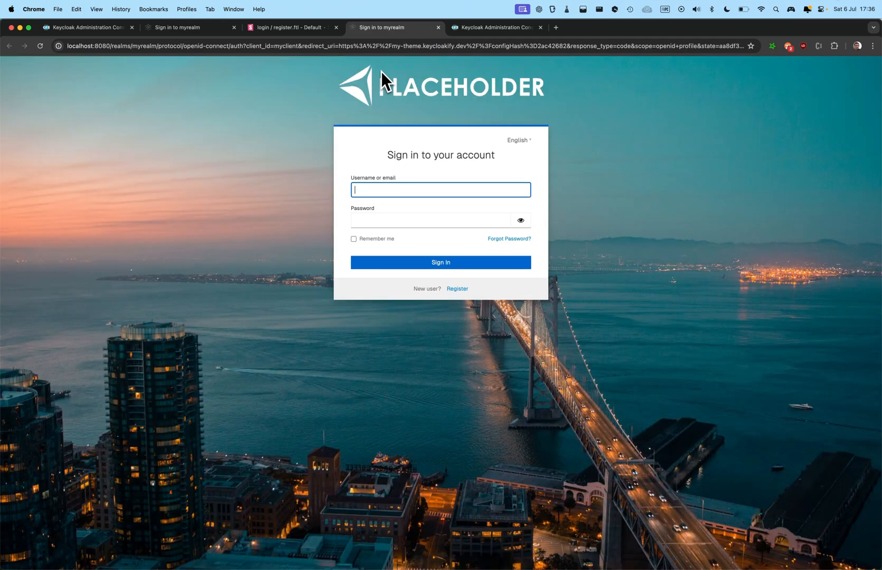
View myclient's themed myrealm sign-in page with the PLACEHOLDER logo over the city bridge
{"action": "left_click", "coordinate": [458, 289]}
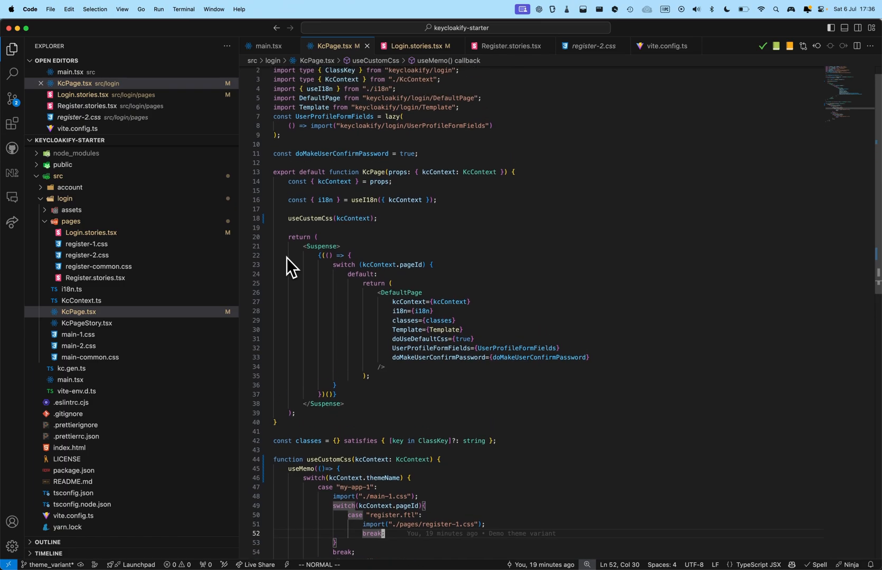
{"action": "scroll", "scroll_direction": "down", "scroll_amount": 3}
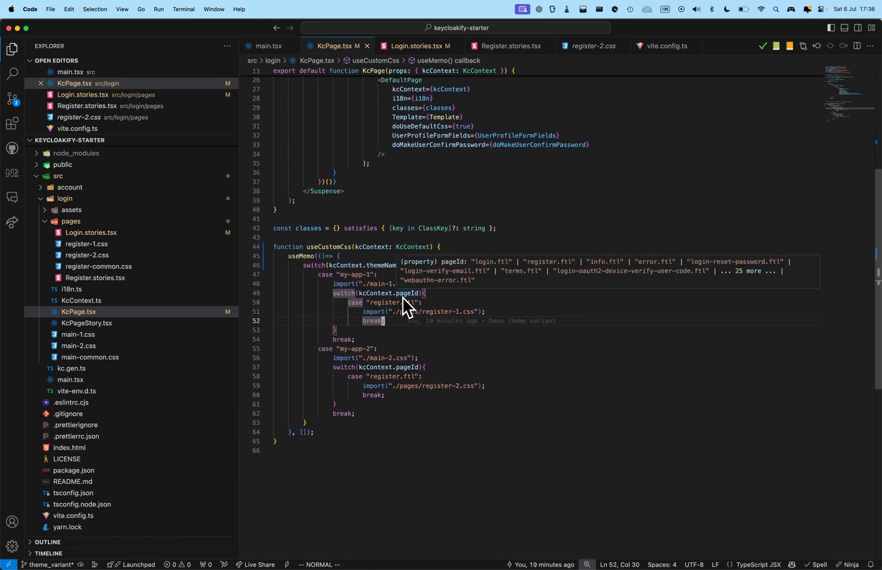
{"action": "mouse_move", "coordinate": [384, 265]}
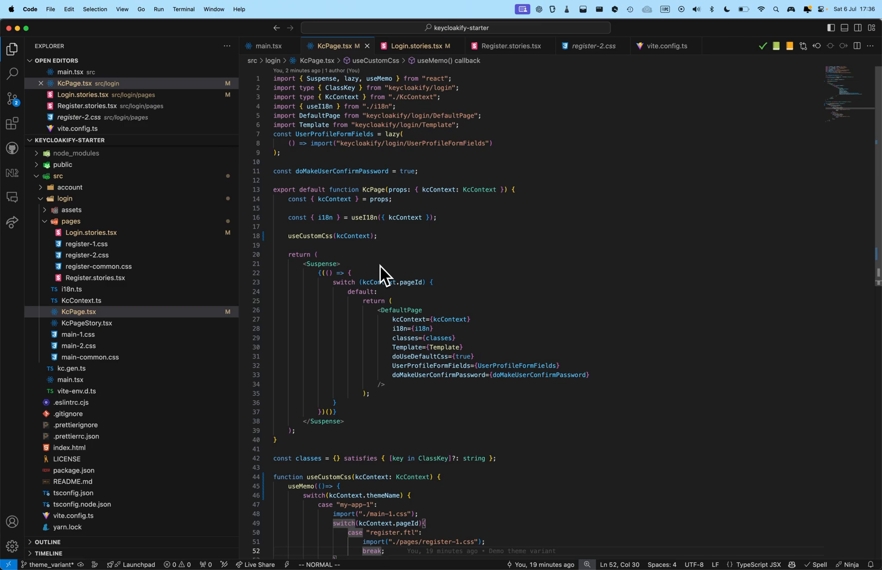
{"action": "scroll", "scroll_direction": "down", "scroll_amount": 3}
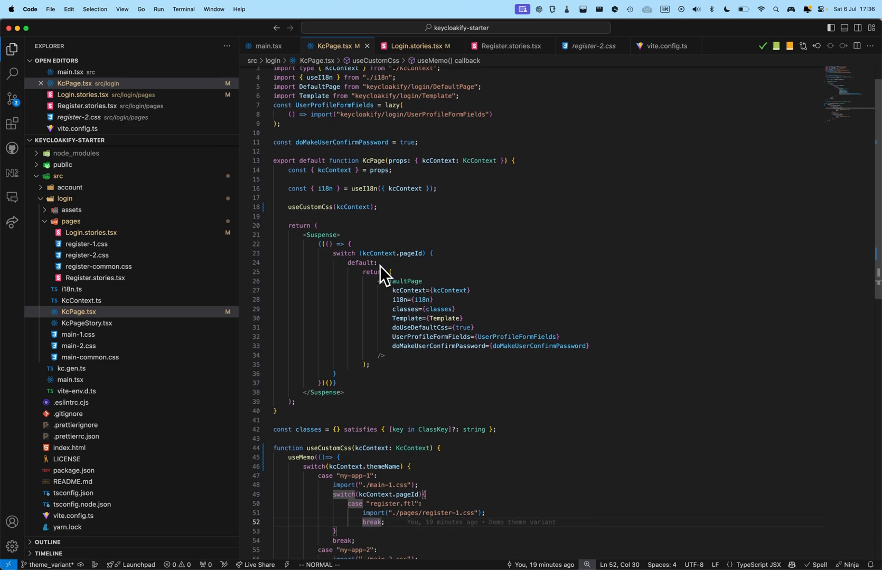
{"action": "scroll", "scroll_direction": "down", "scroll_amount": 3}
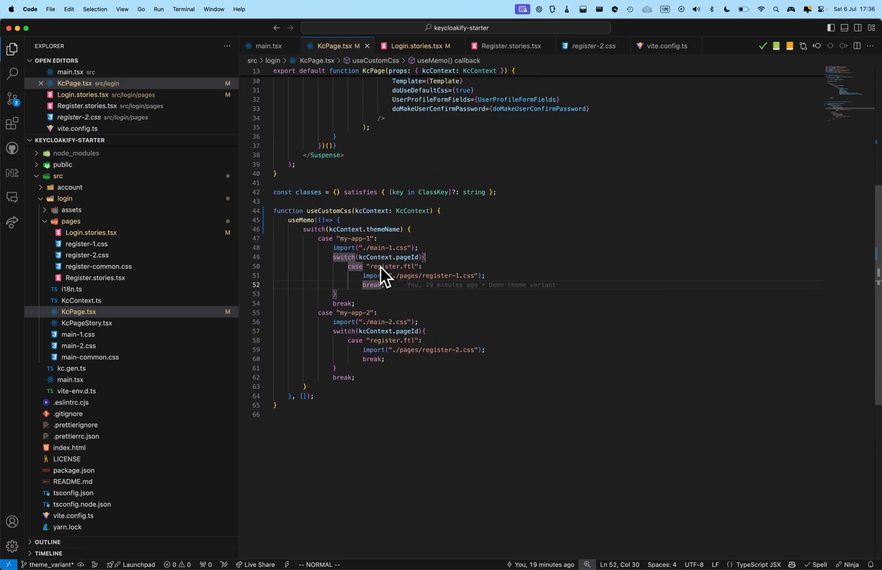
{"action": "mouse_move", "coordinate": [496, 279]}
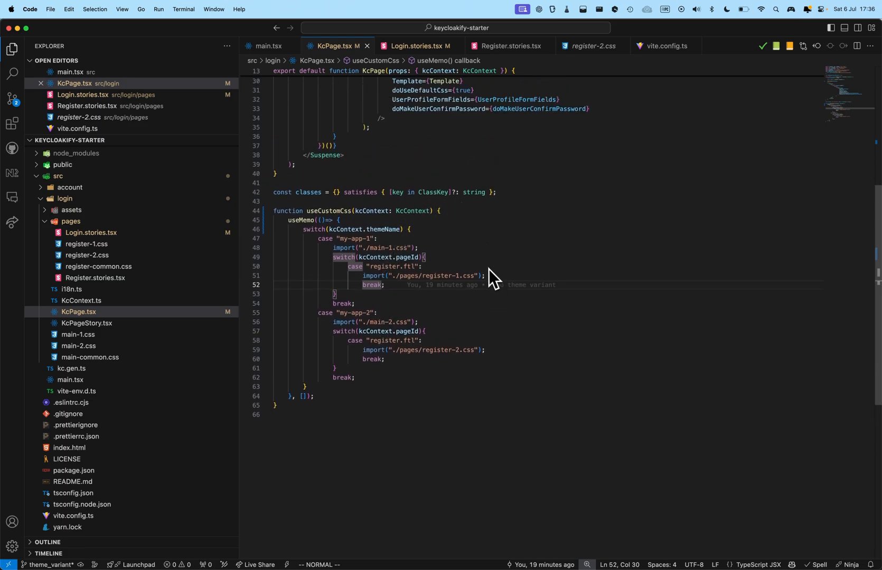